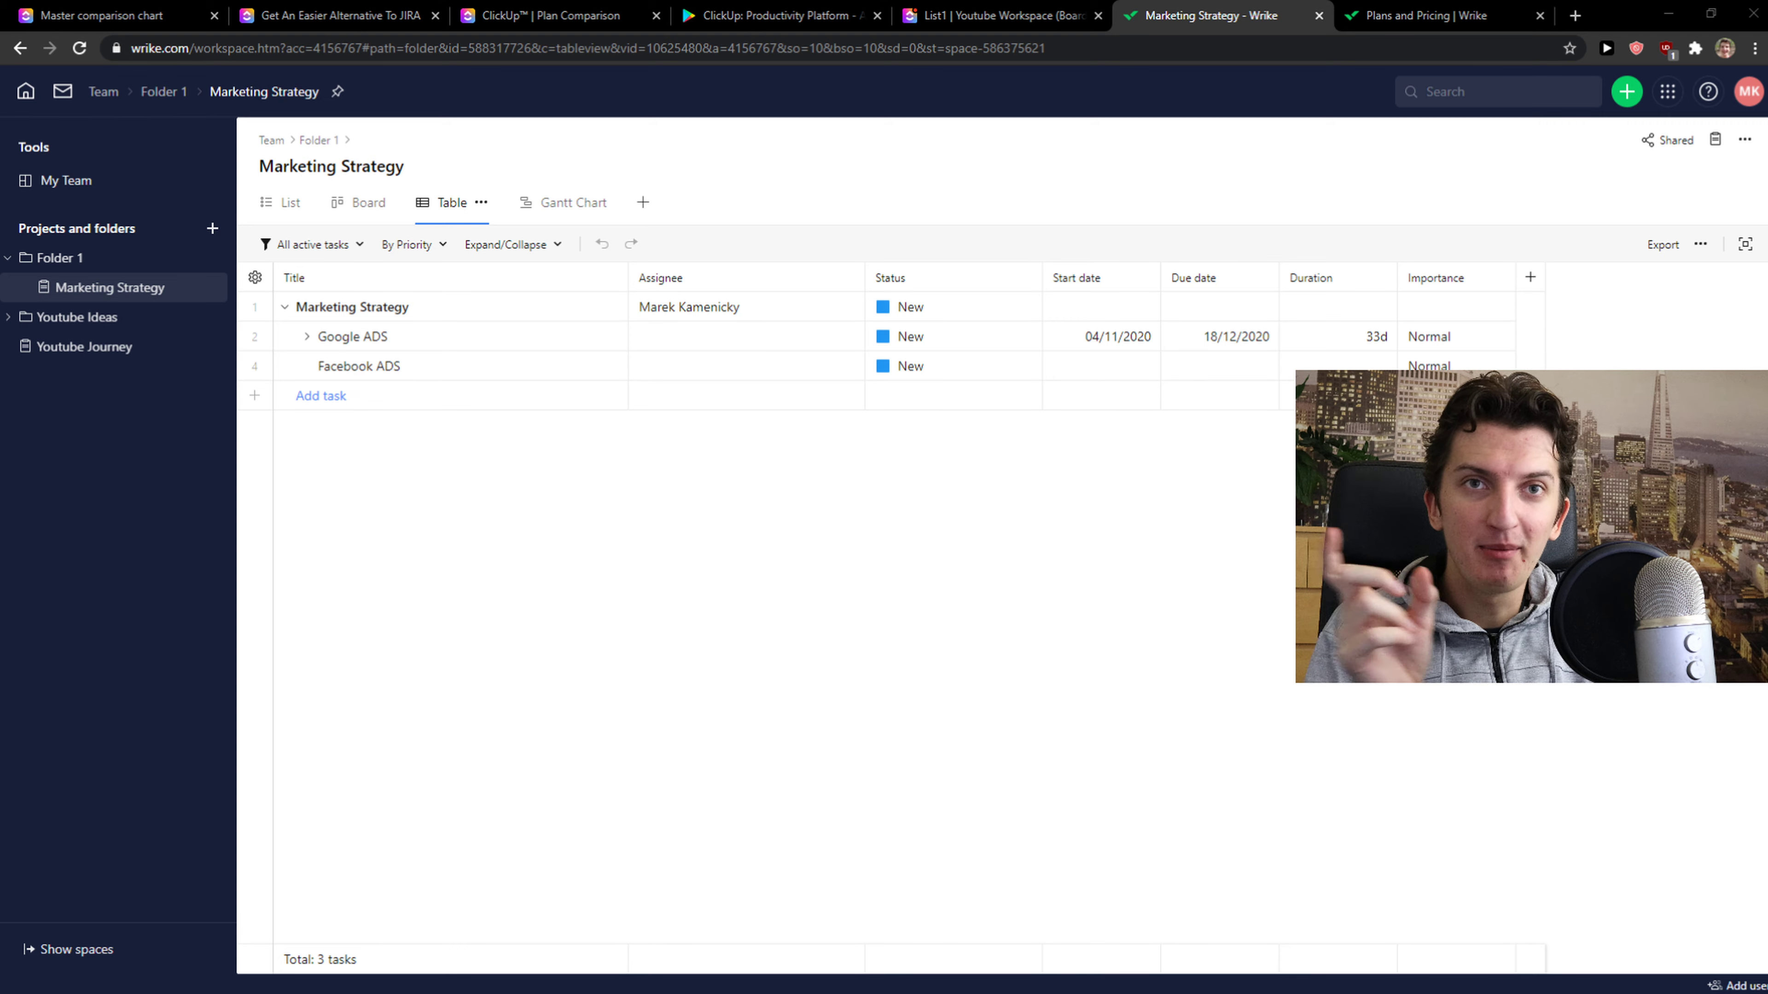
# - Switch to the ClickUp List1 tab and show the yoga tasks in List view
pyautogui.click(996, 15)
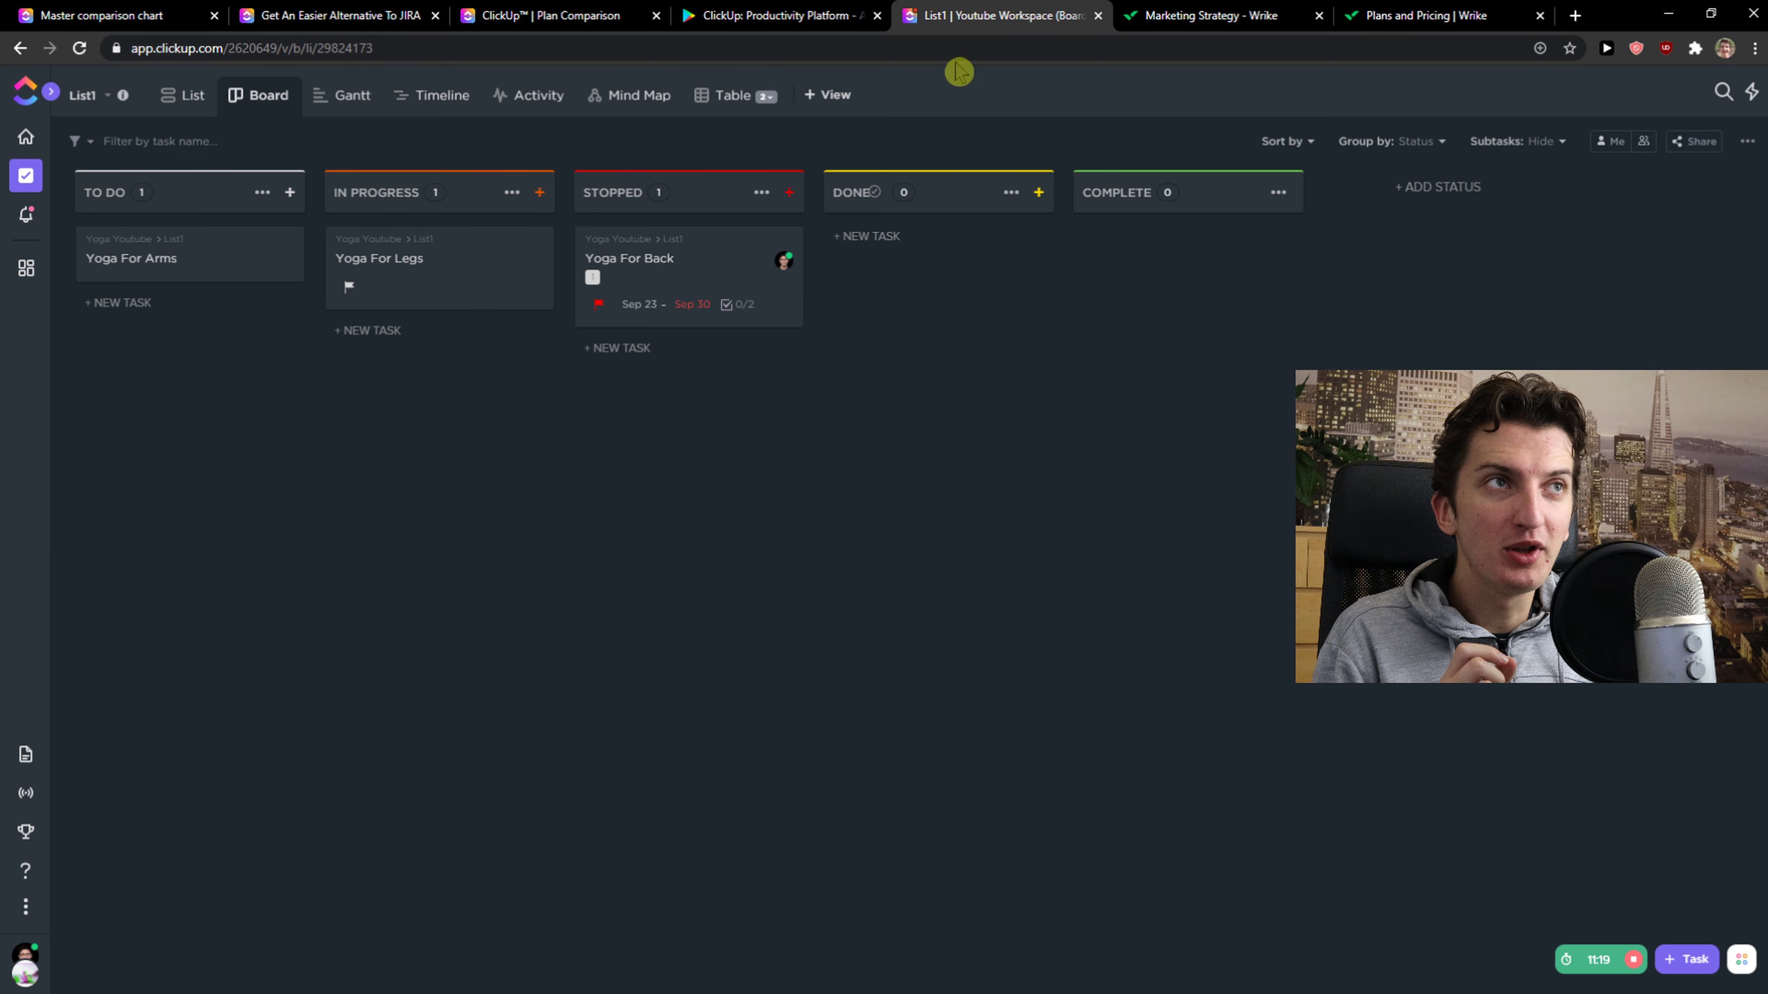
pyautogui.moveTo(319, 781)
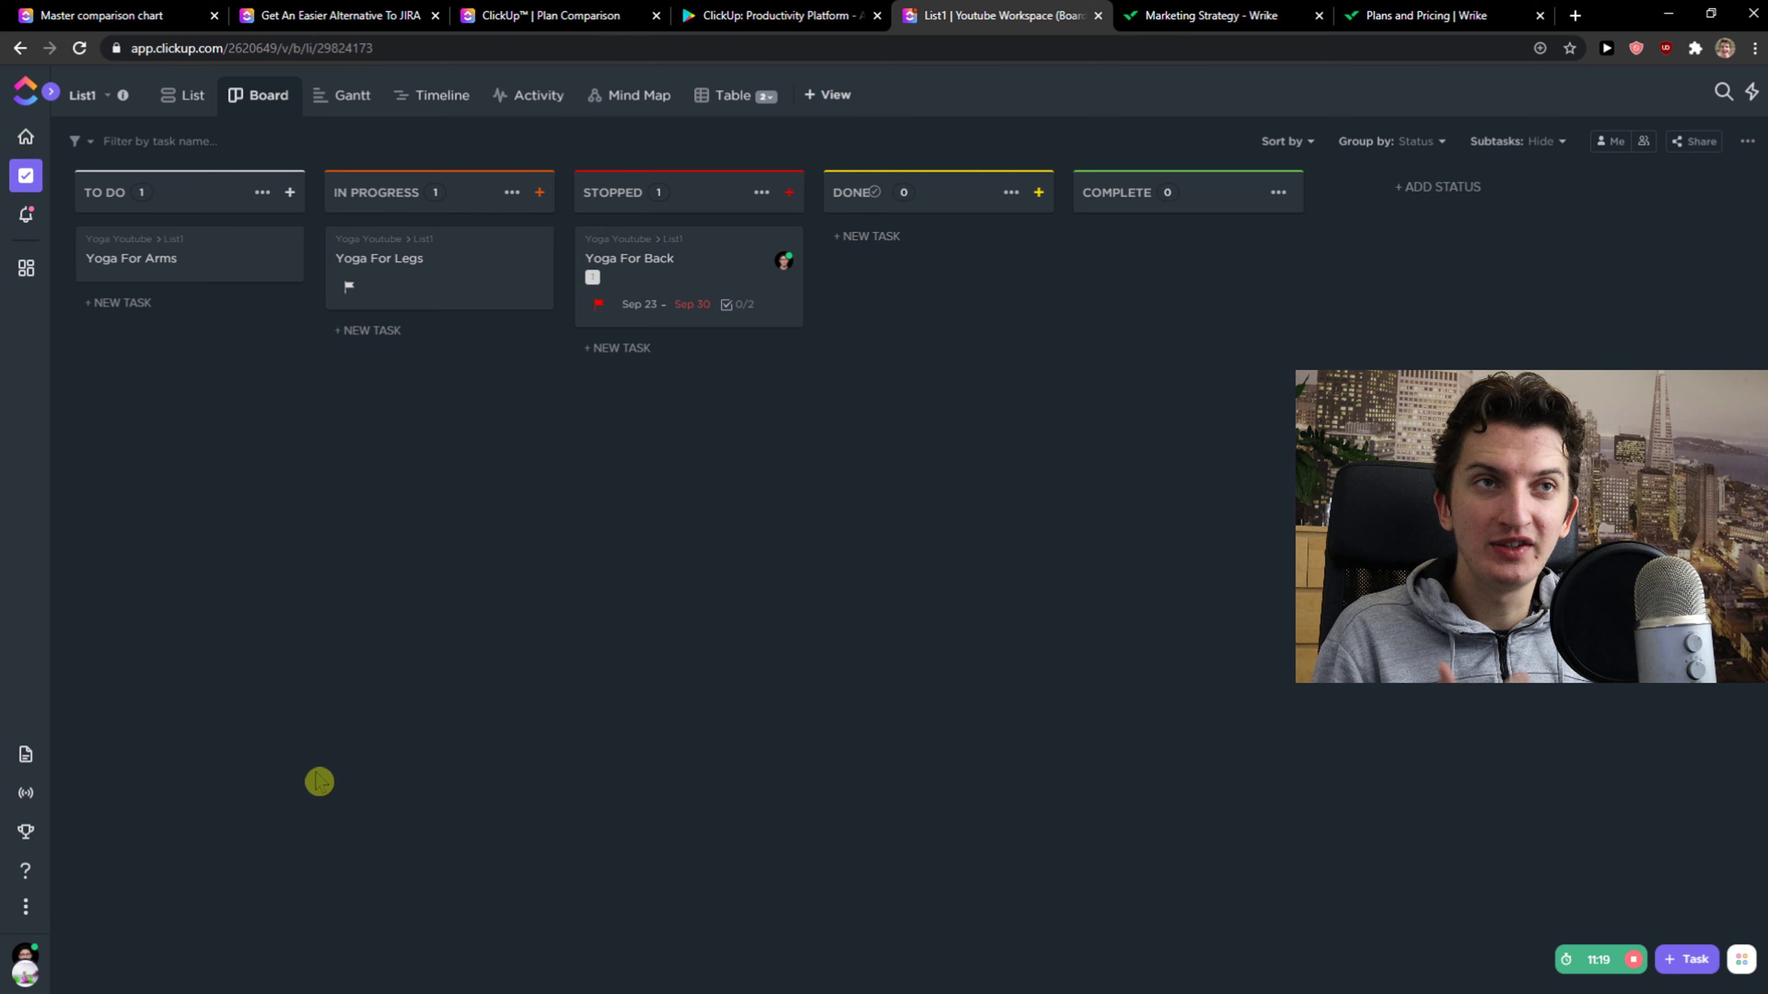
pyautogui.click(182, 94)
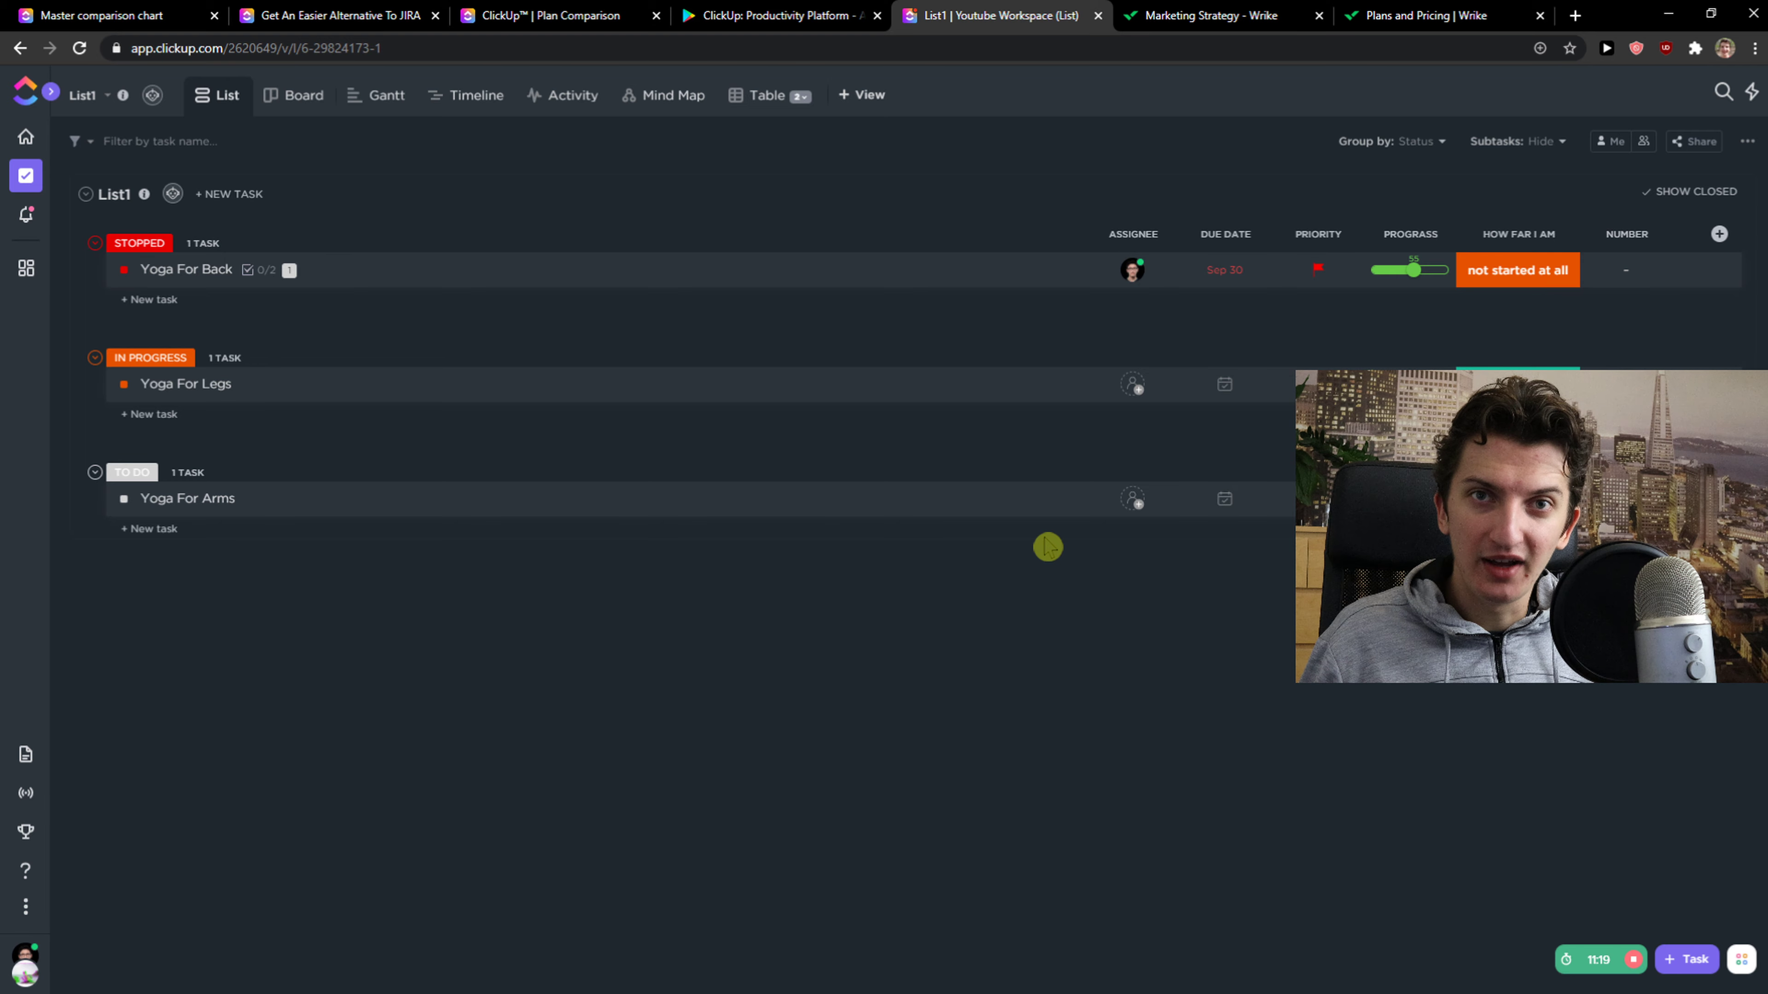
pyautogui.moveTo(1206, 16)
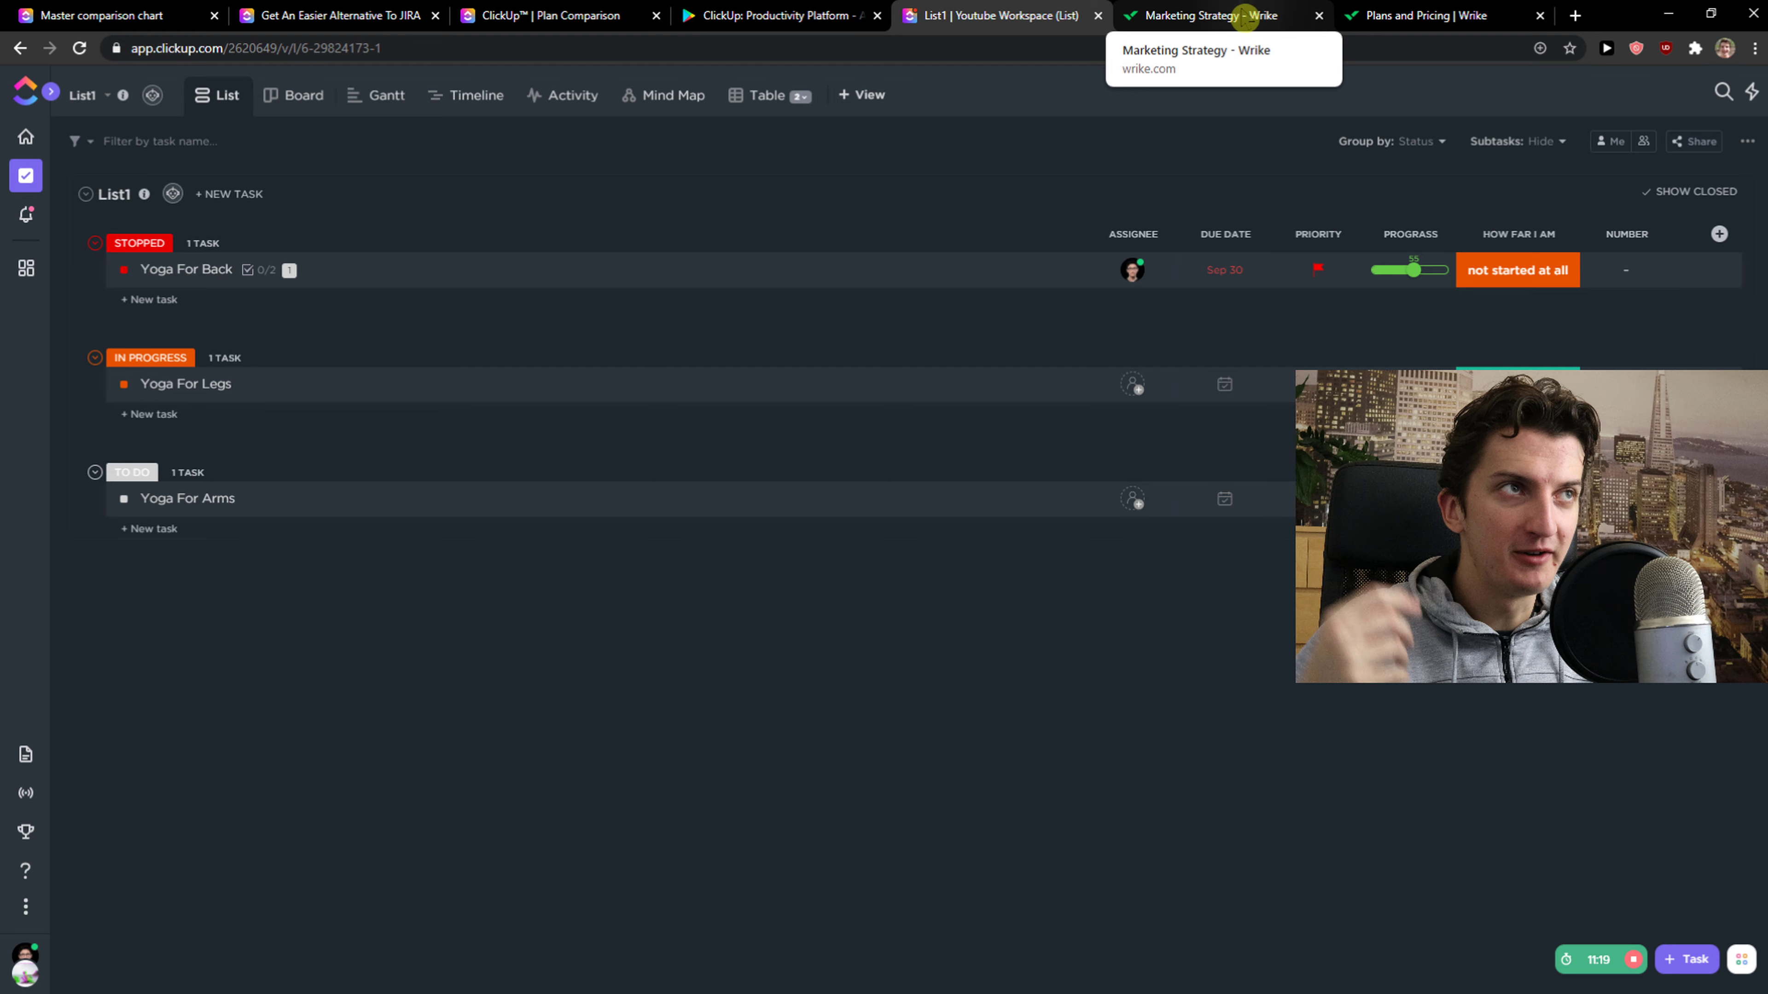
# - Flip between Wrike's Marketing Strategy project and ClickUp's task list for comparison
pyautogui.click(1217, 16)
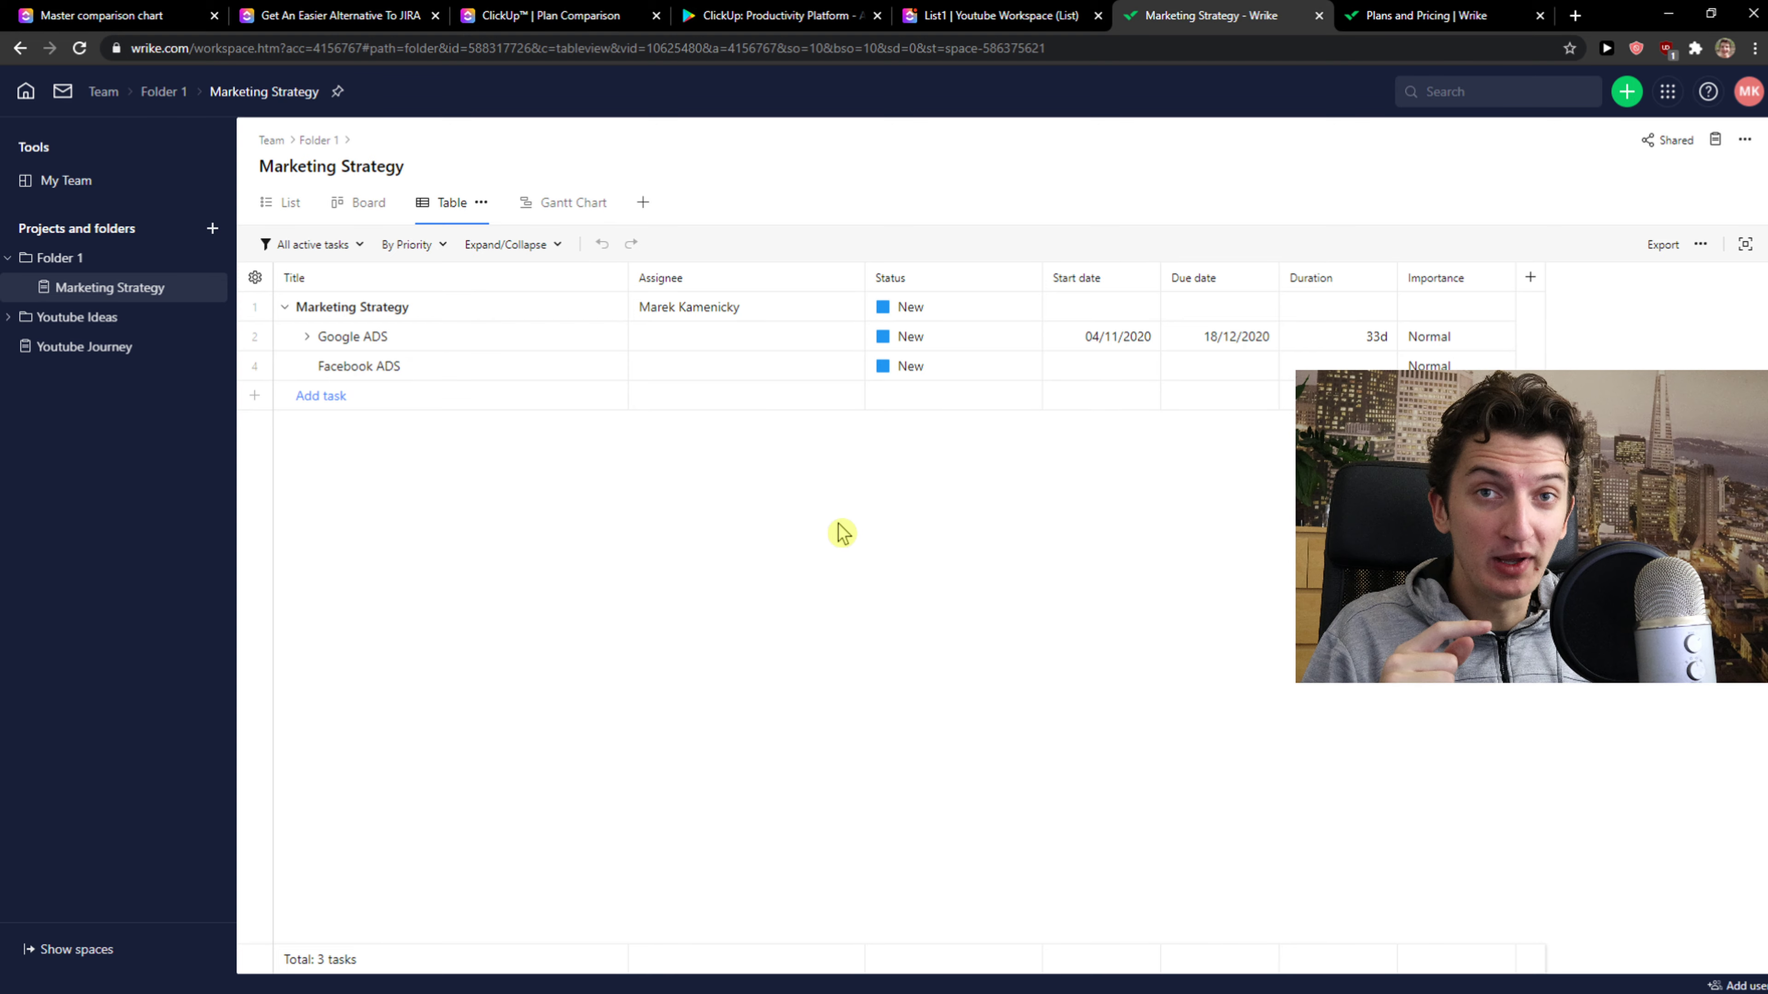
pyautogui.click(996, 16)
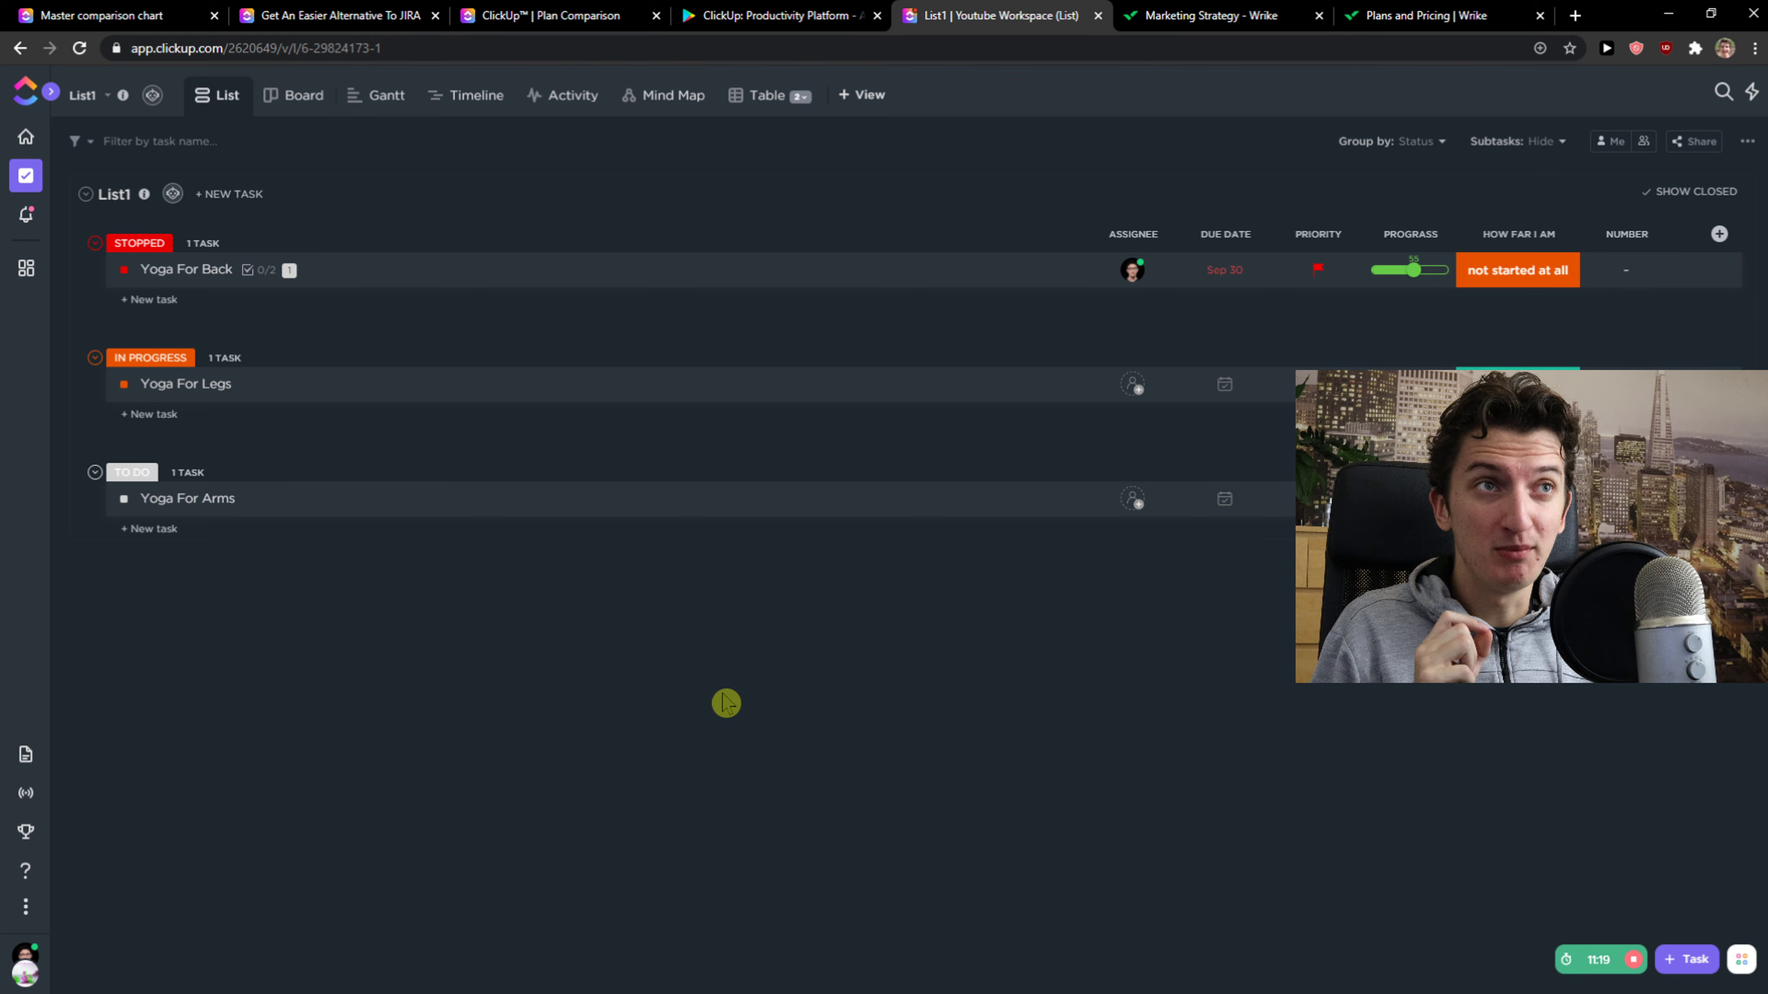
pyautogui.click(1212, 15)
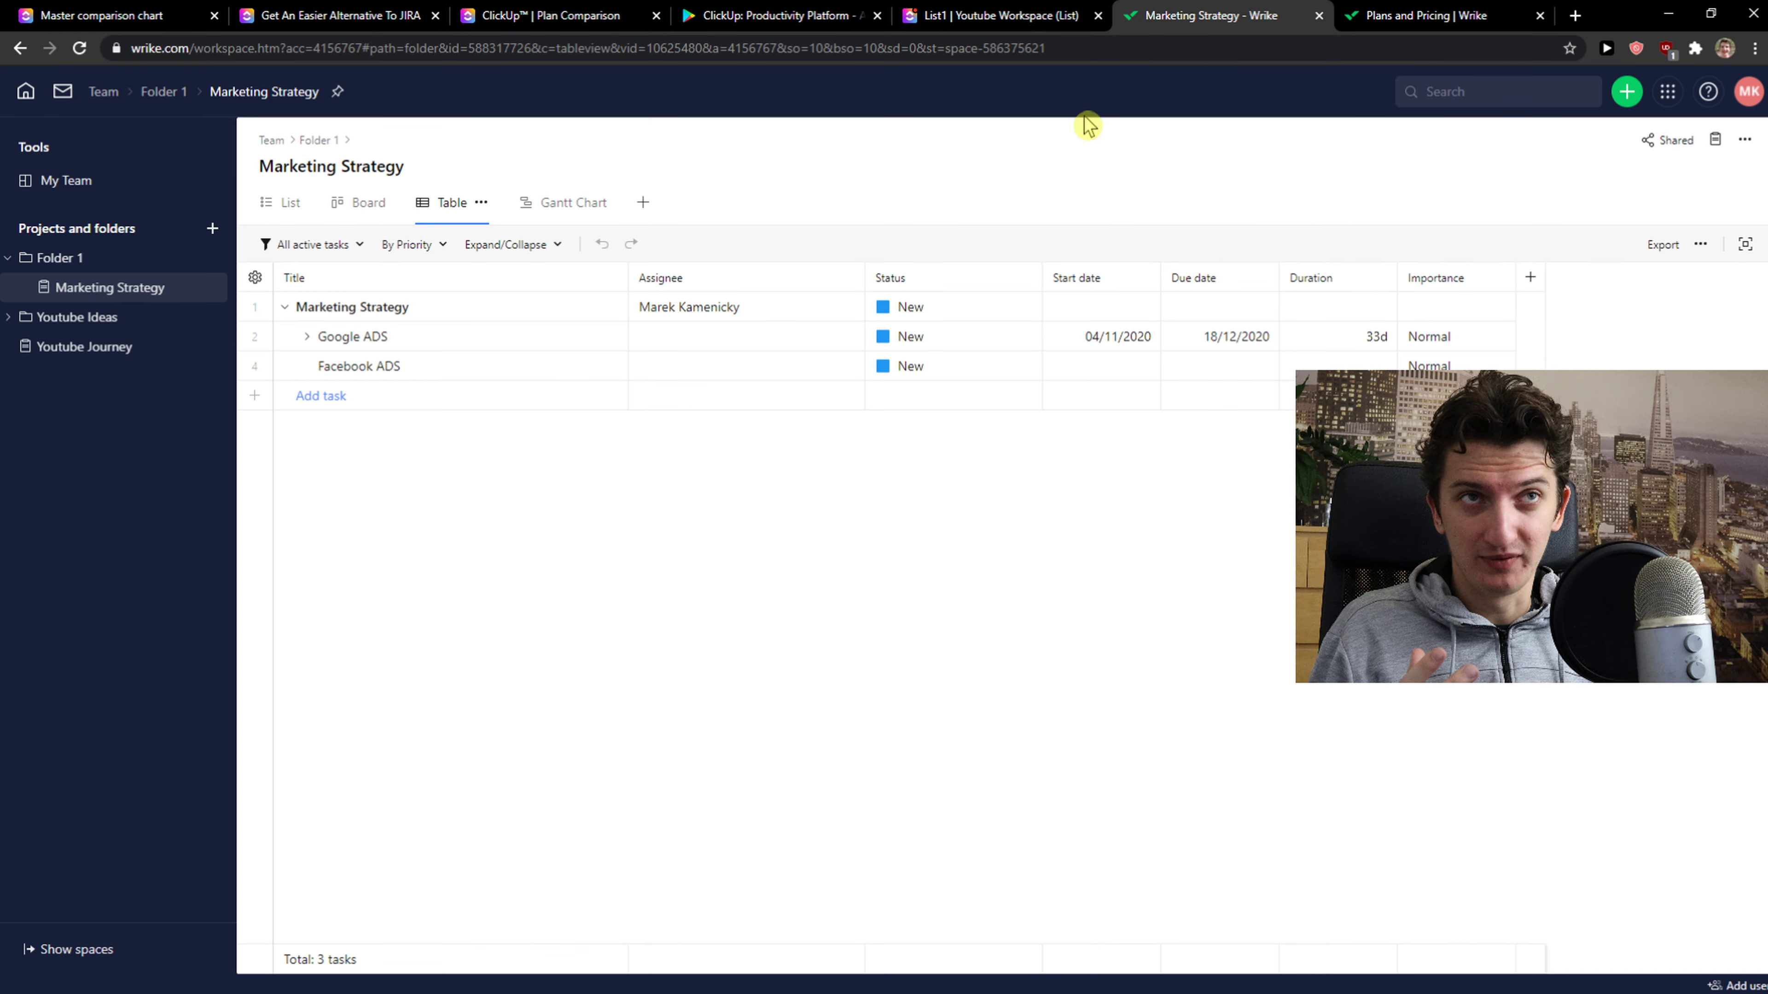
pyautogui.moveTo(473, 496)
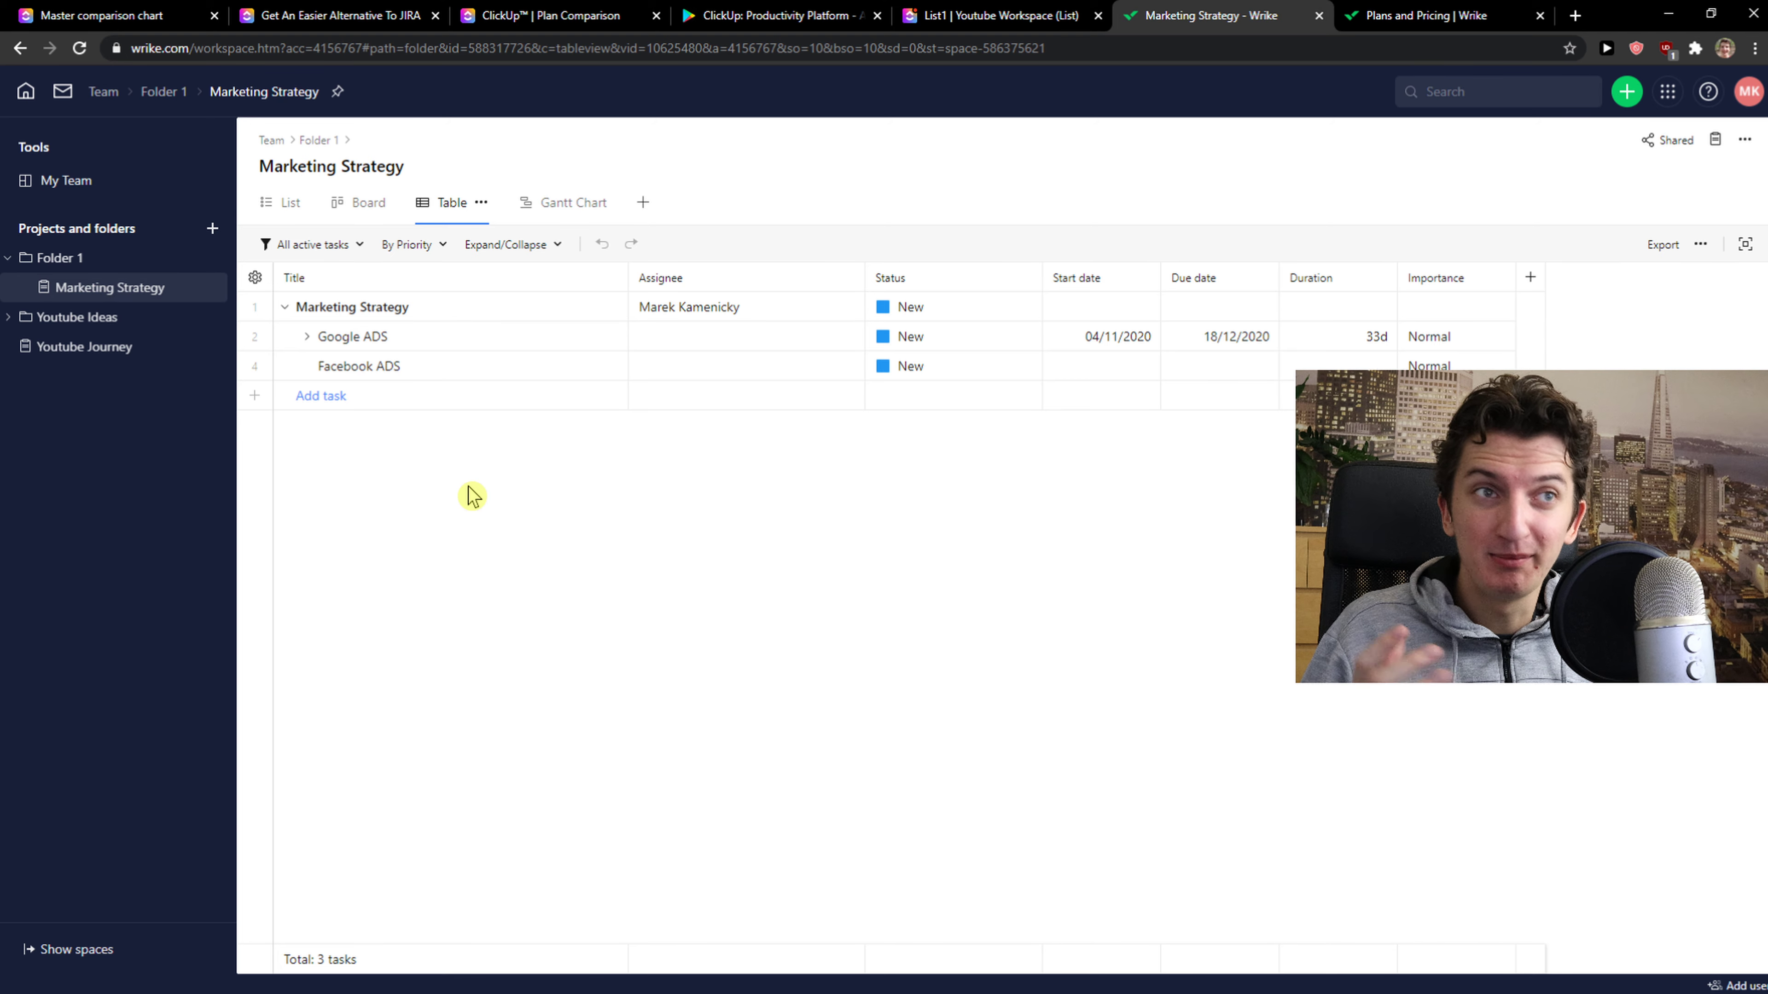
pyautogui.moveTo(358, 170)
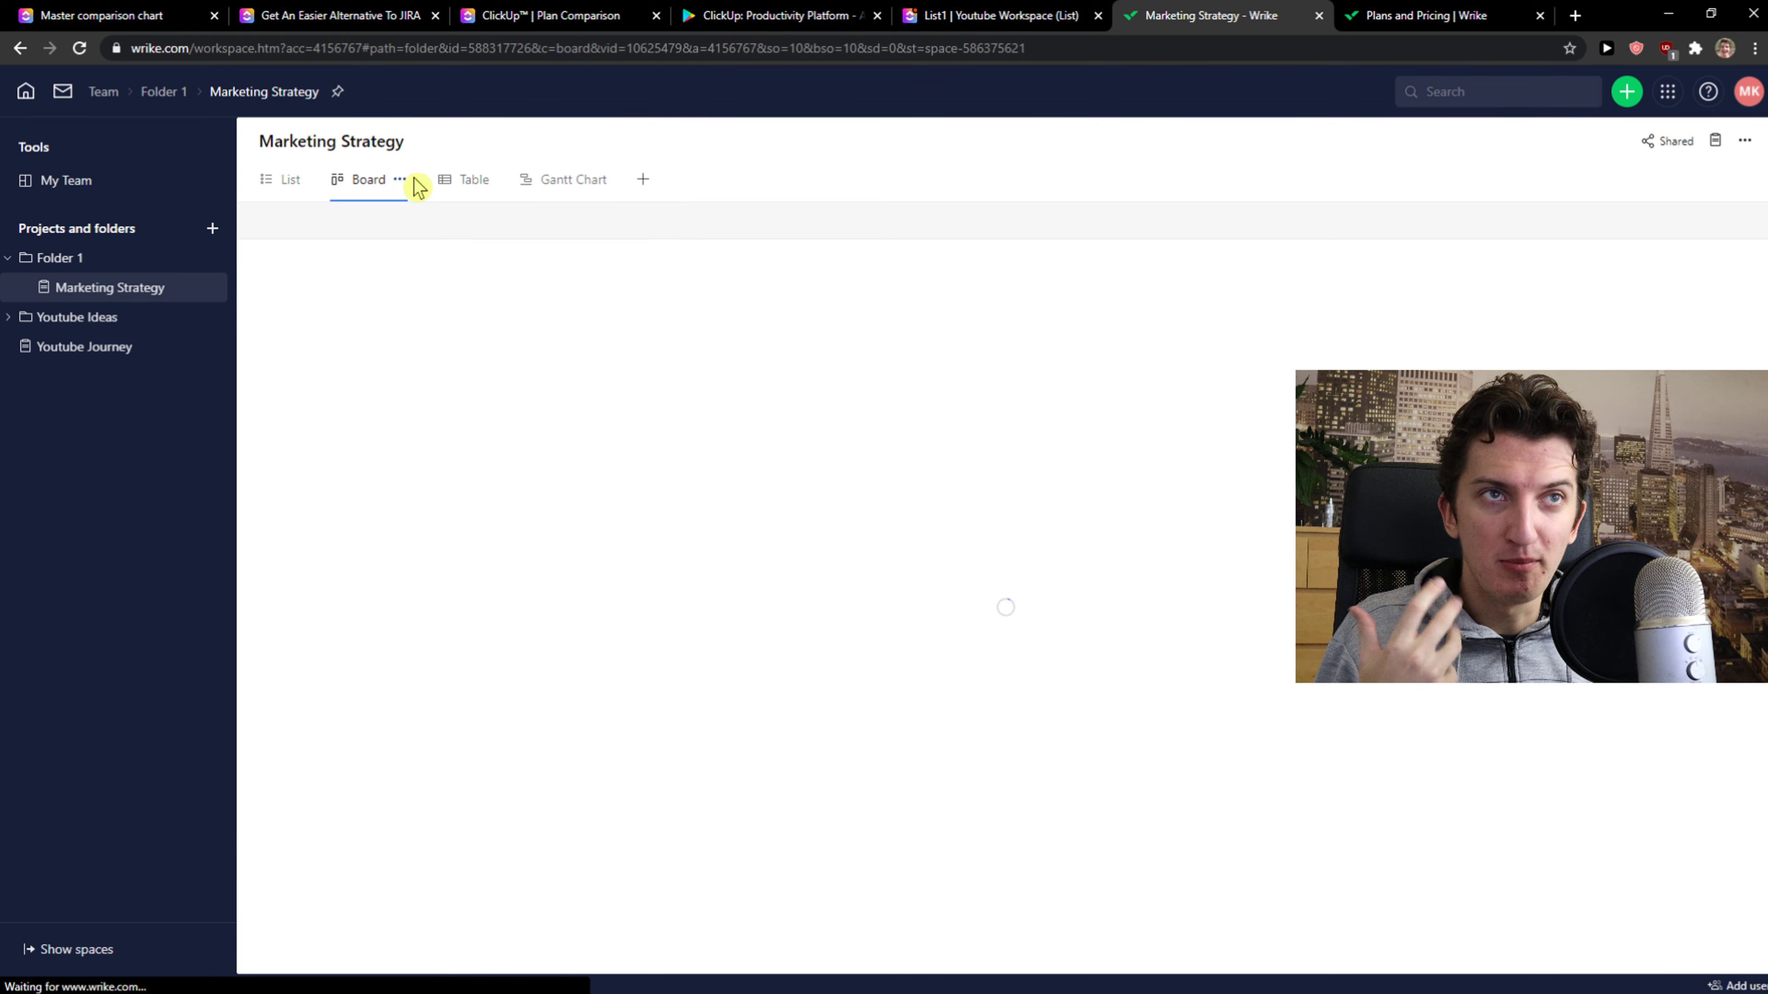
# - Show the Marketing Strategy project as a Gantt chart, then return to its table
pyautogui.click(451, 180)
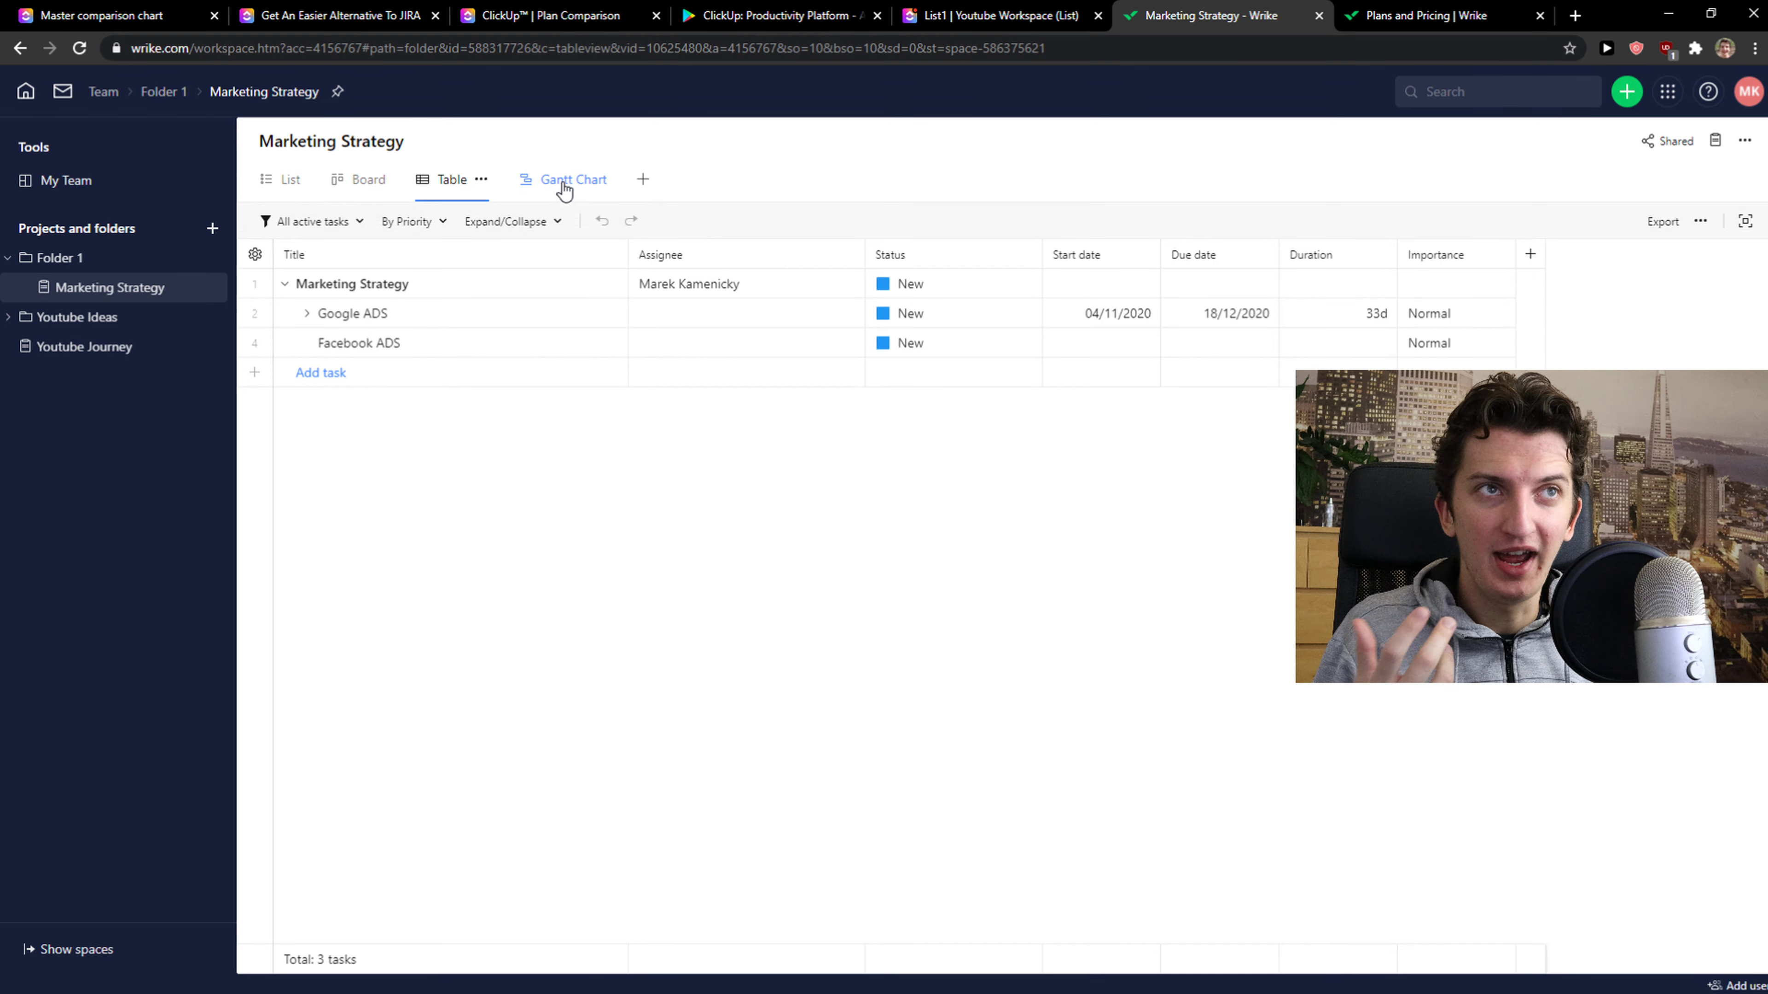
pyautogui.click(571, 179)
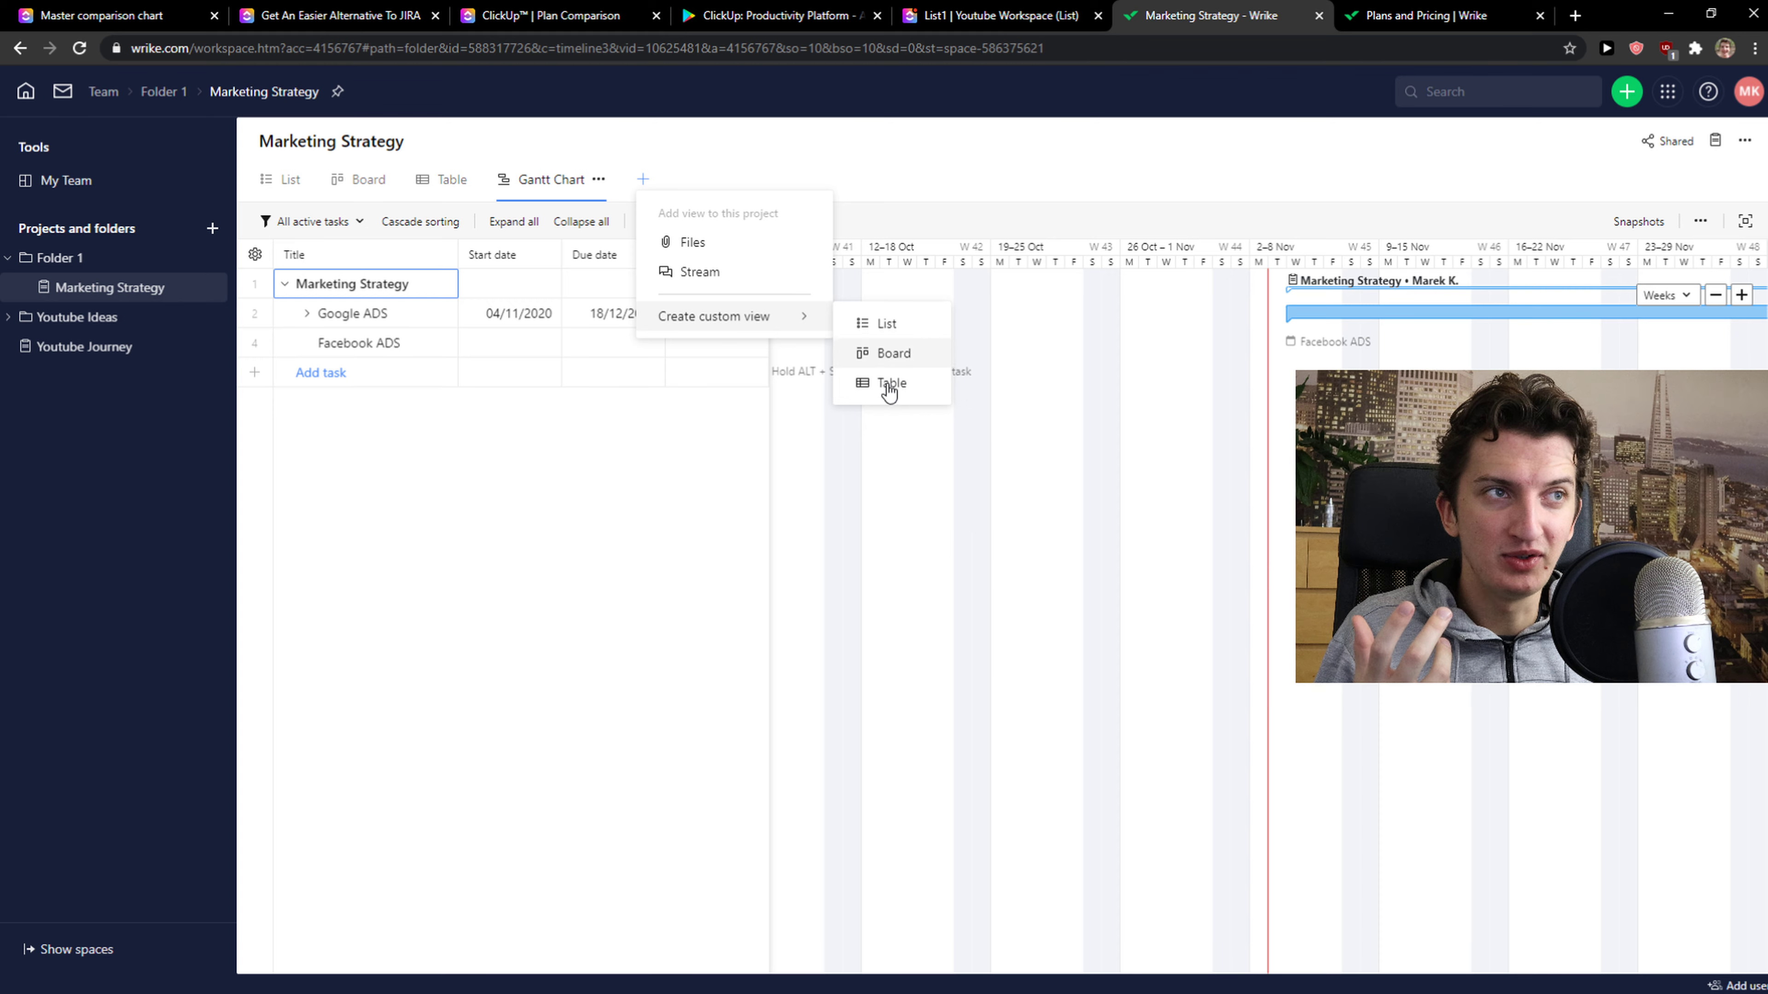
pyautogui.click(891, 383)
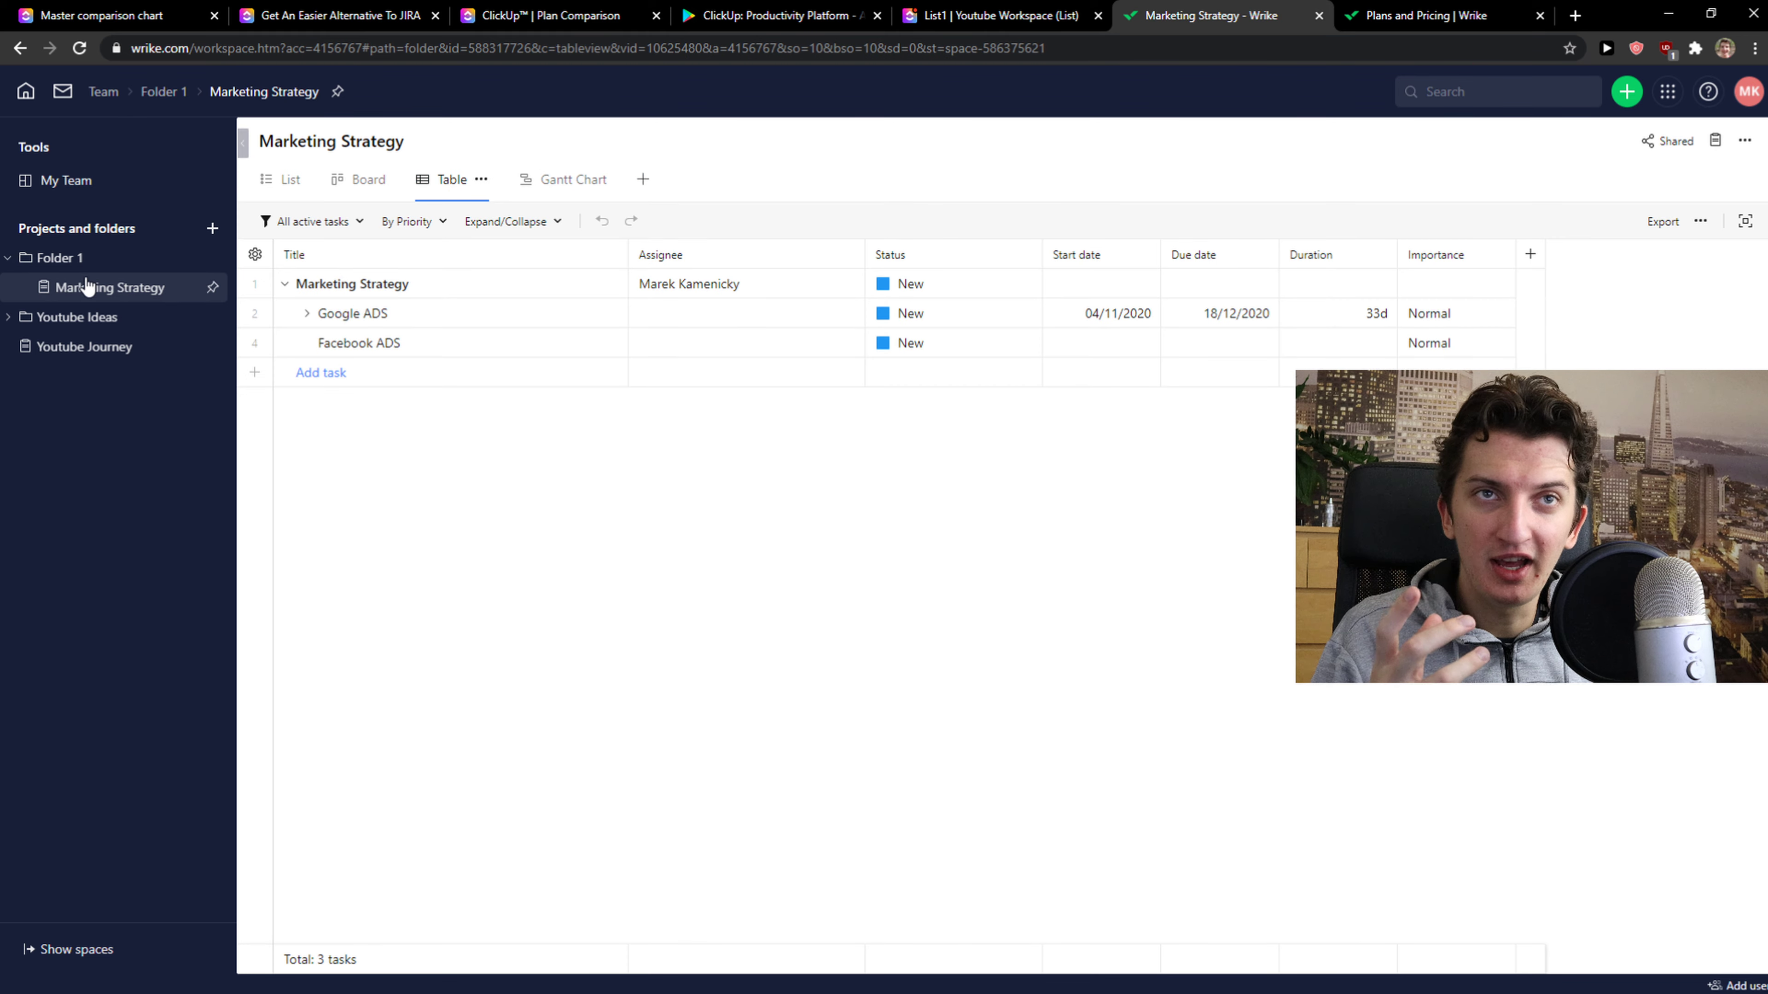
pyautogui.moveTo(25, 91)
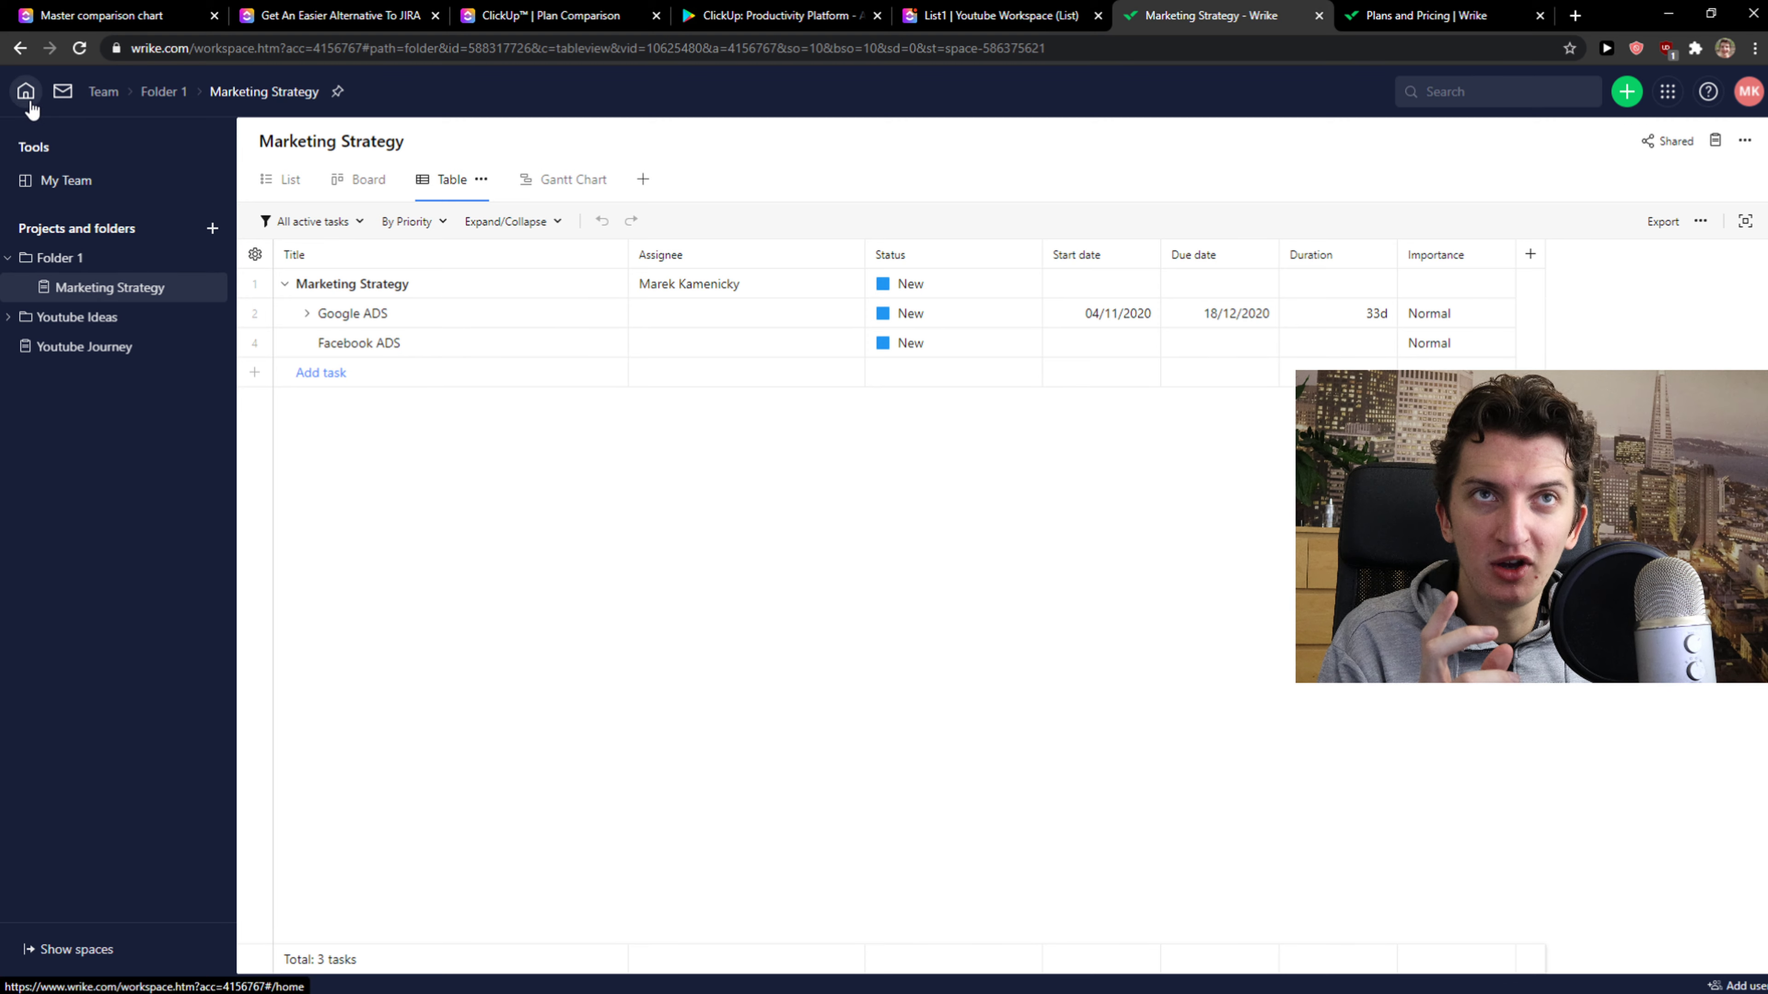
# - Reveal all Wrike spaces and go to the workspace home page
pyautogui.click(74, 949)
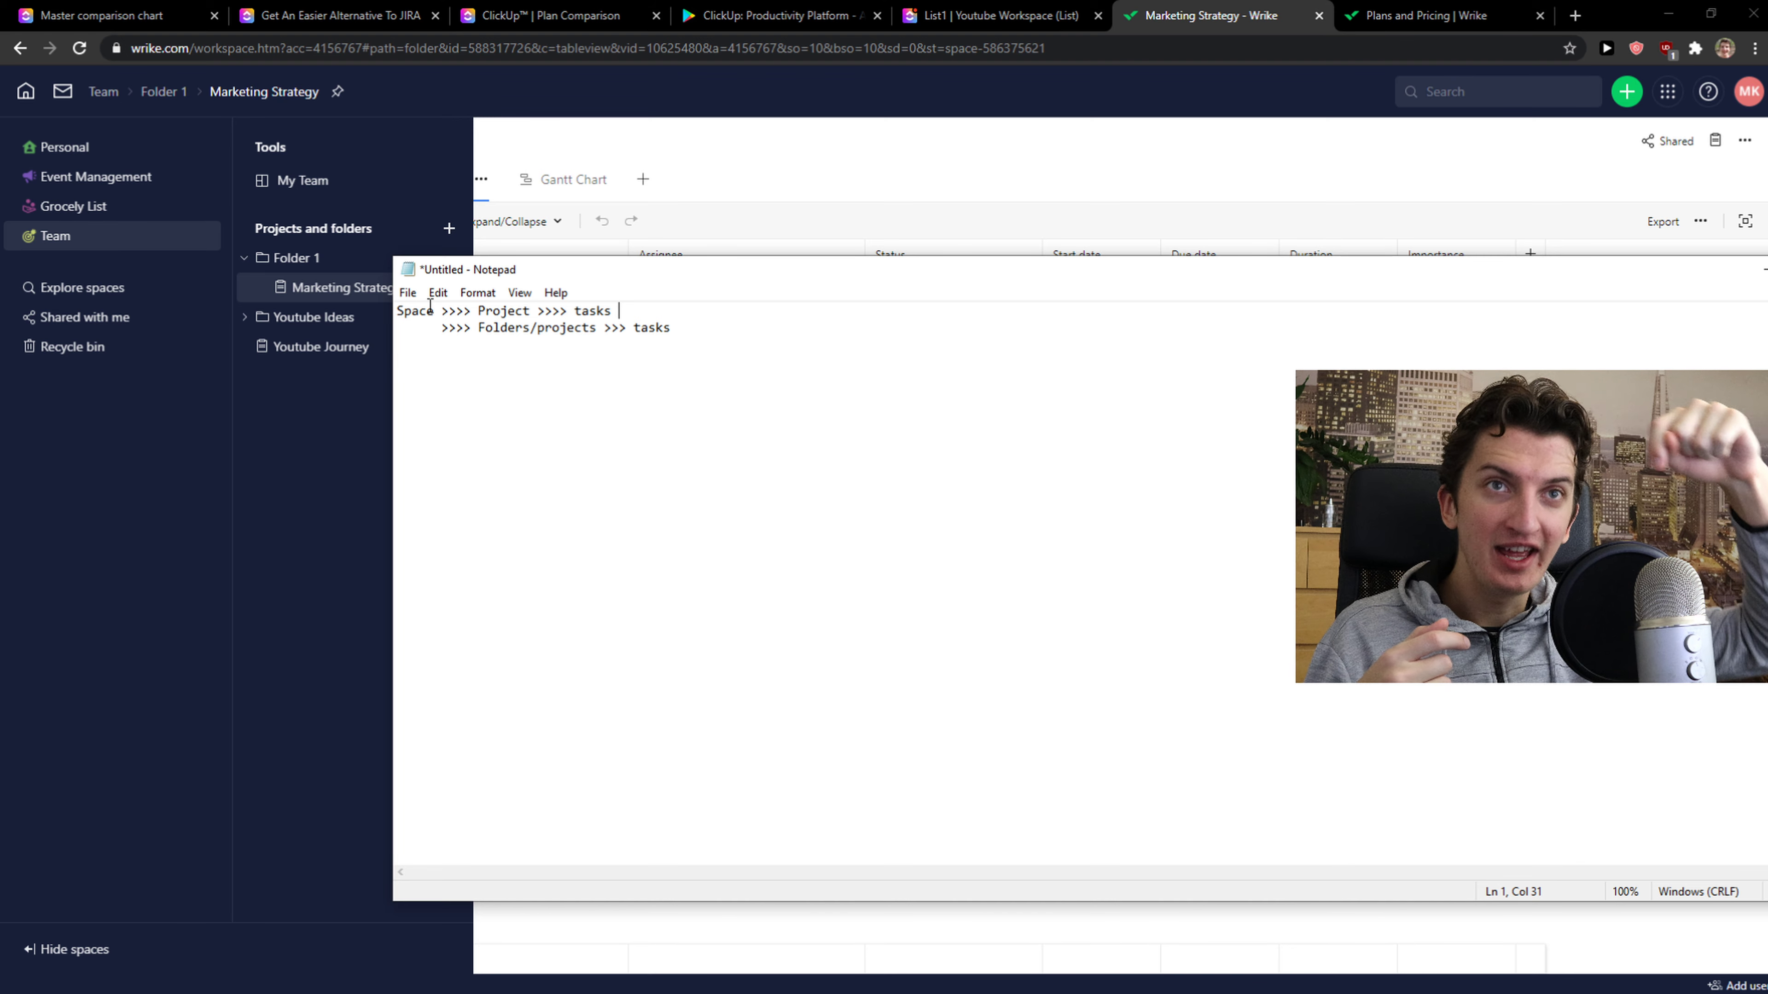
pyautogui.moveTo(402, 409)
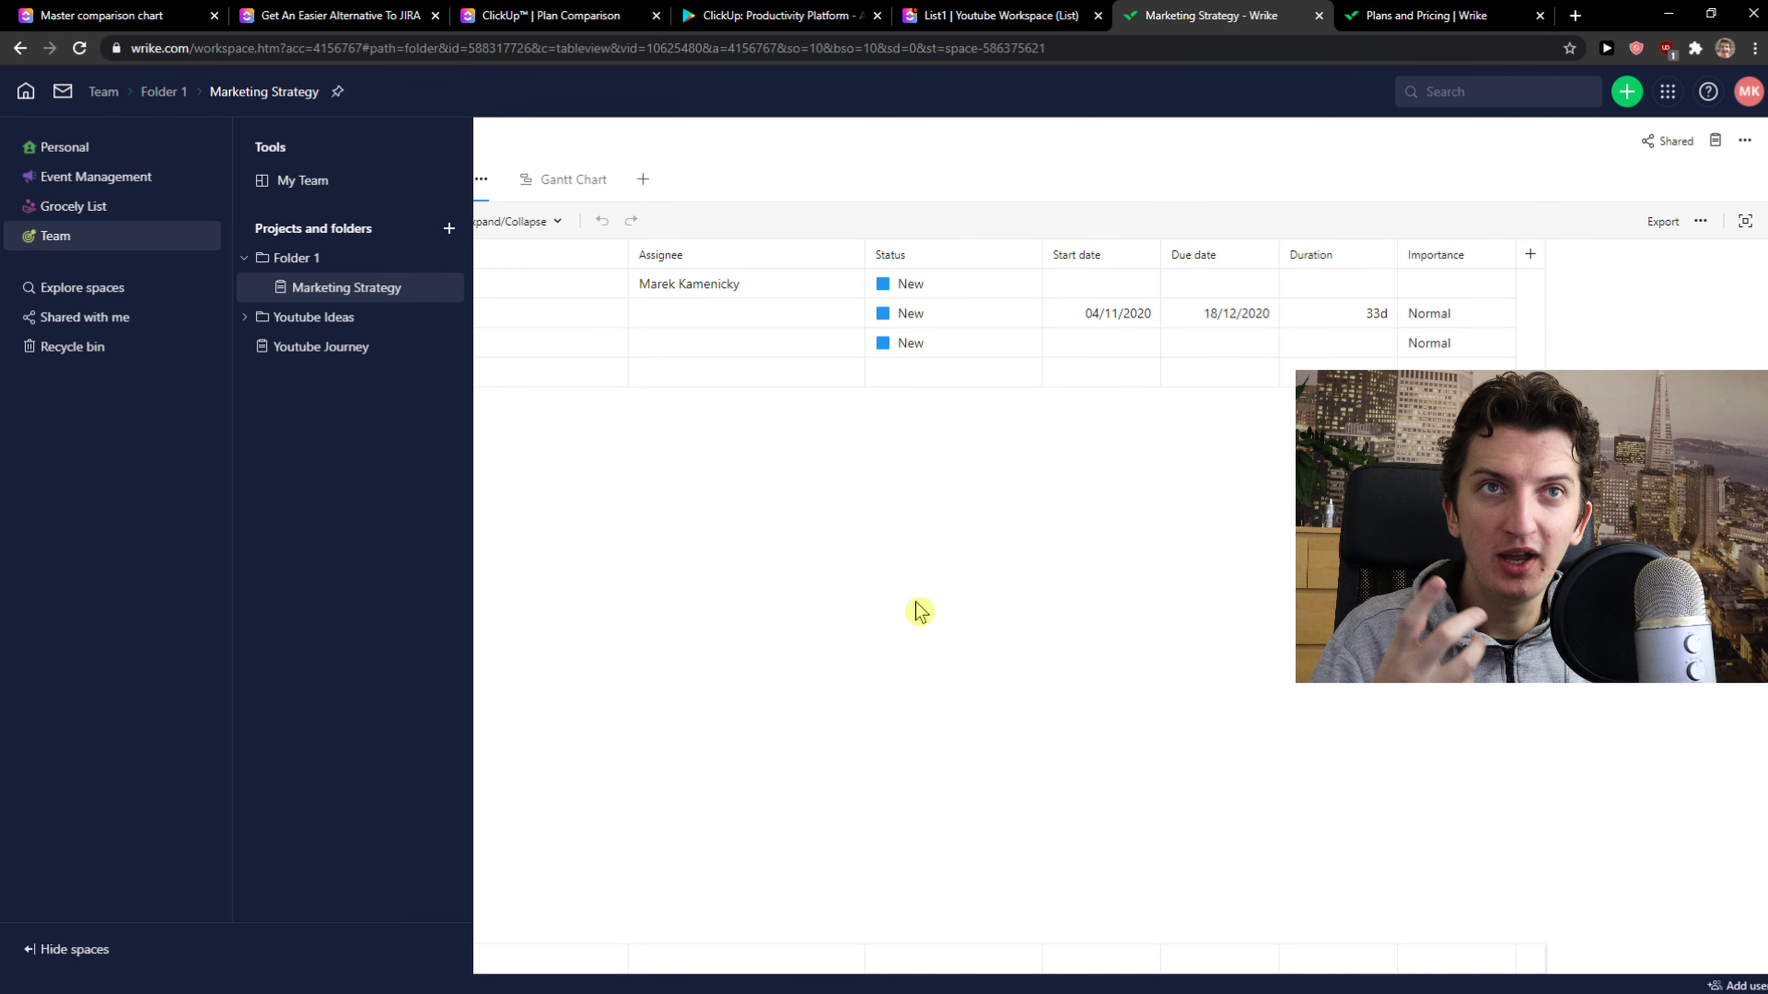
pyautogui.moveTo(25, 91)
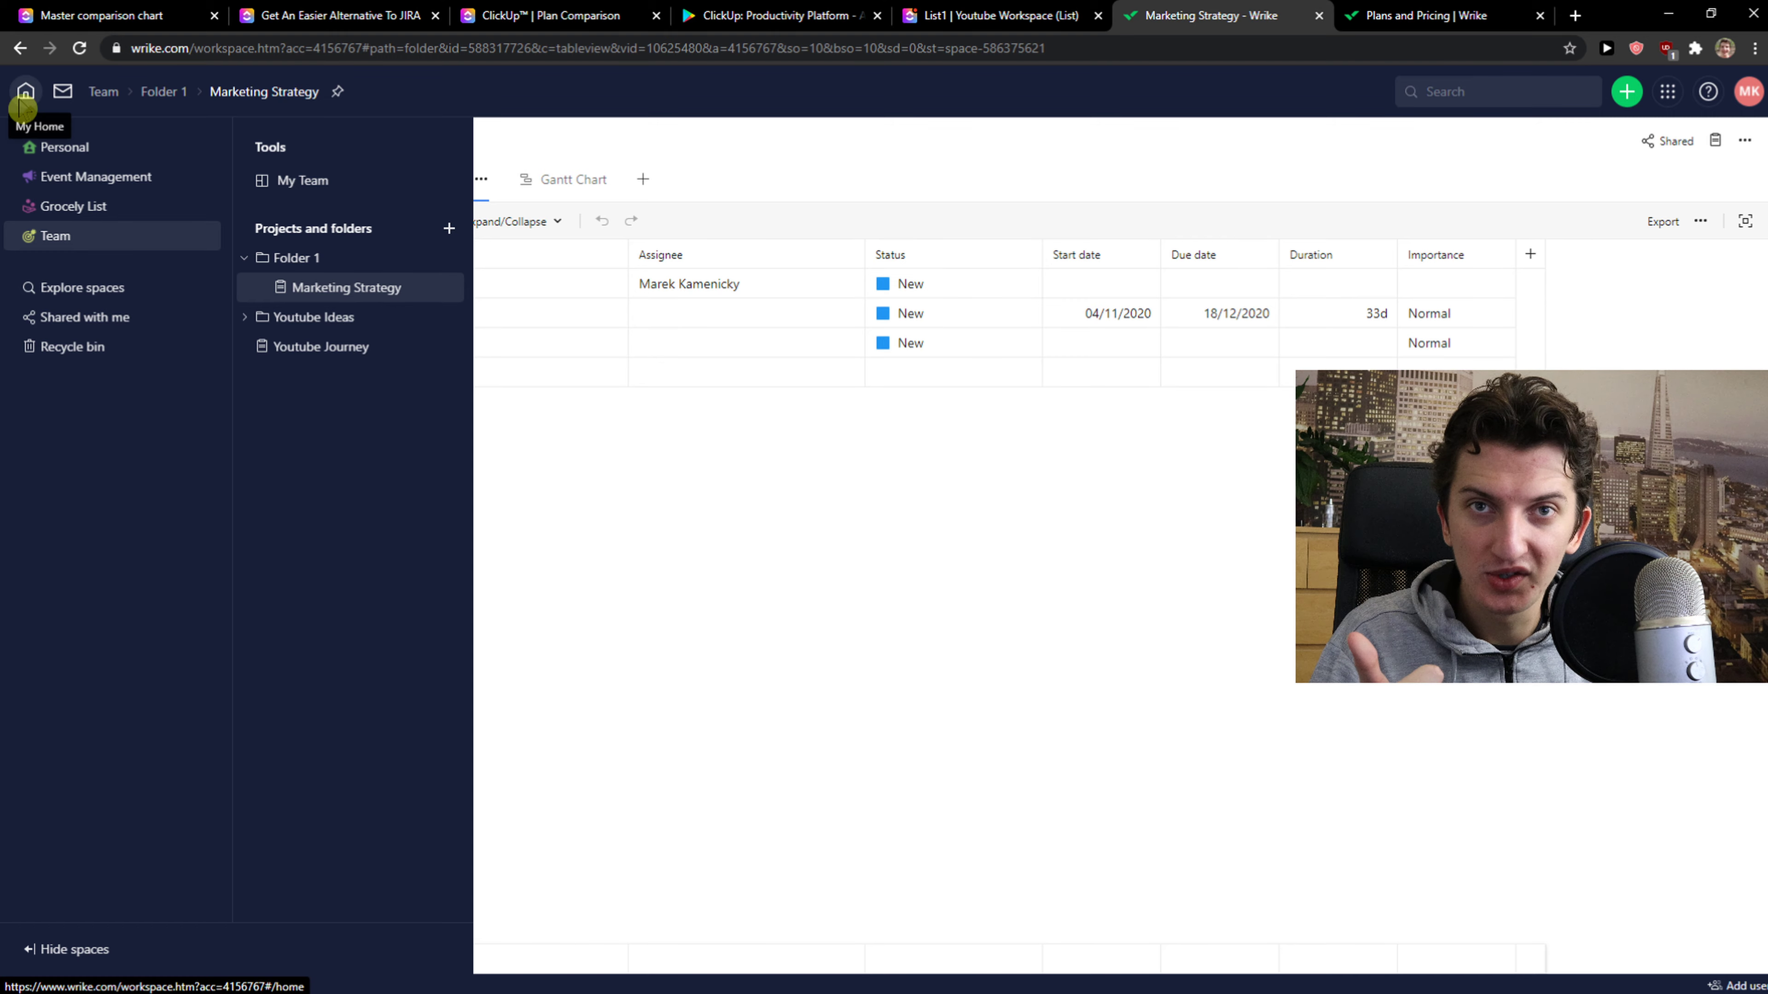
pyautogui.click(24, 92)
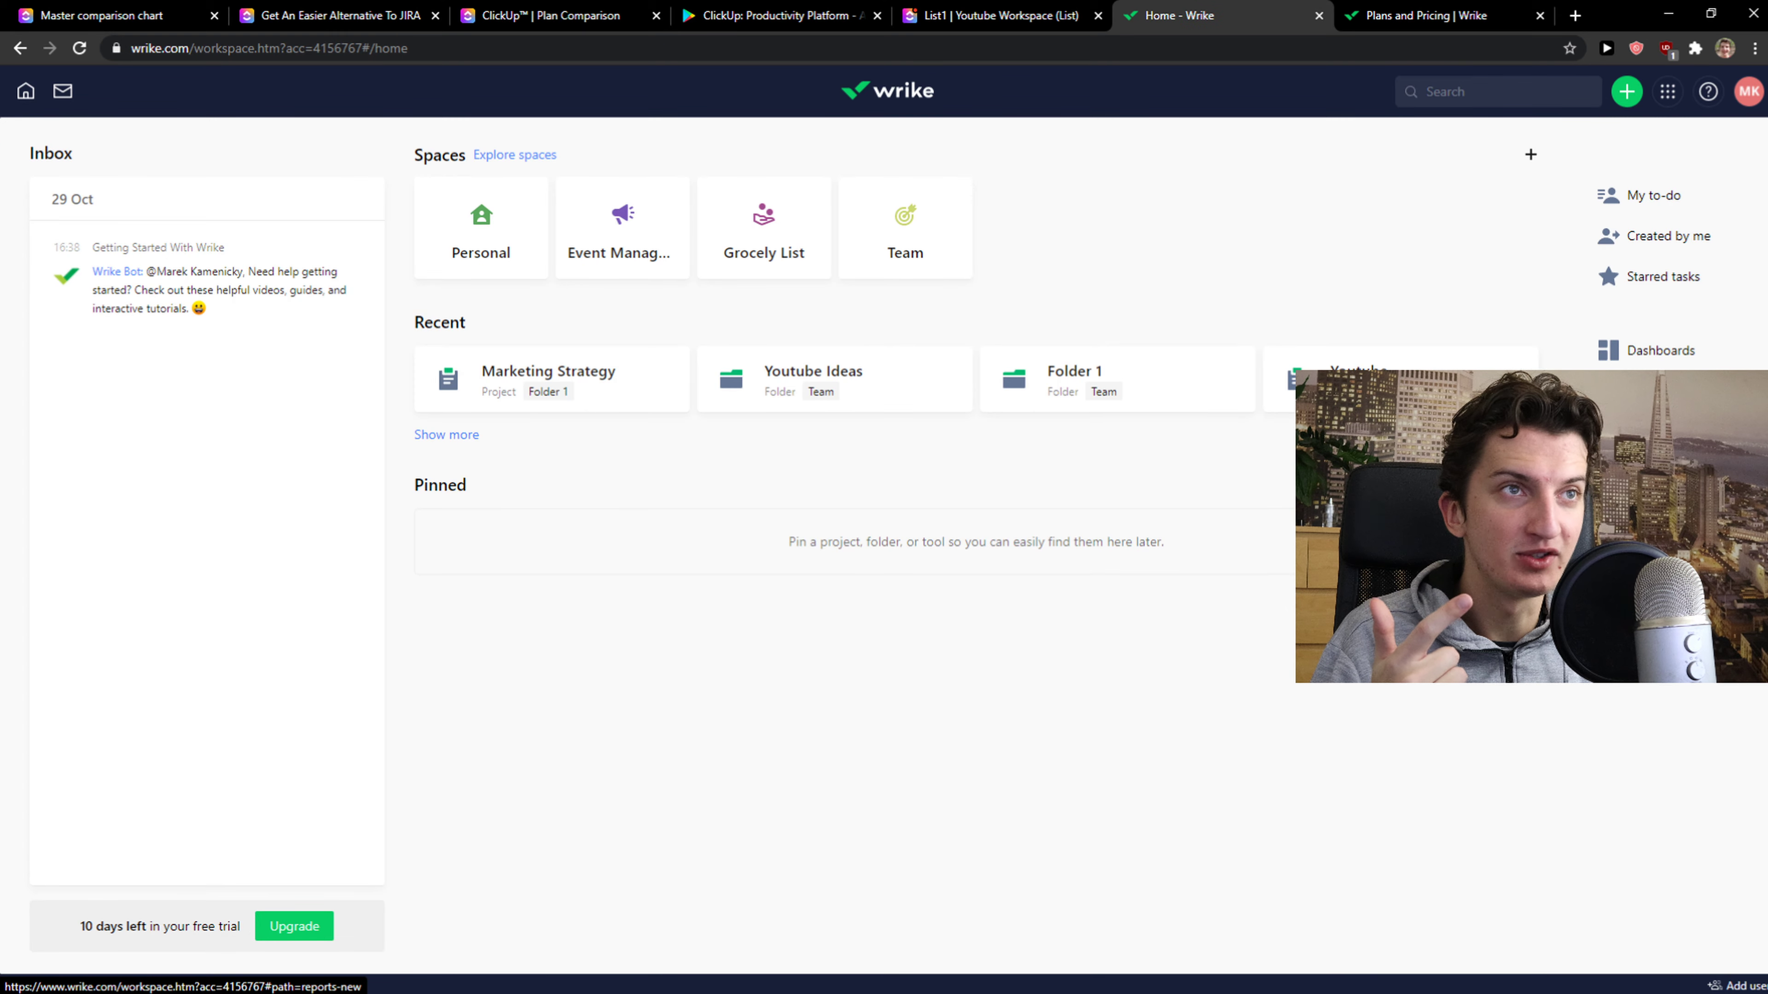
pyautogui.moveTo(862, 145)
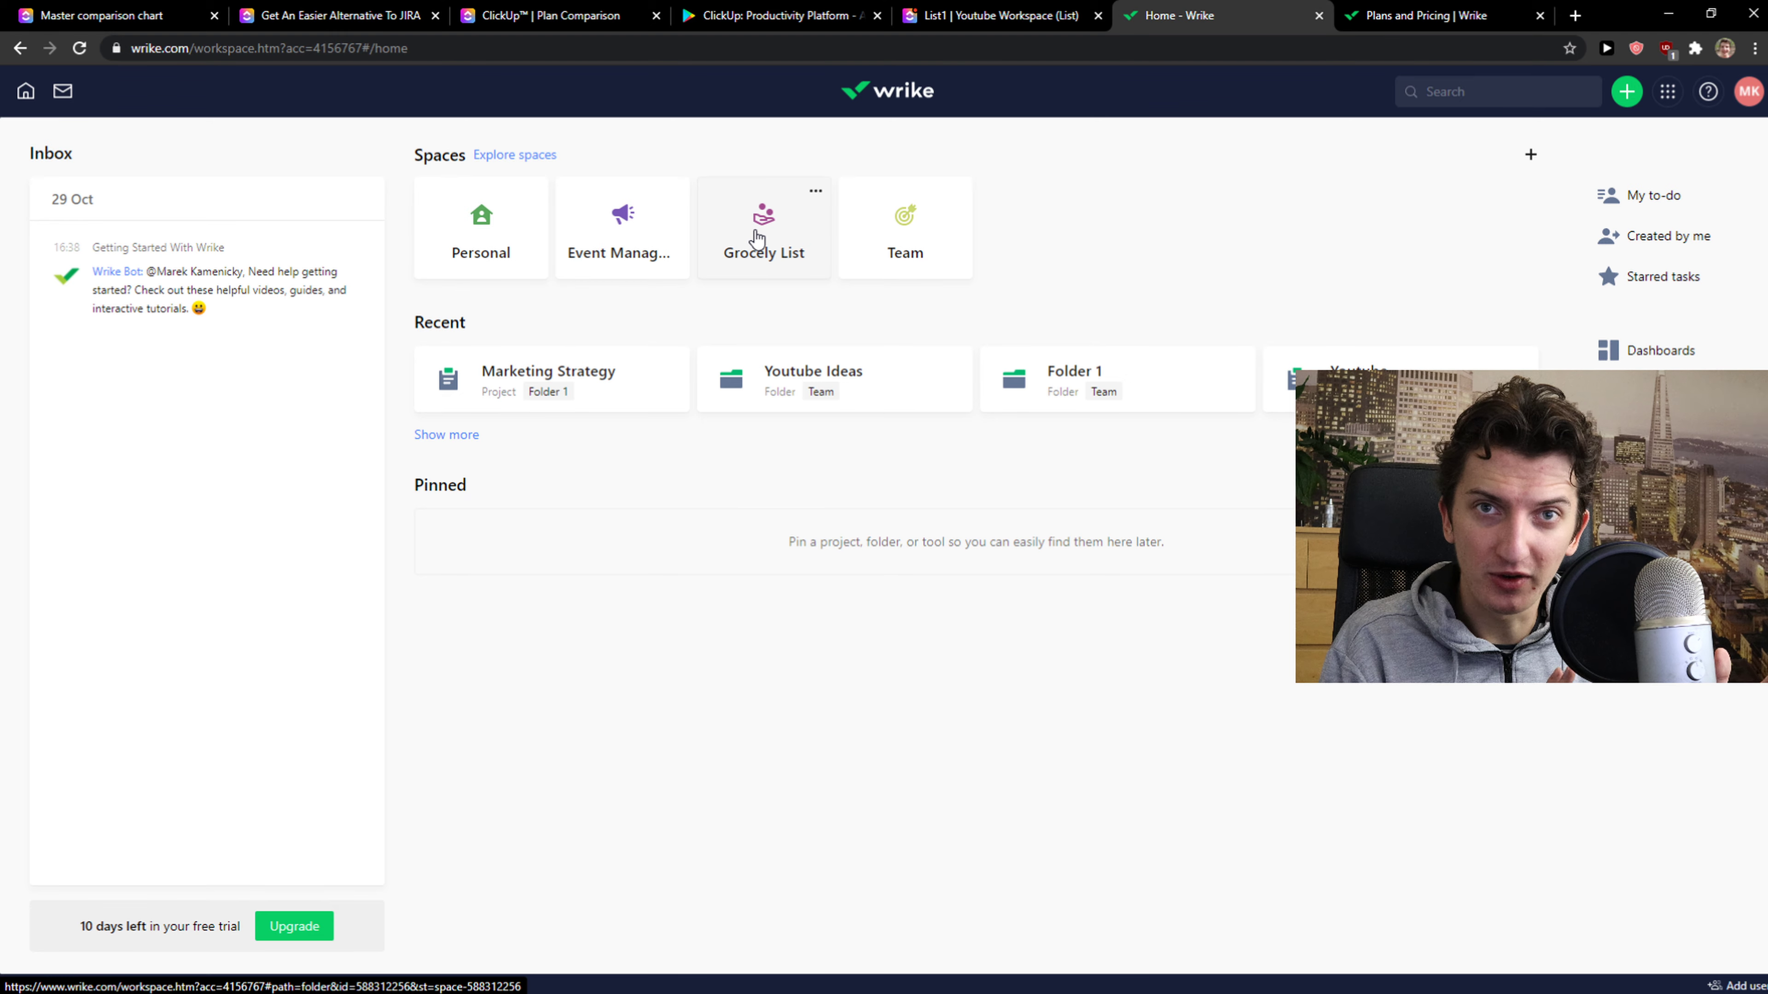
# - Review Wrike's Free, Professional, Business and Enterprise plans, then return to the workspace home
pyautogui.click(1432, 15)
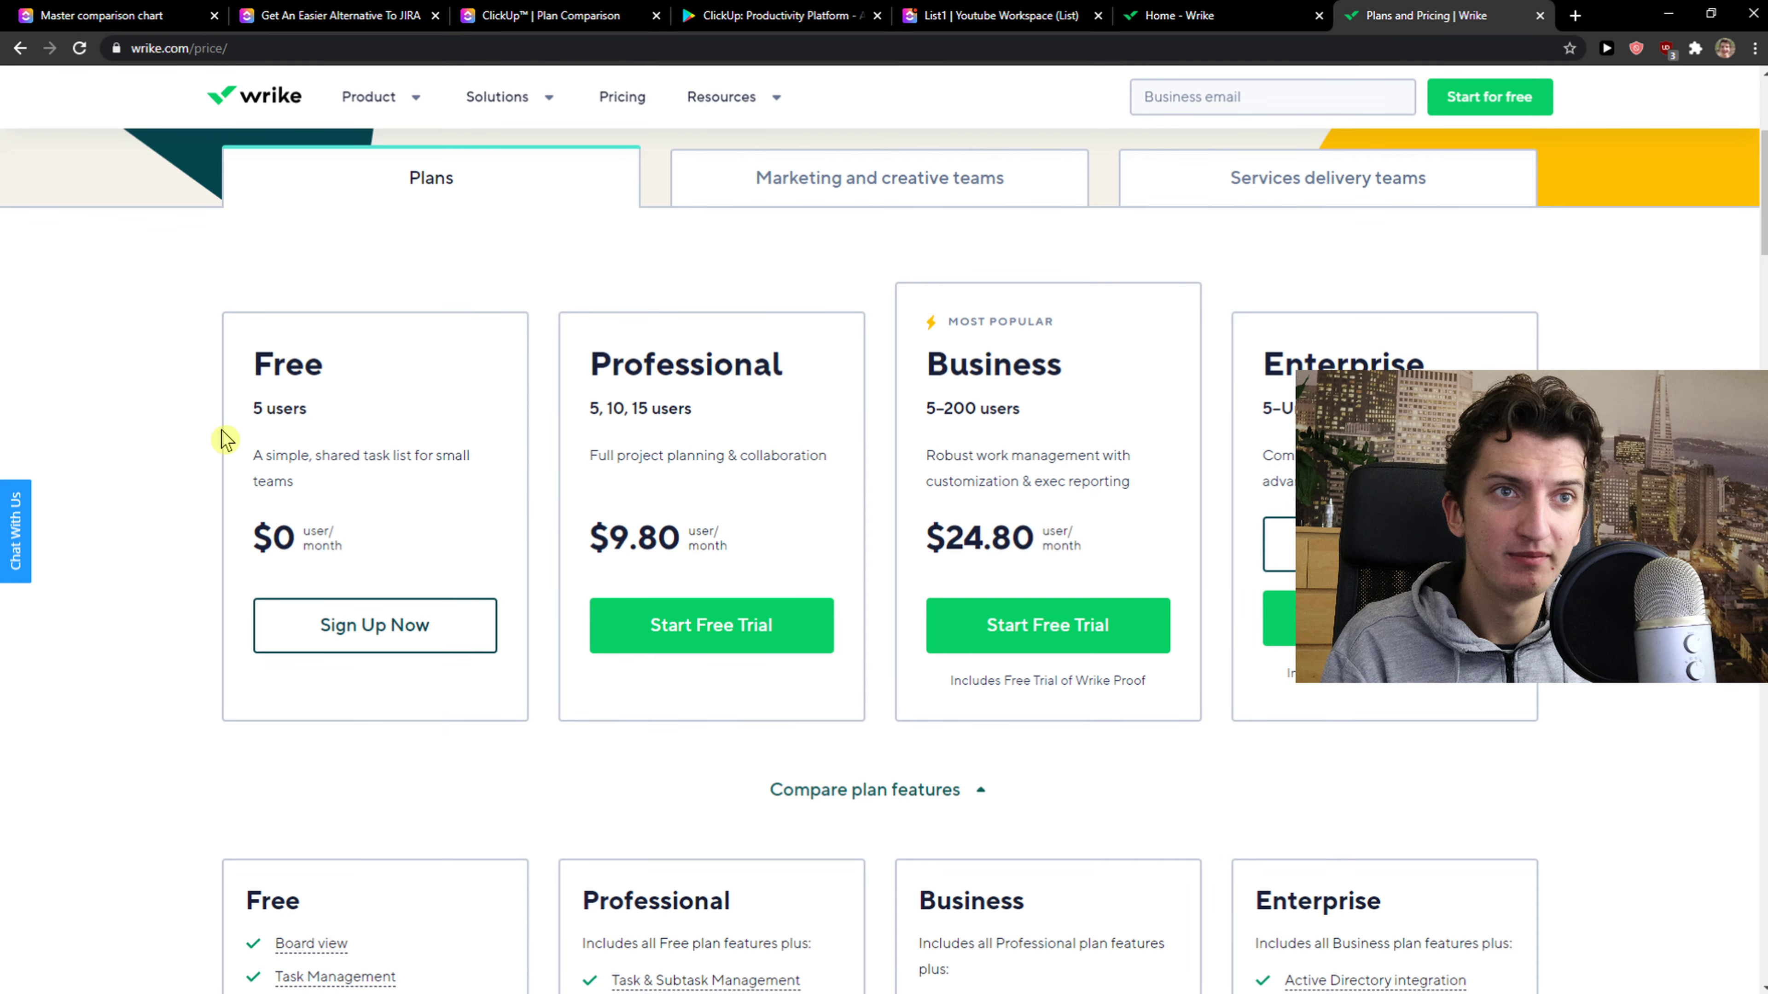
pyautogui.scroll(-3)
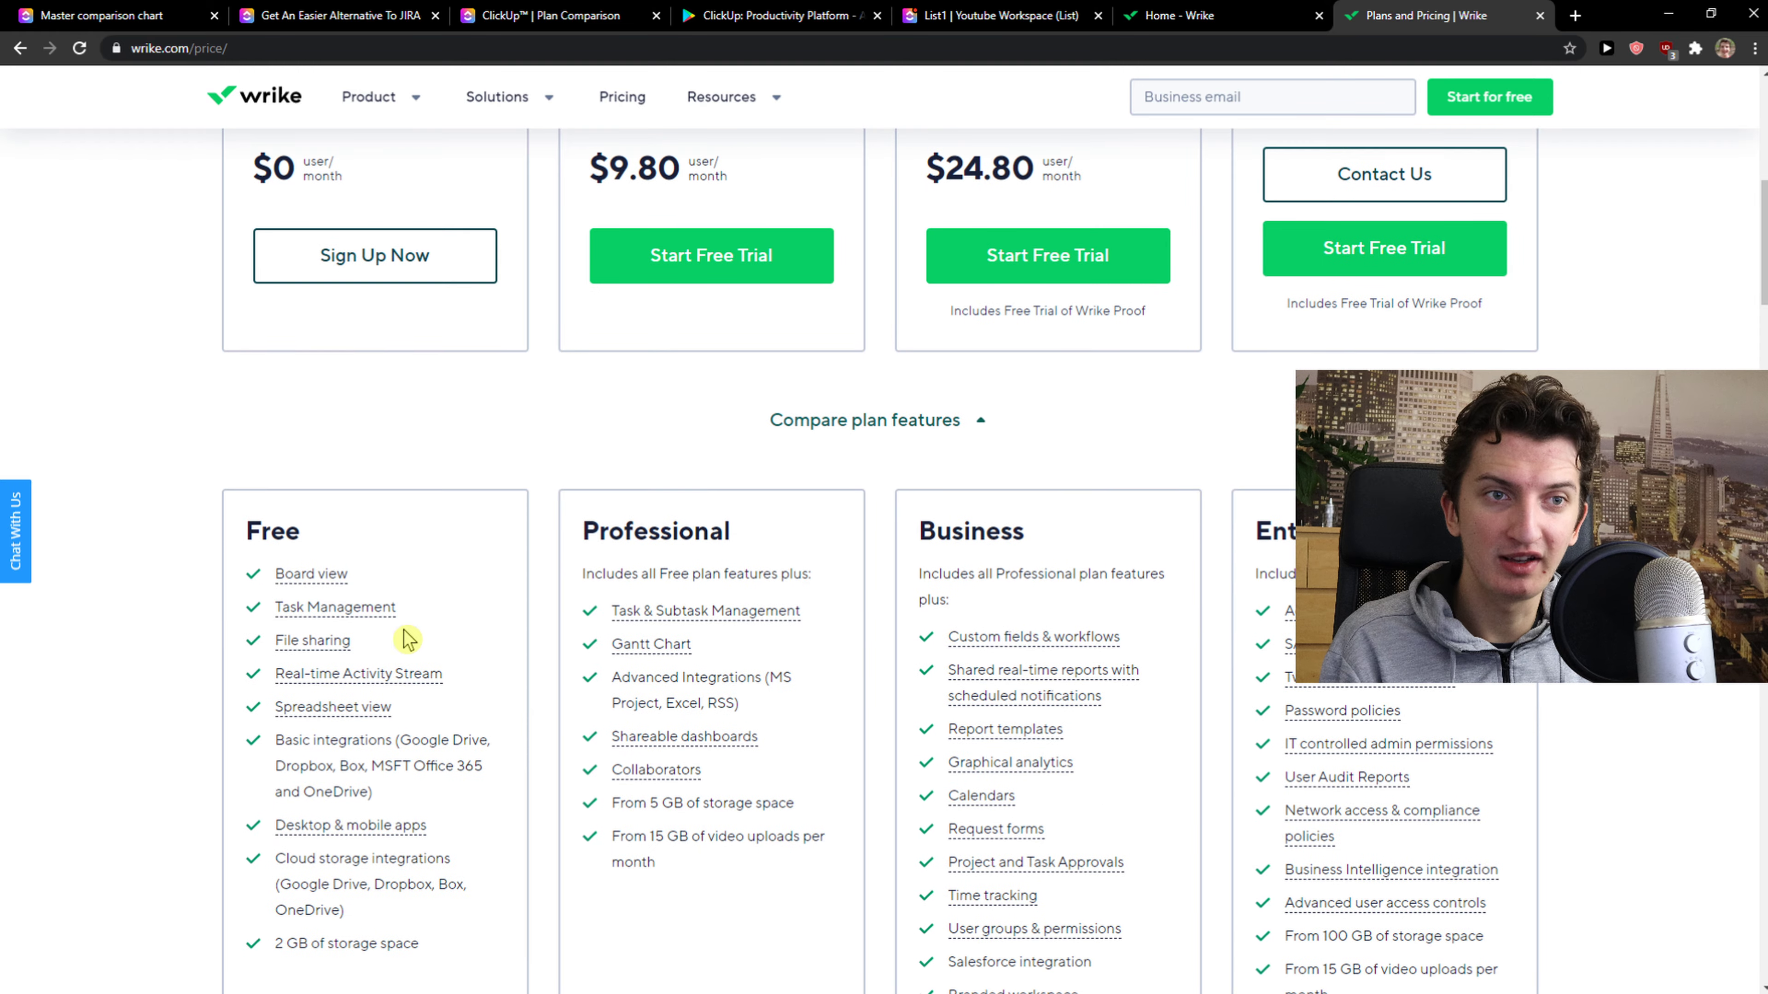
pyautogui.scroll(-3)
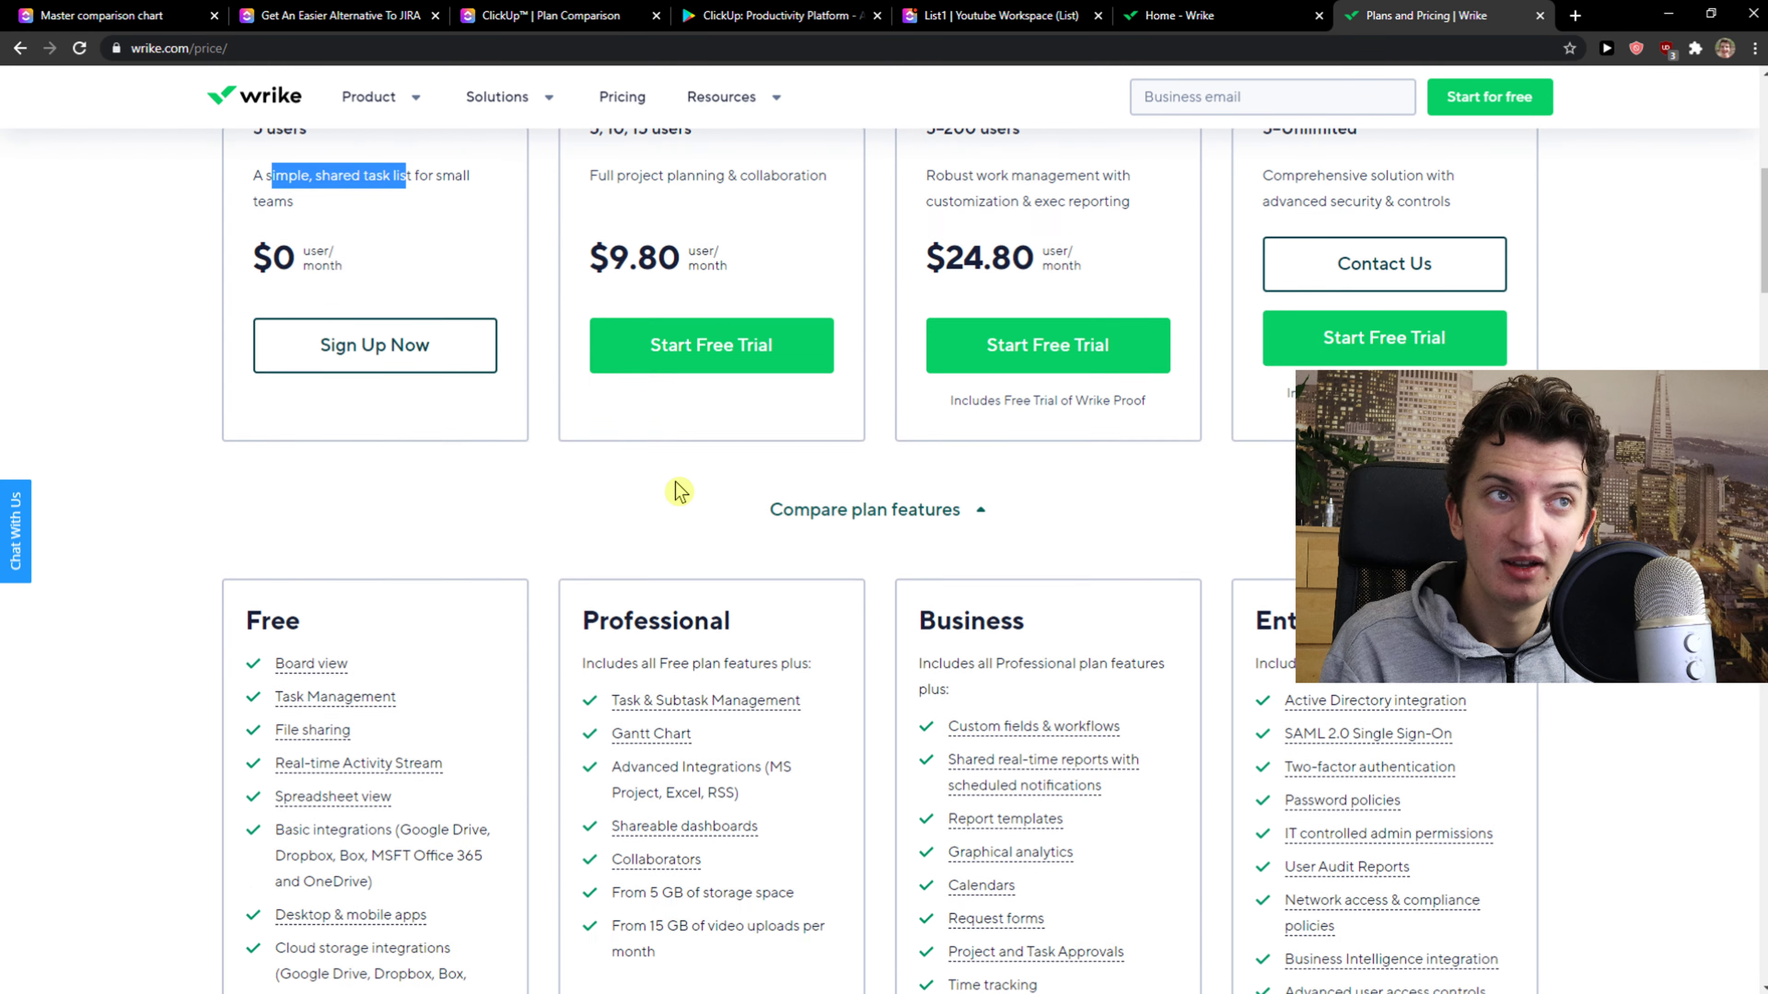
pyautogui.scroll(-3)
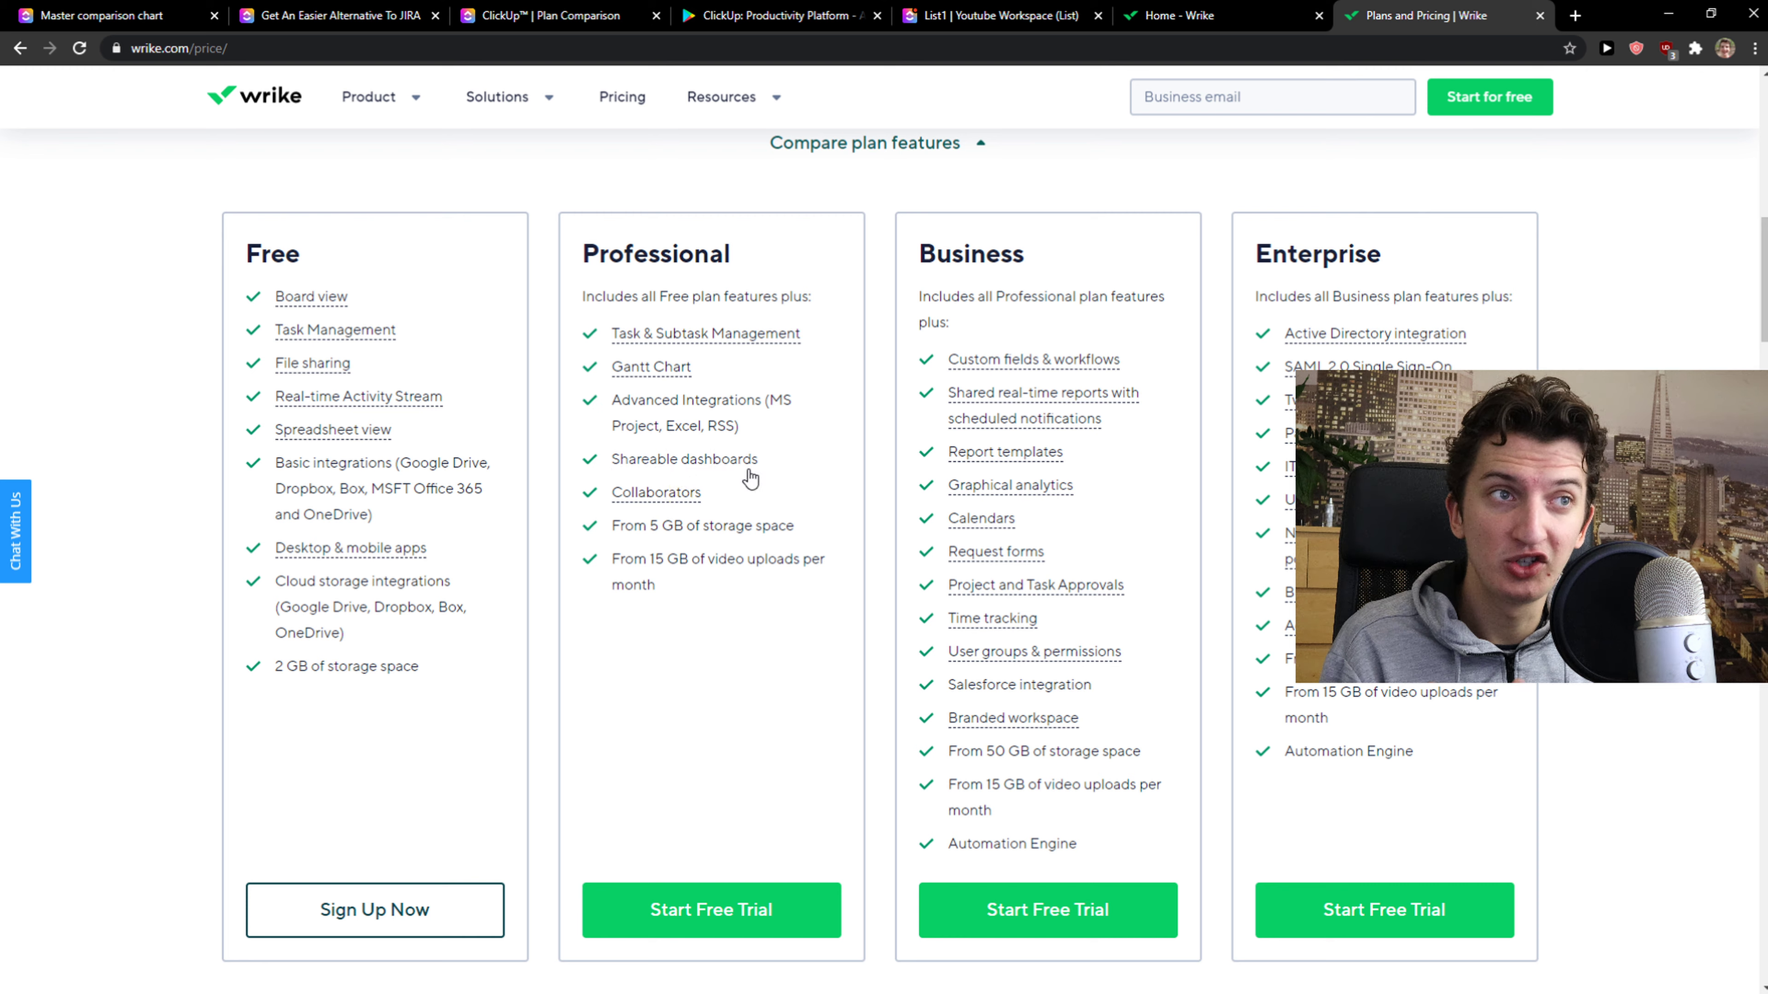
pyautogui.moveTo(696, 358)
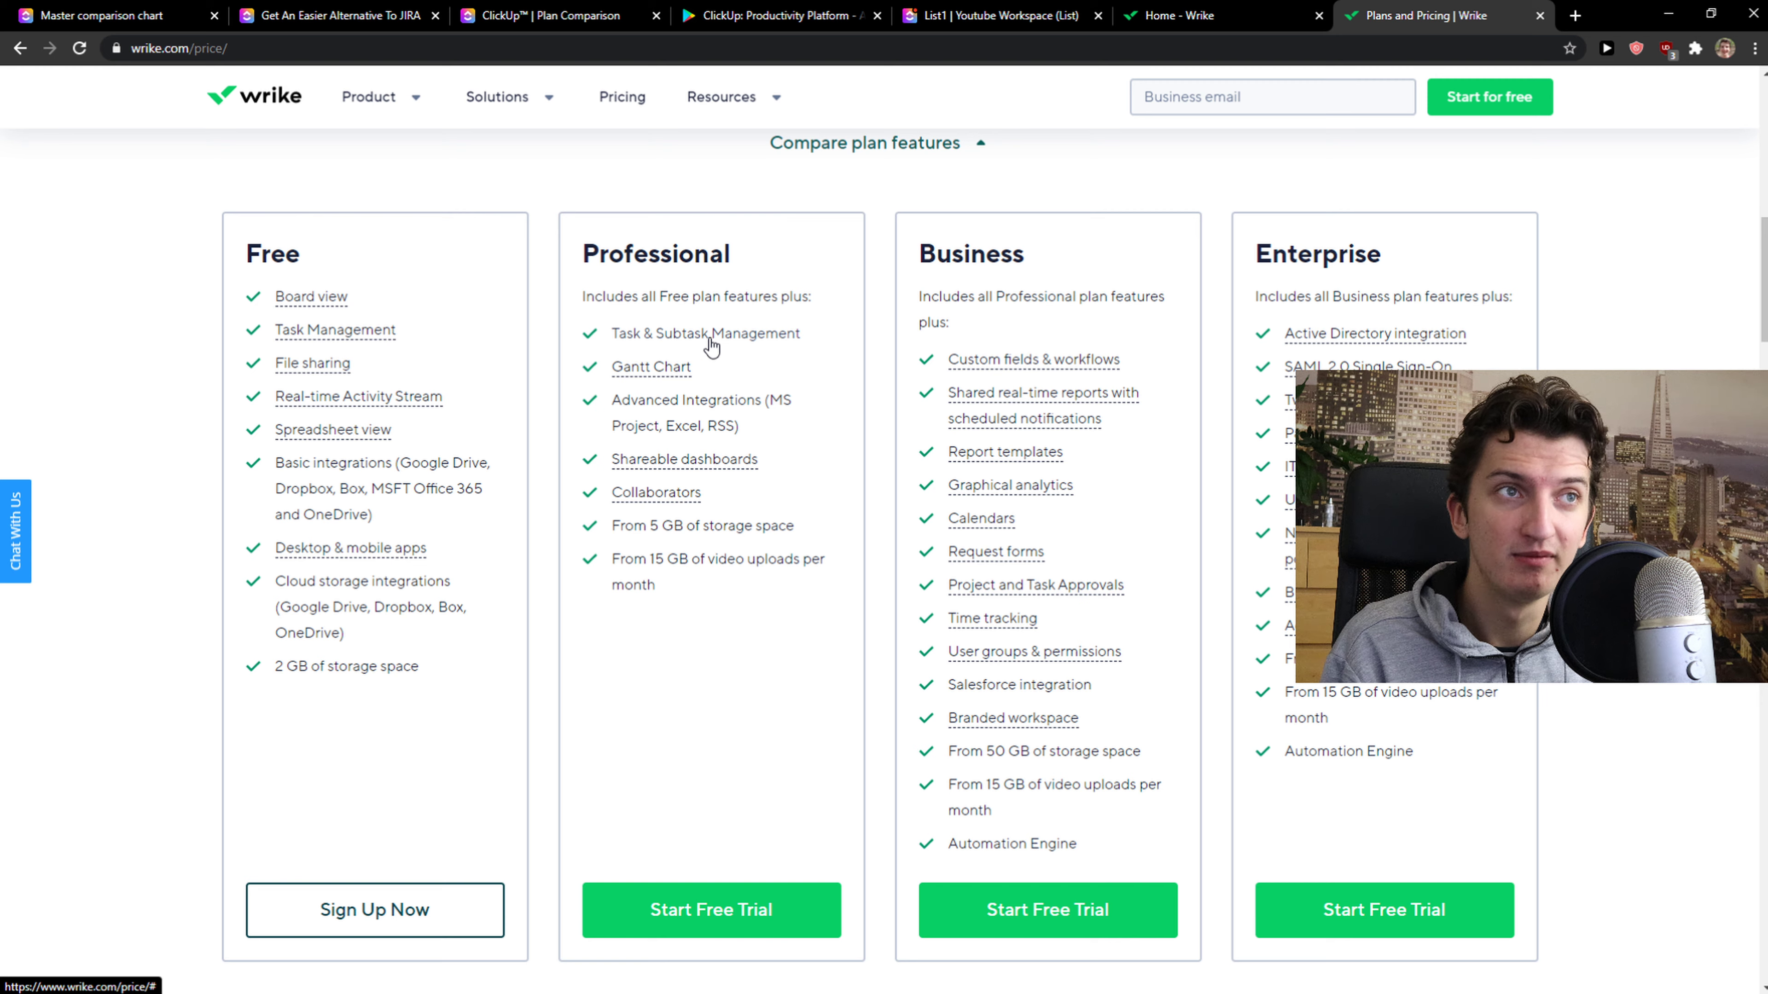
pyautogui.moveTo(473, 483)
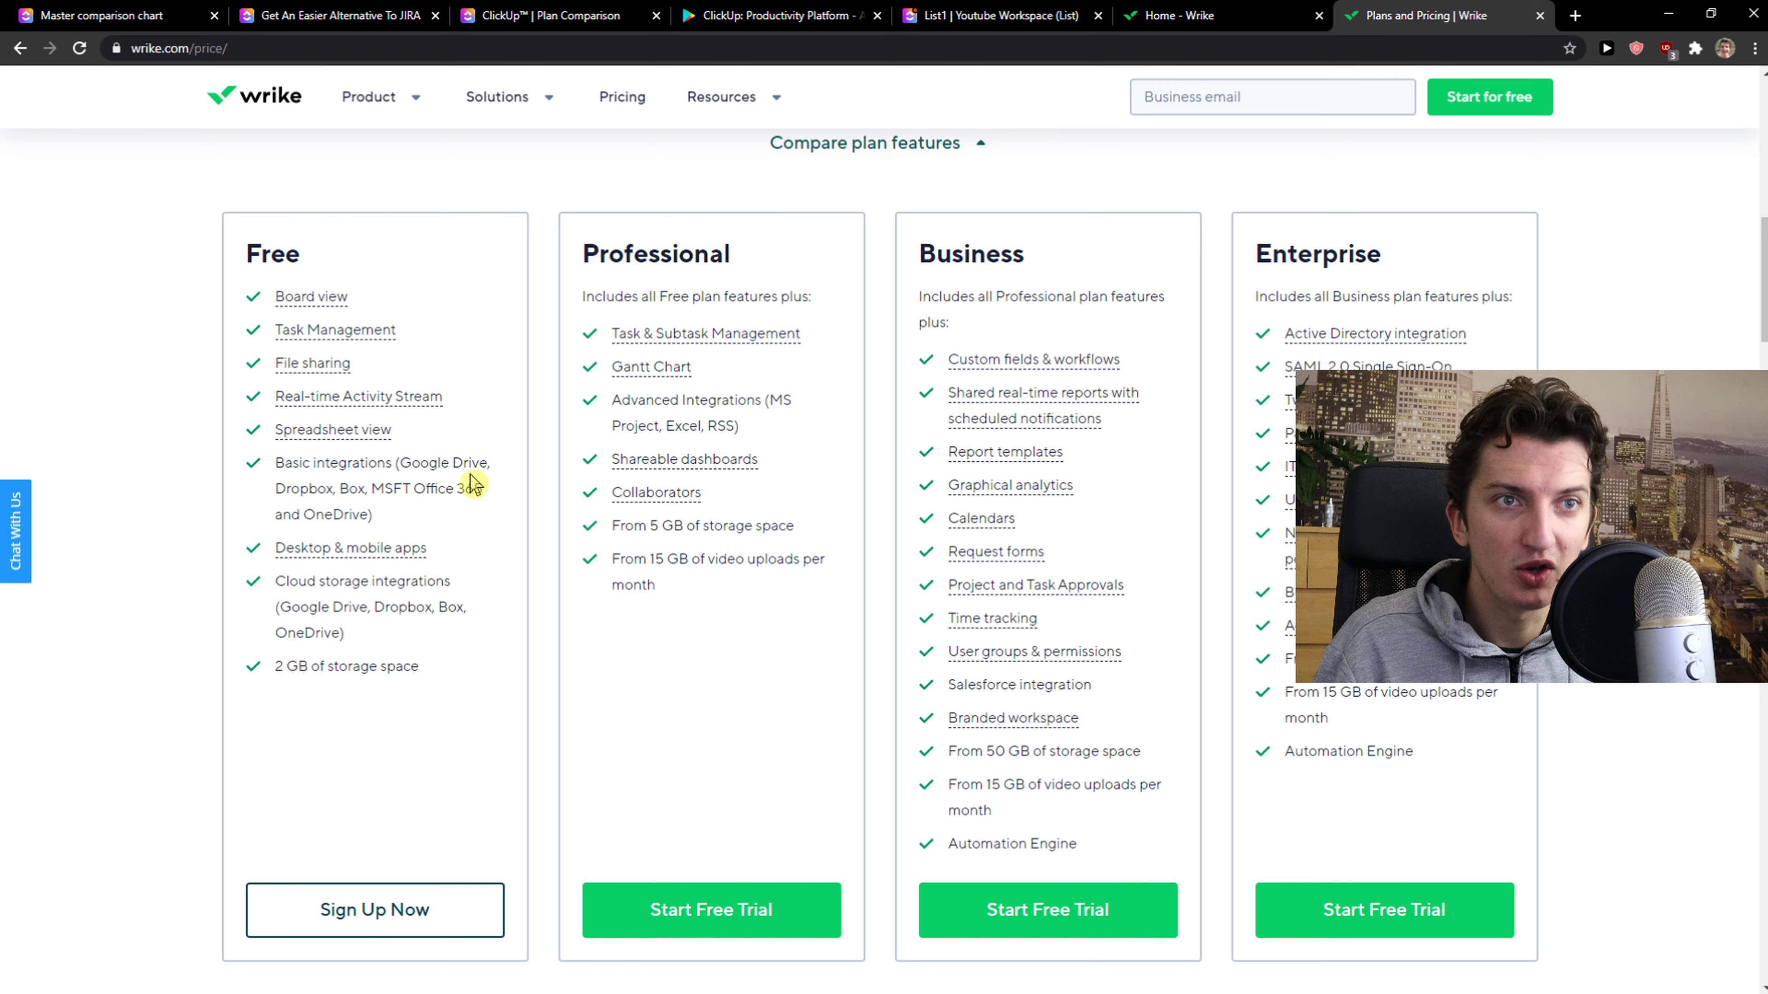
pyautogui.moveTo(473, 463)
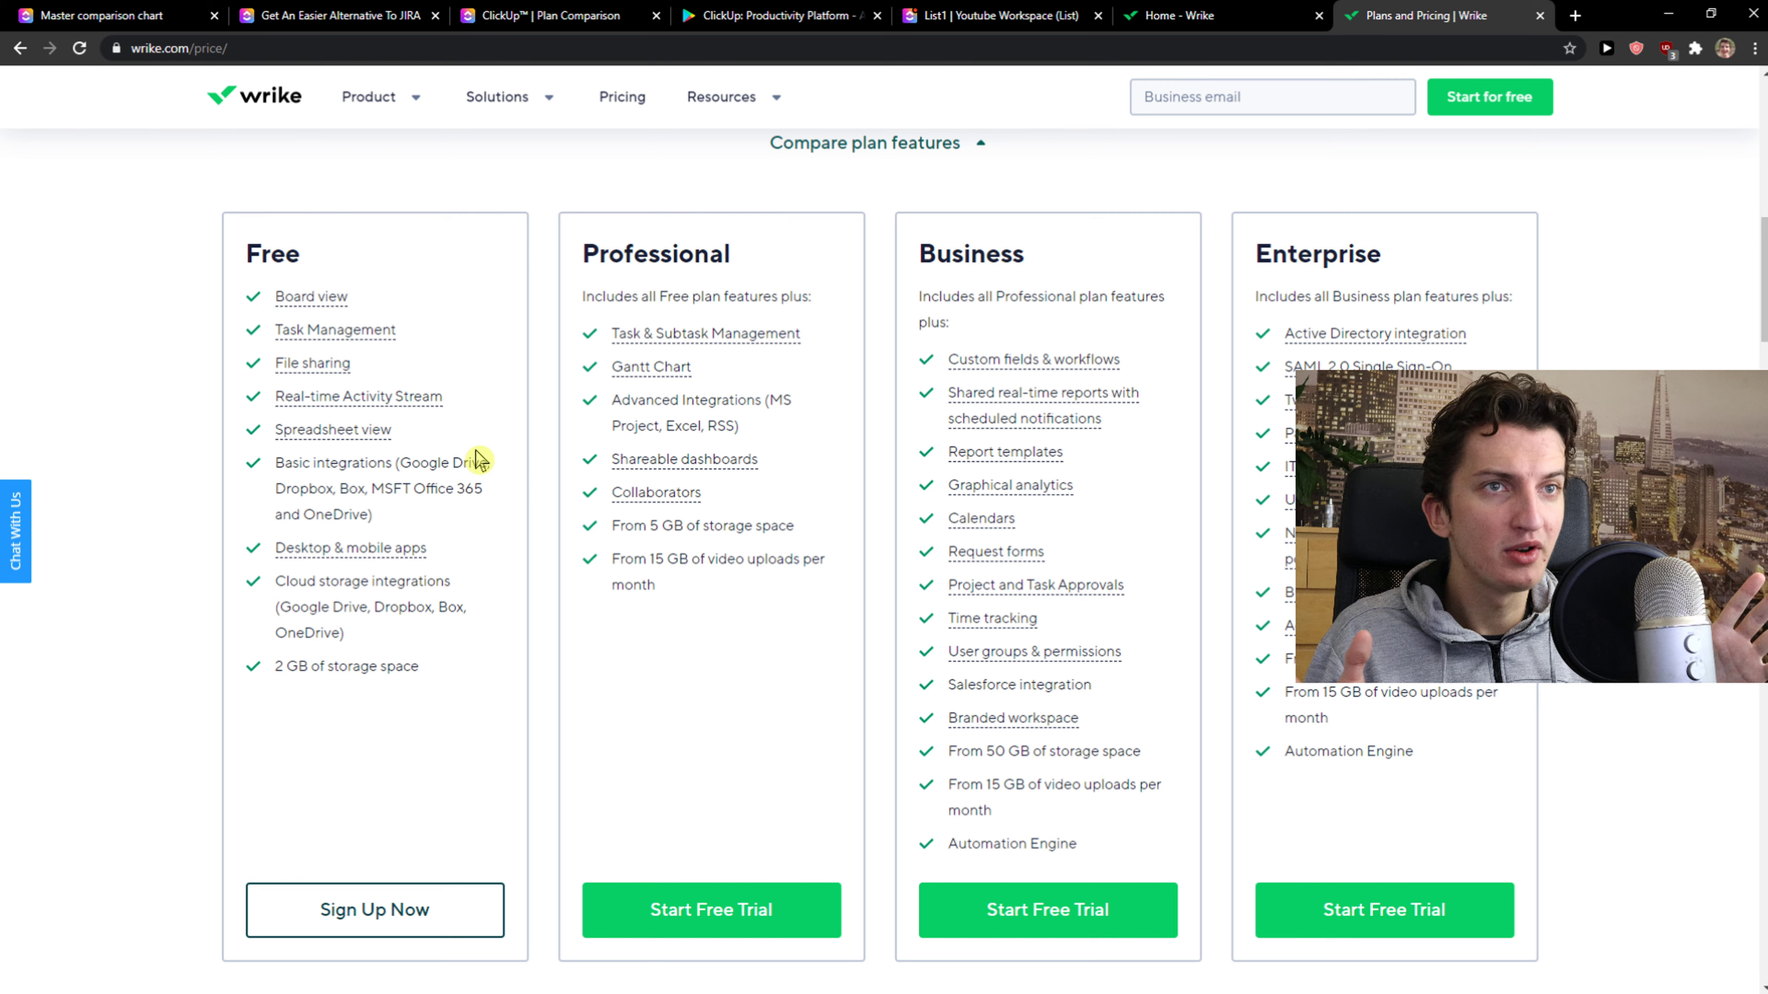
pyautogui.click(1172, 16)
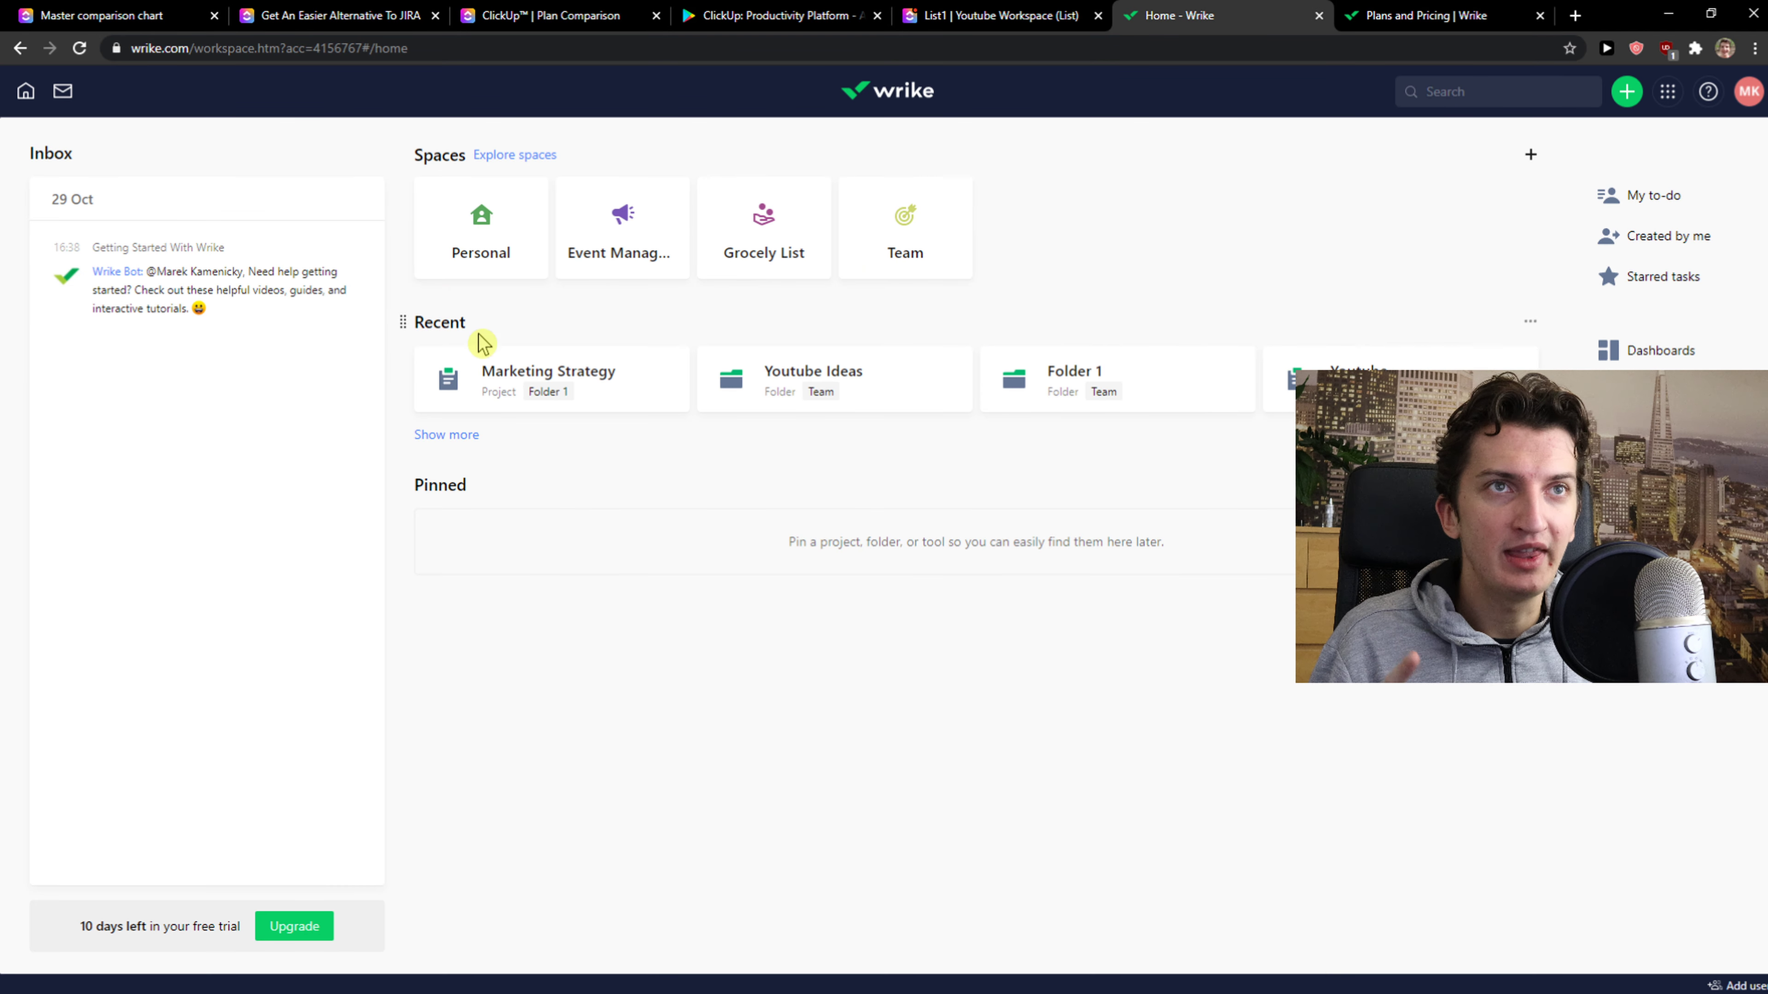
pyautogui.moveTo(636, 408)
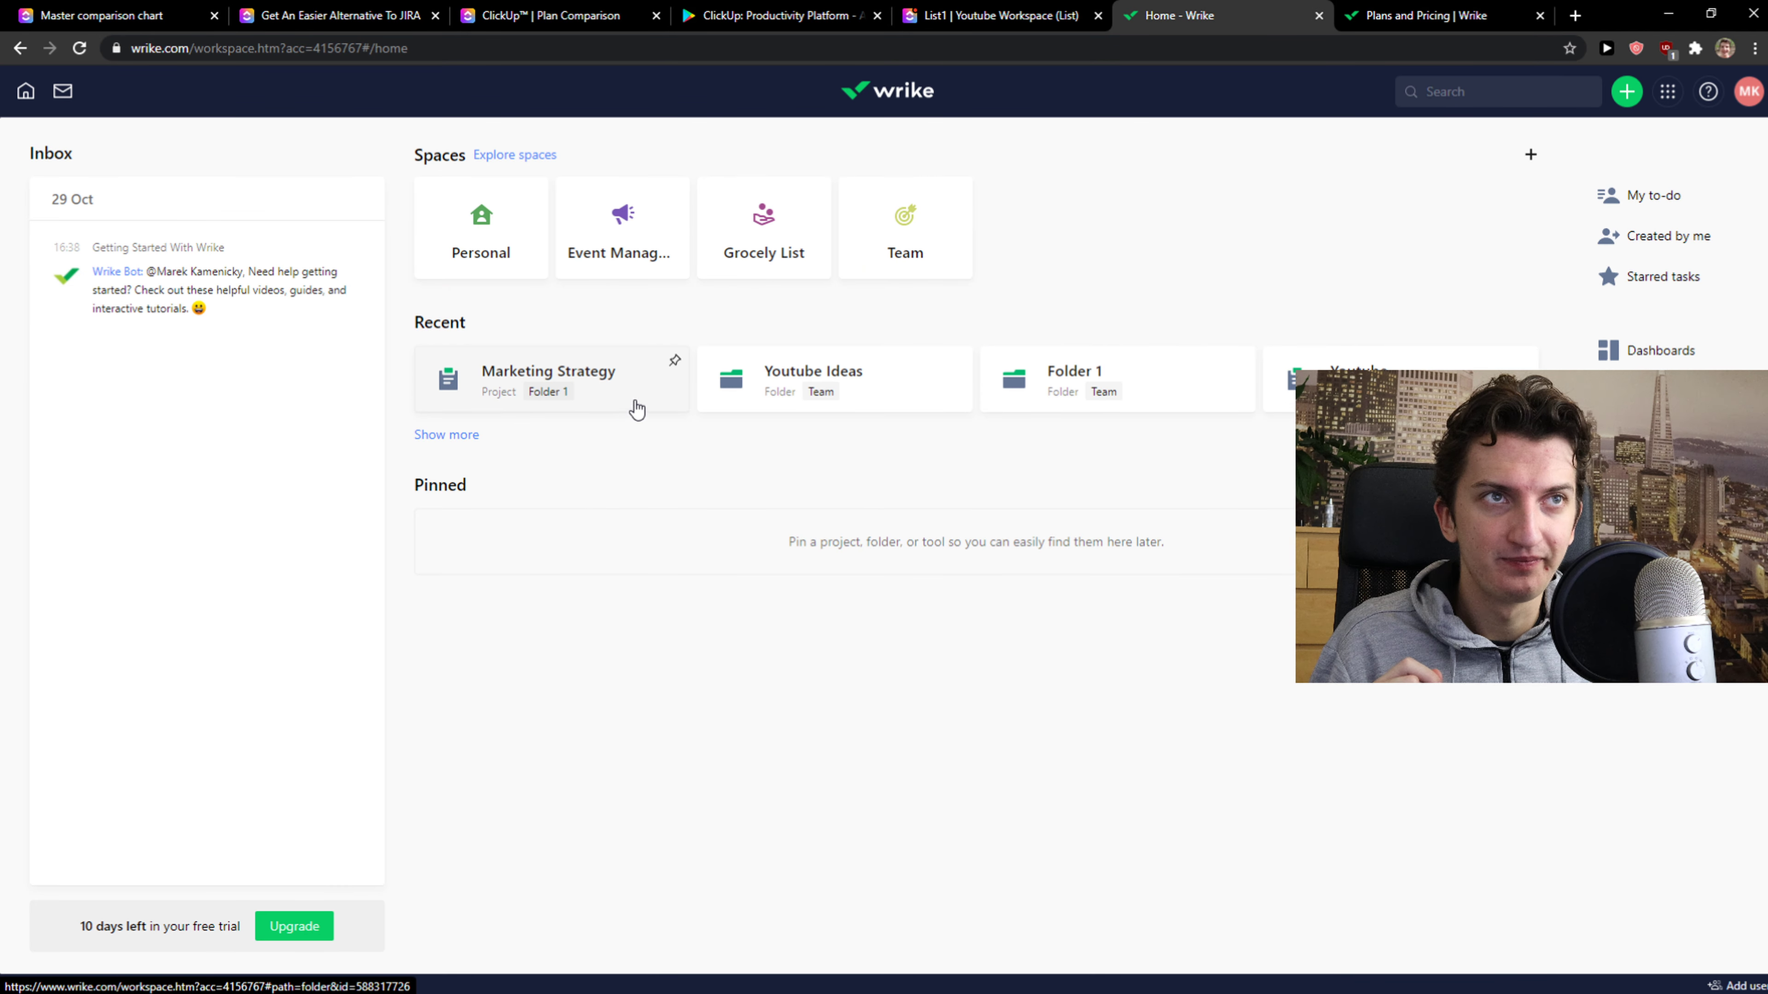
# - Open Marketing Strategy from Folder 1 as a table with the add-column list, then switch to ClickUp
pyautogui.click(1071, 378)
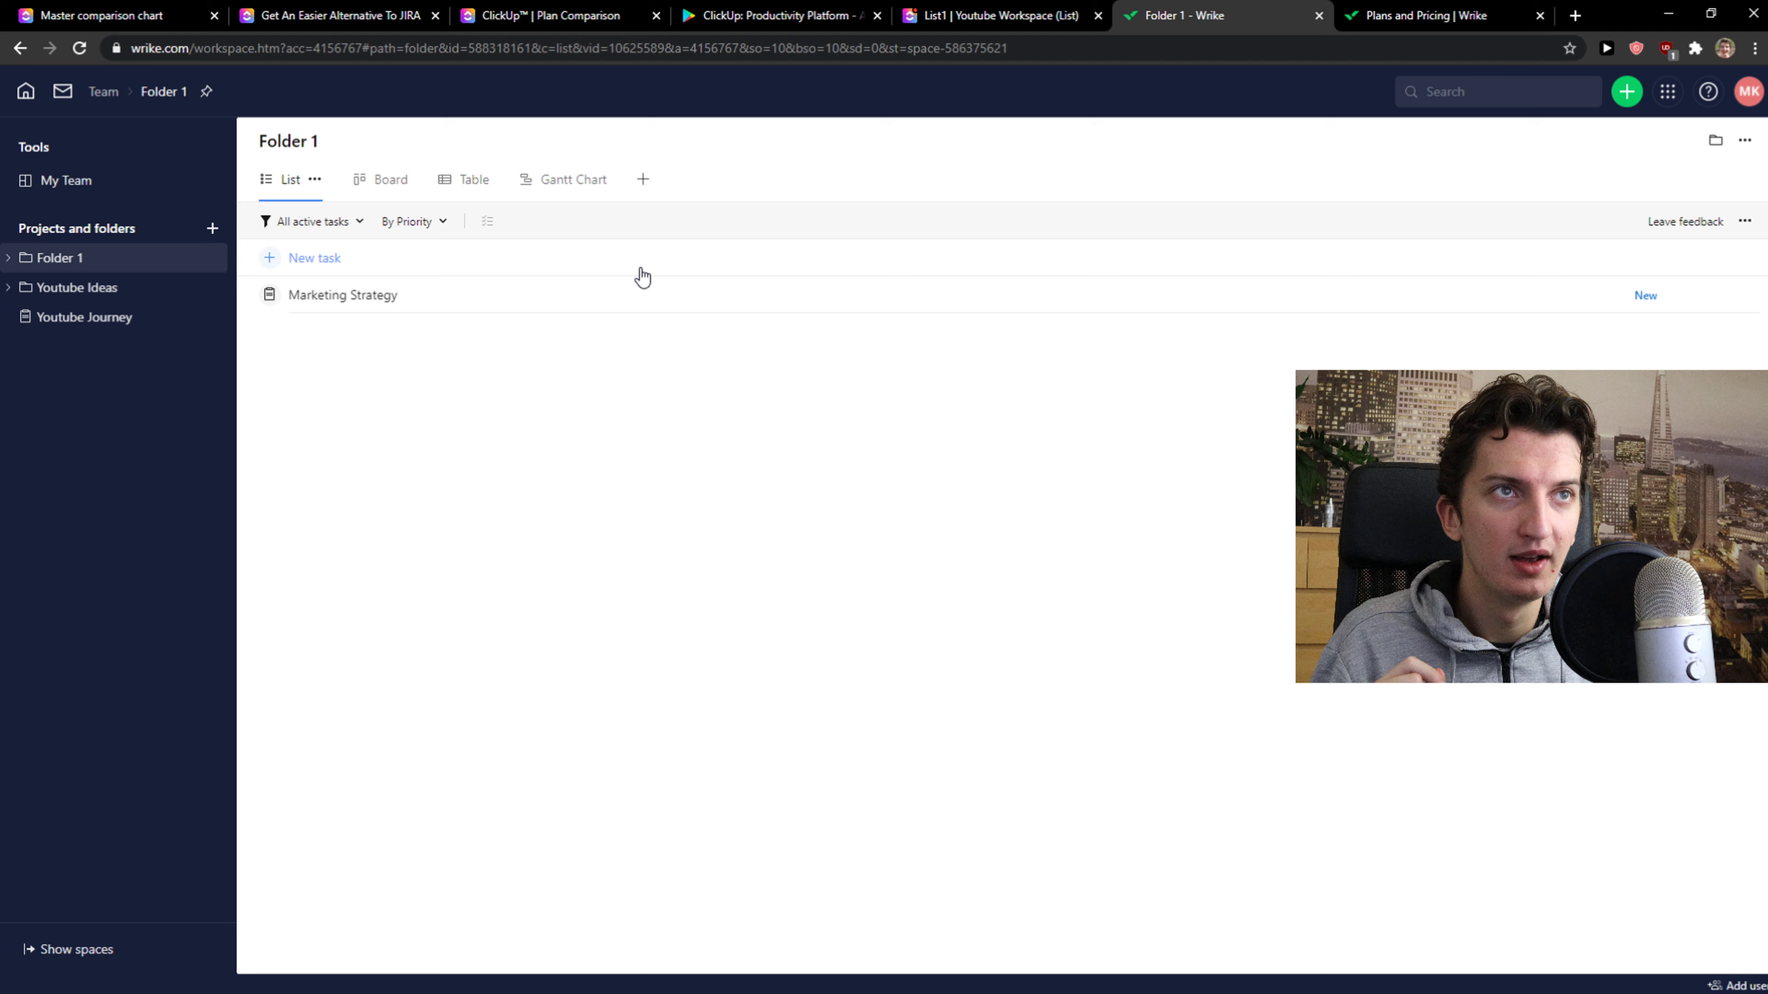
pyautogui.click(342, 295)
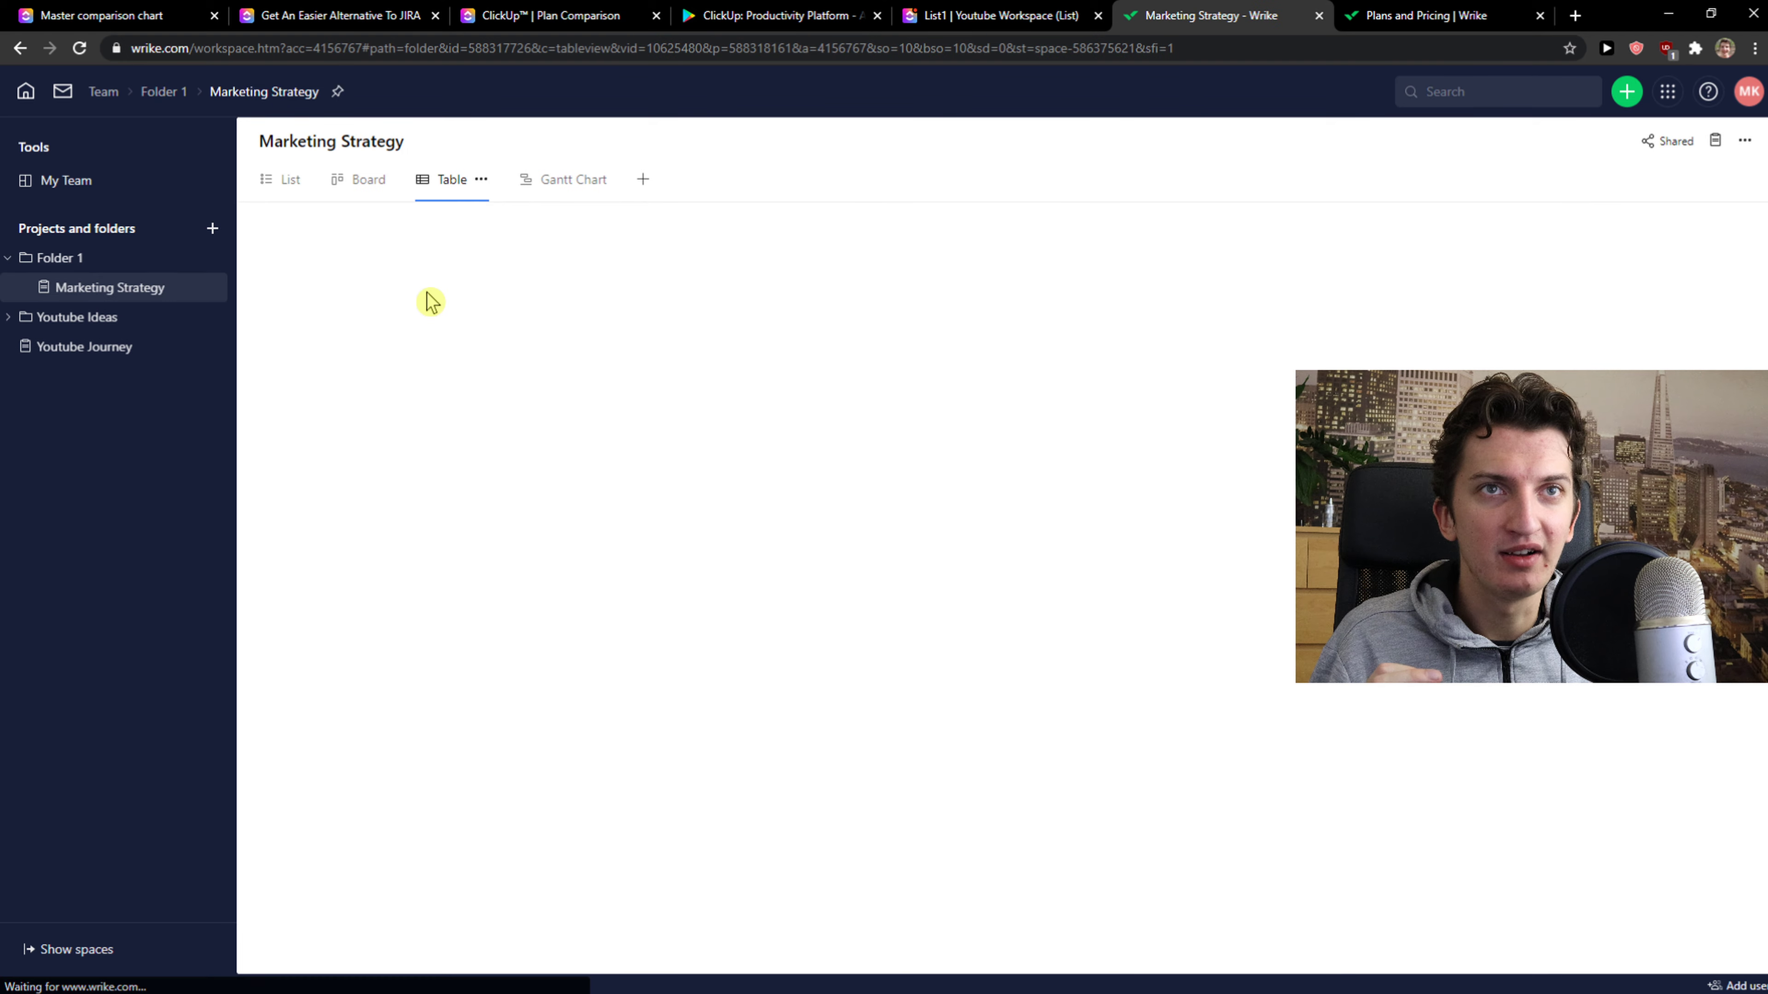
pyautogui.click(1530, 255)
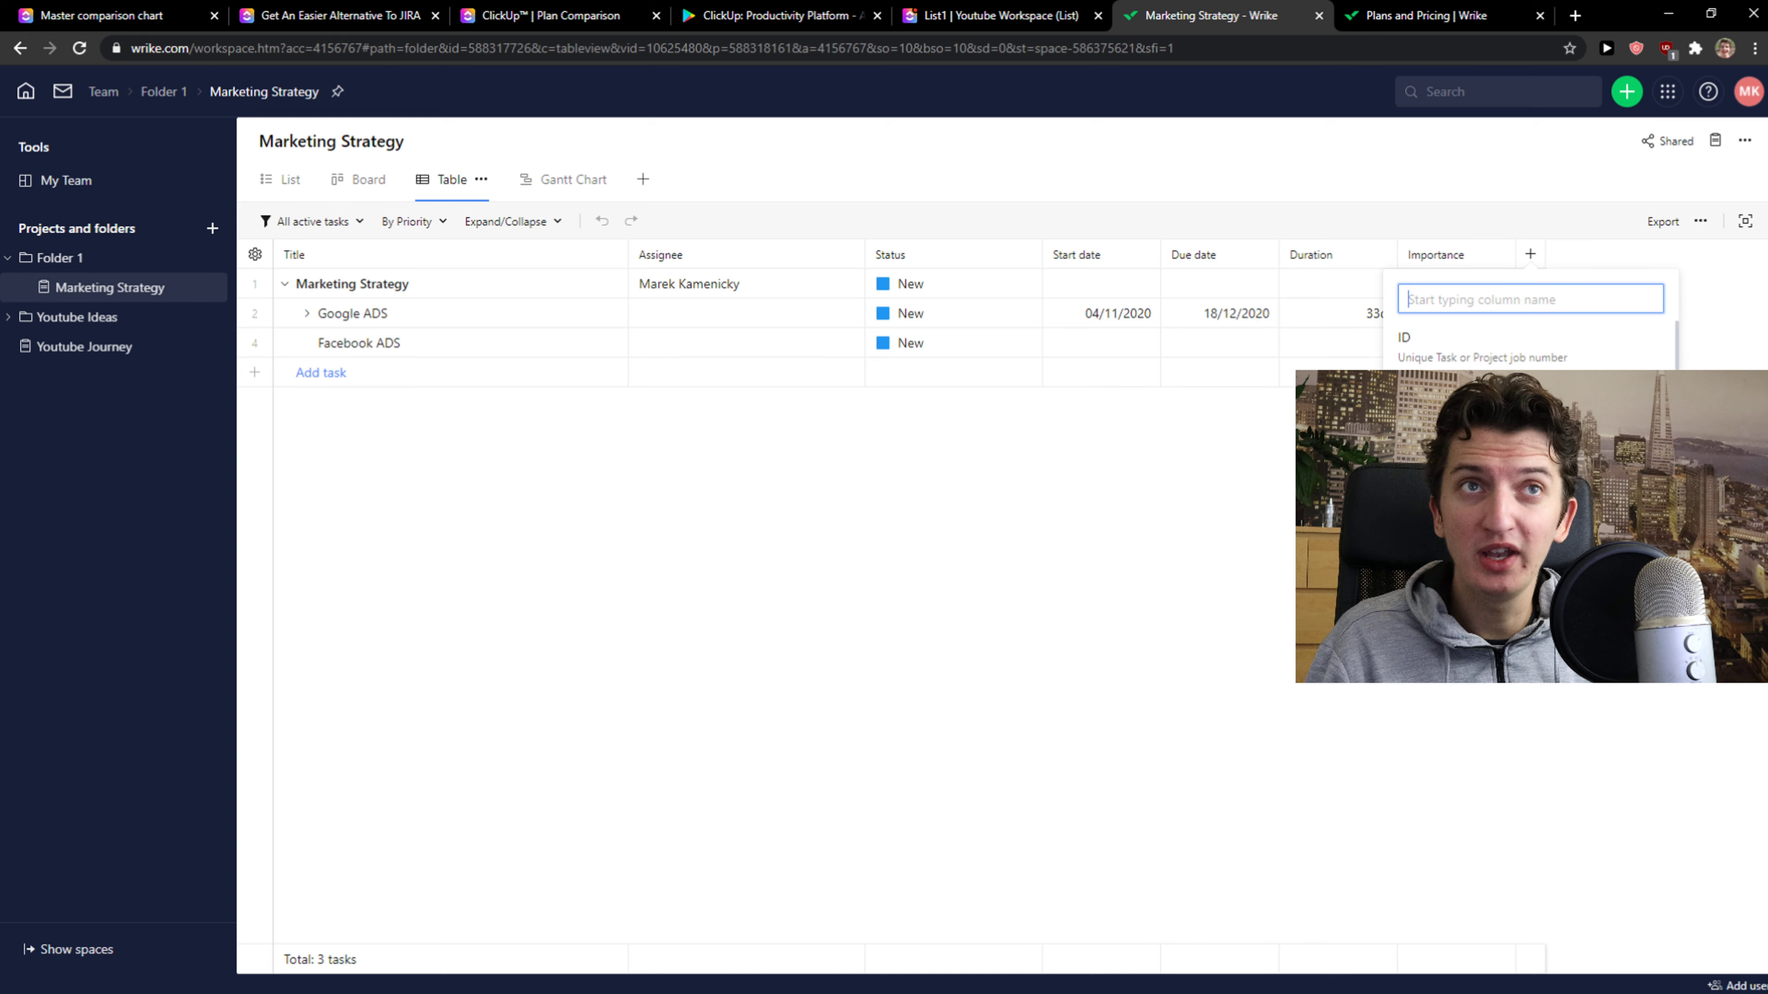
pyautogui.moveTo(1289, 485)
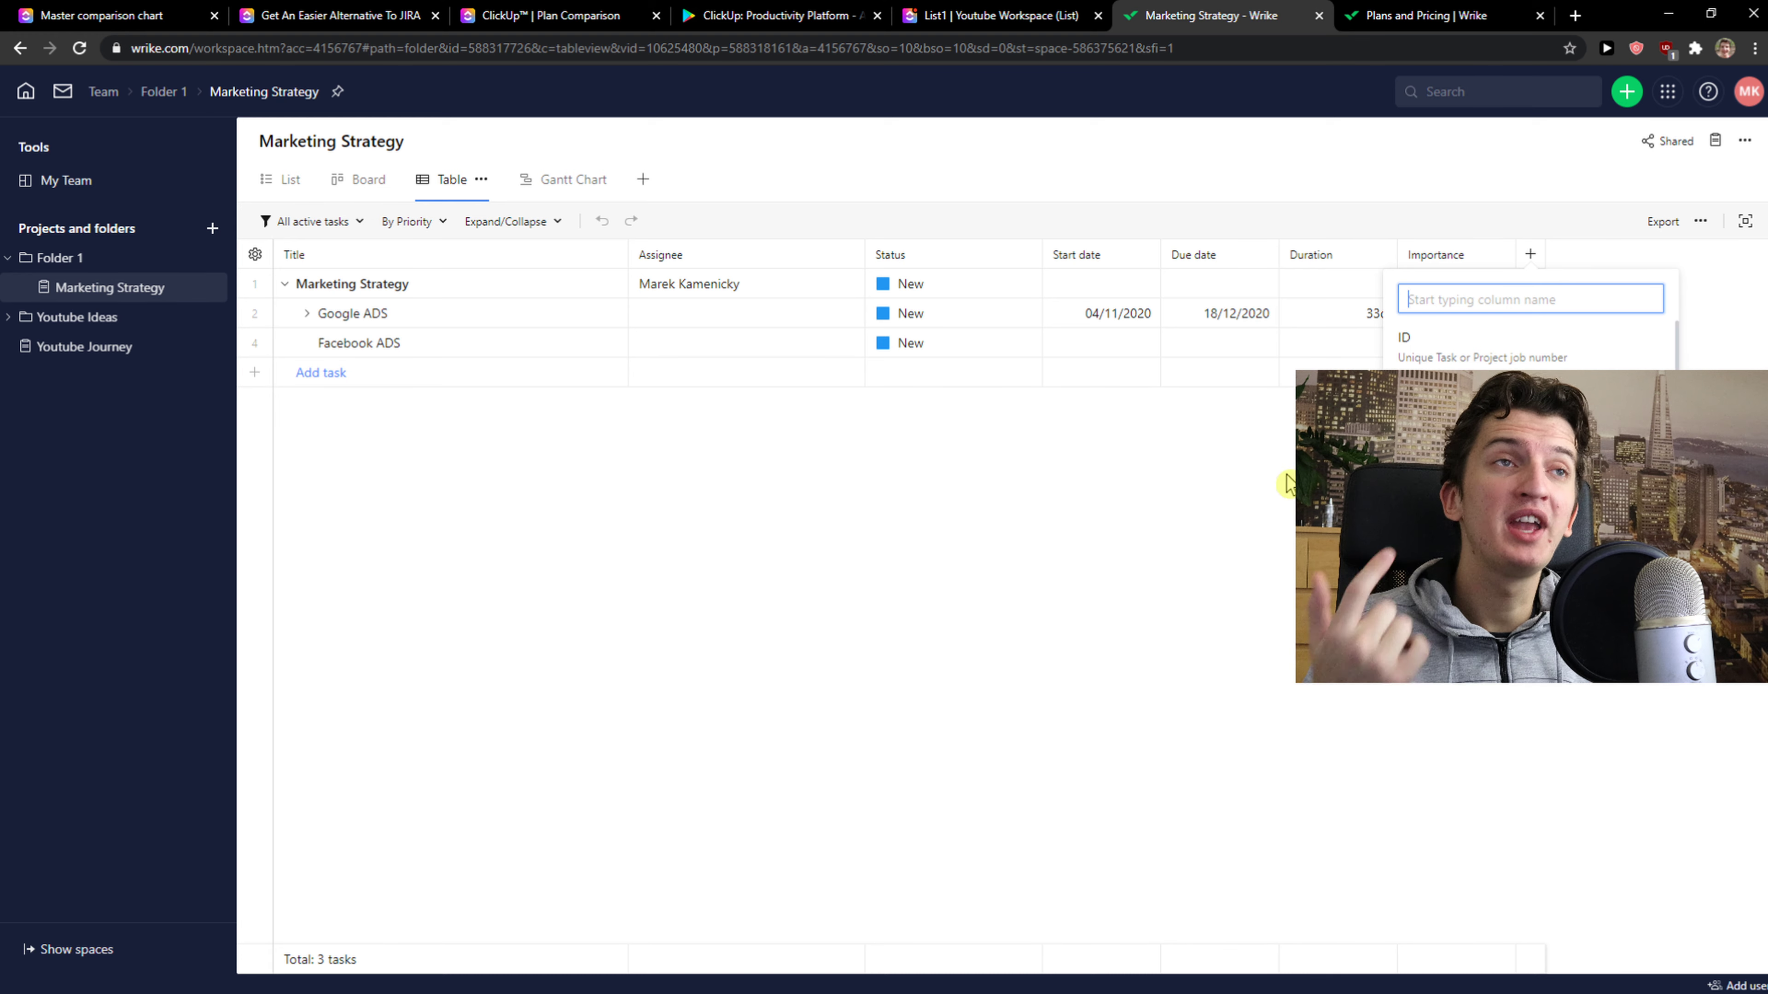
pyautogui.click(996, 16)
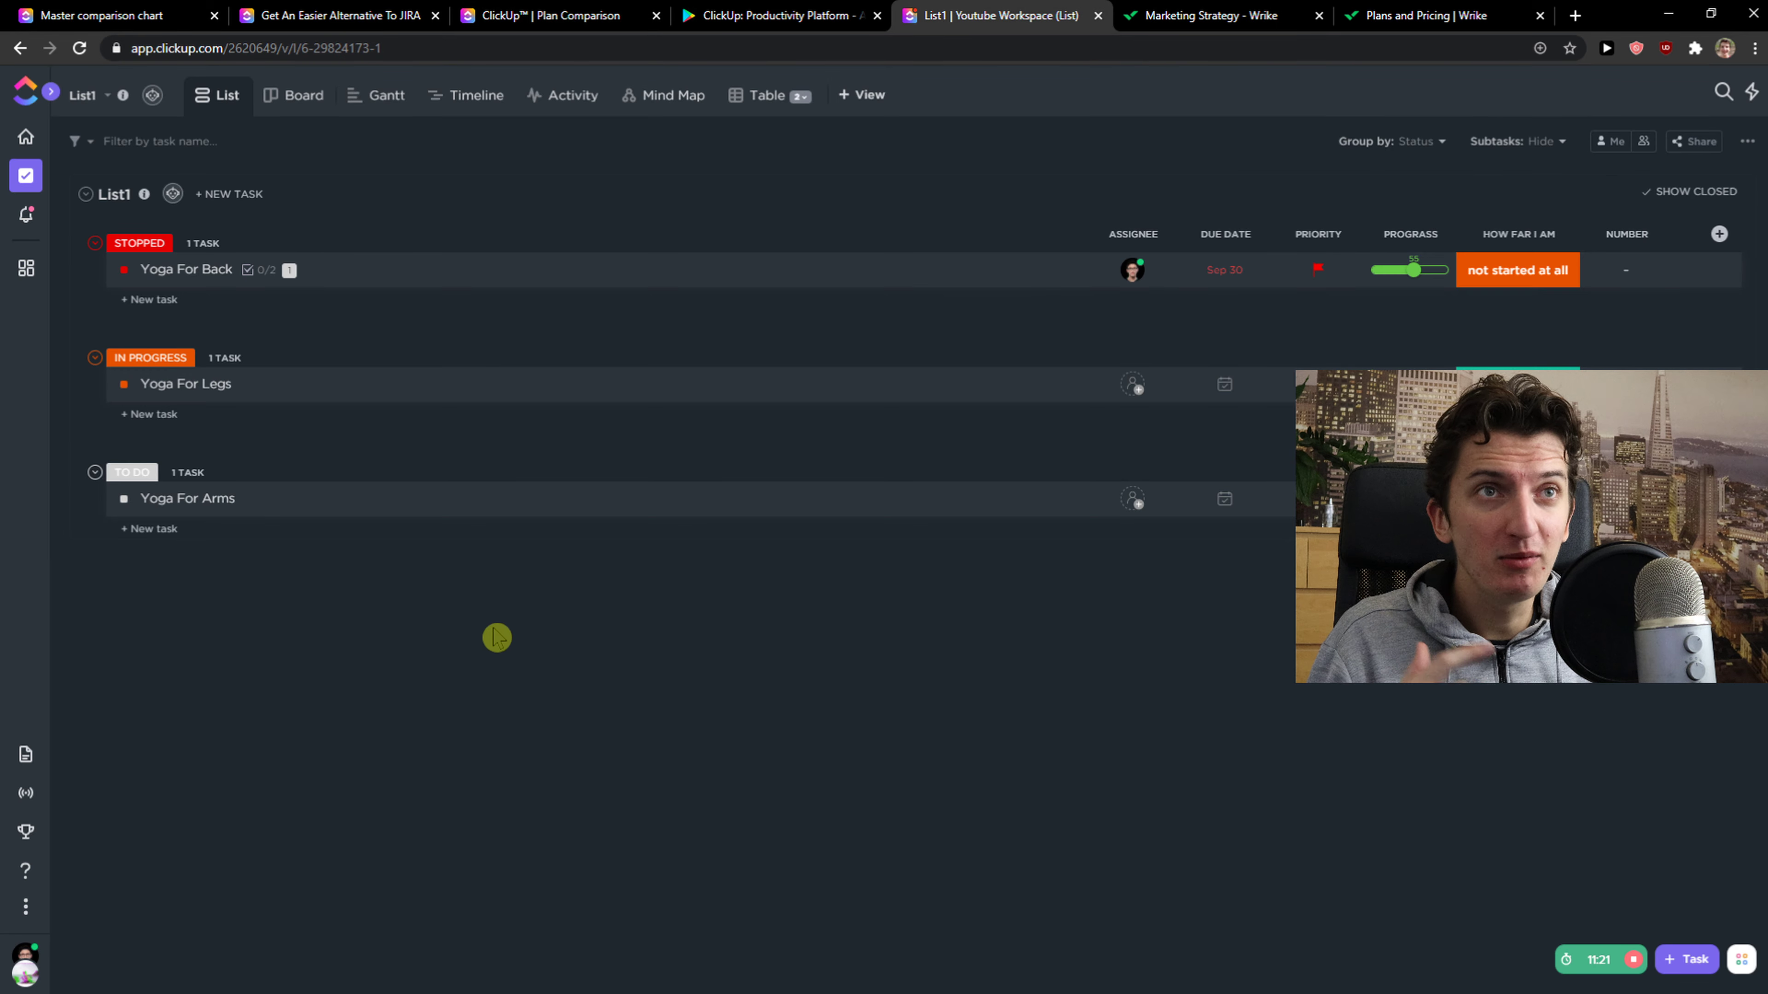
pyautogui.moveTo(296, 95)
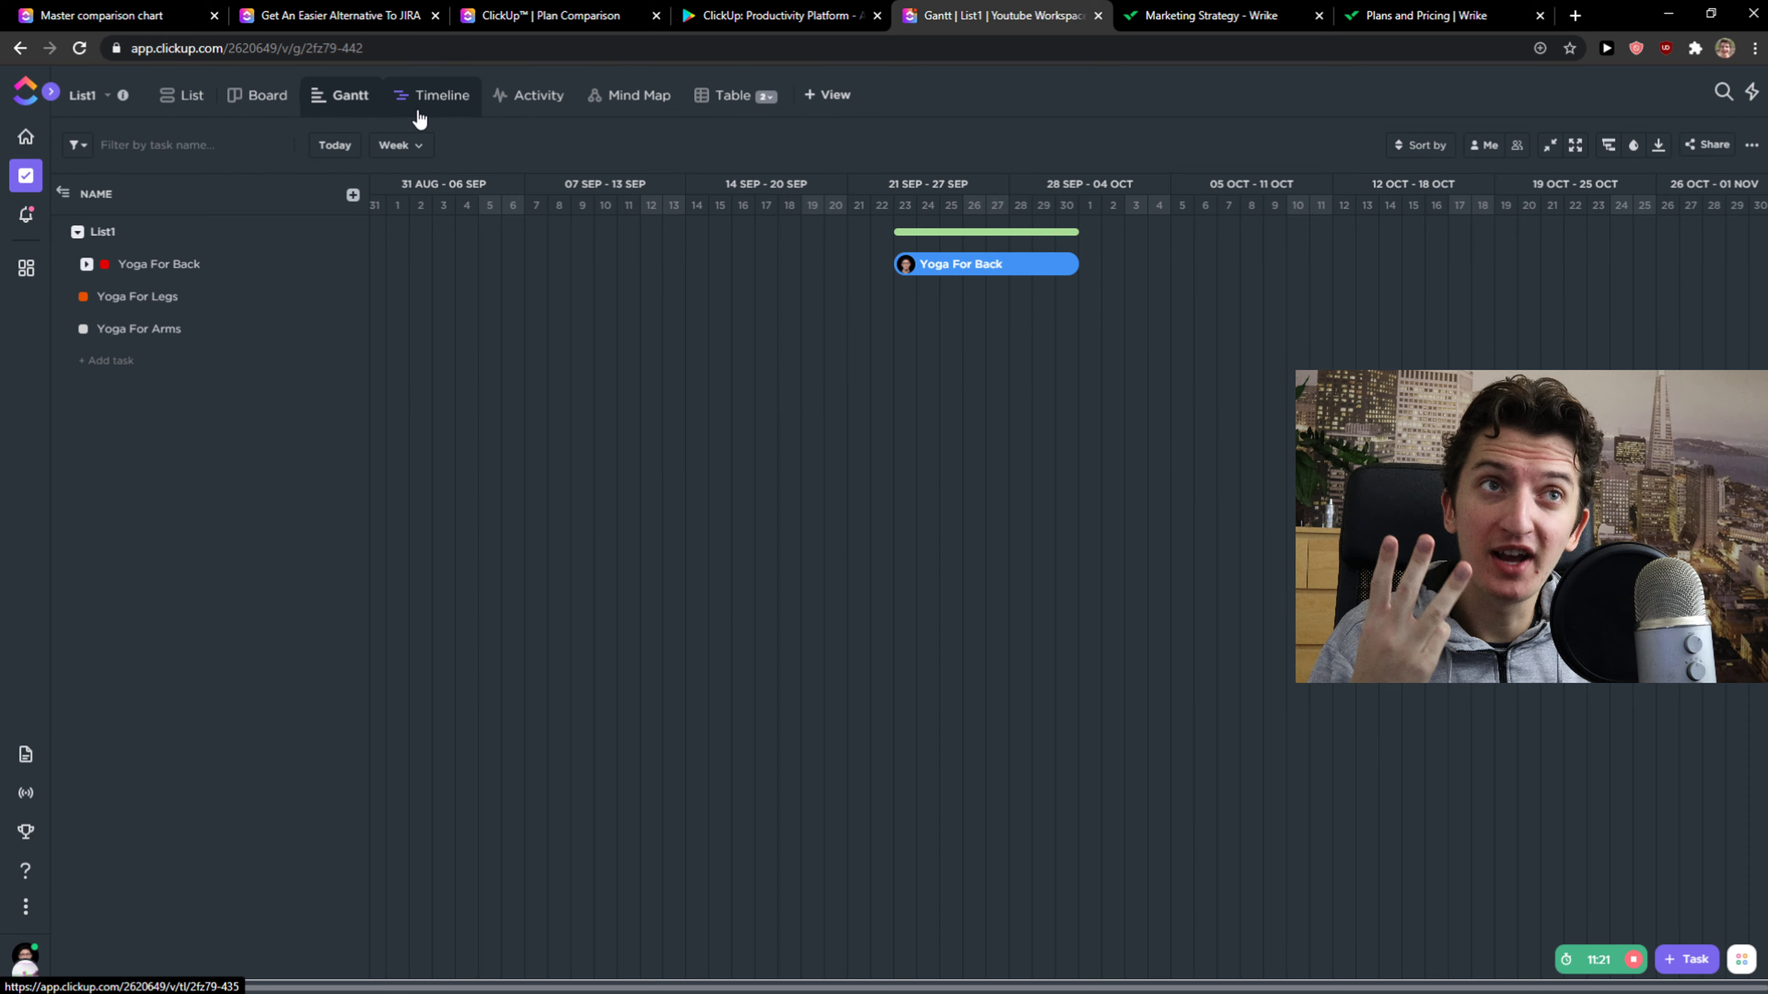
# - Show List1 as a timeline, a mind map and finally a table
pyautogui.click(440, 95)
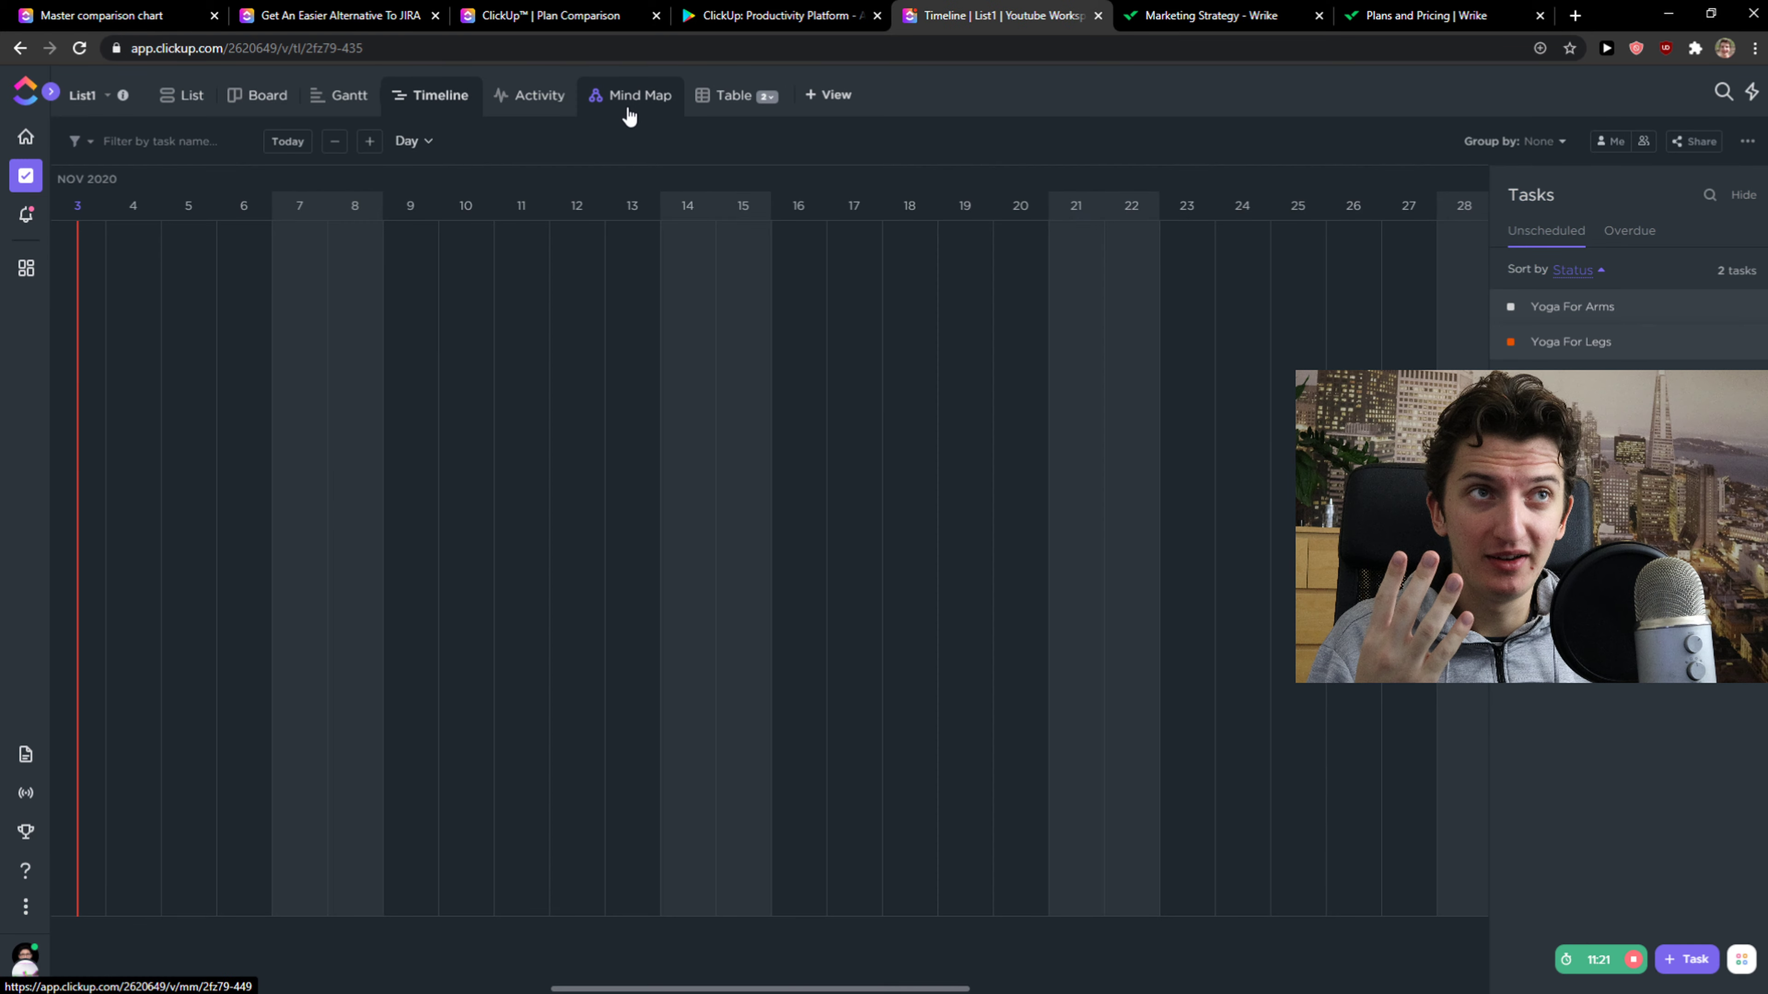
pyautogui.click(636, 95)
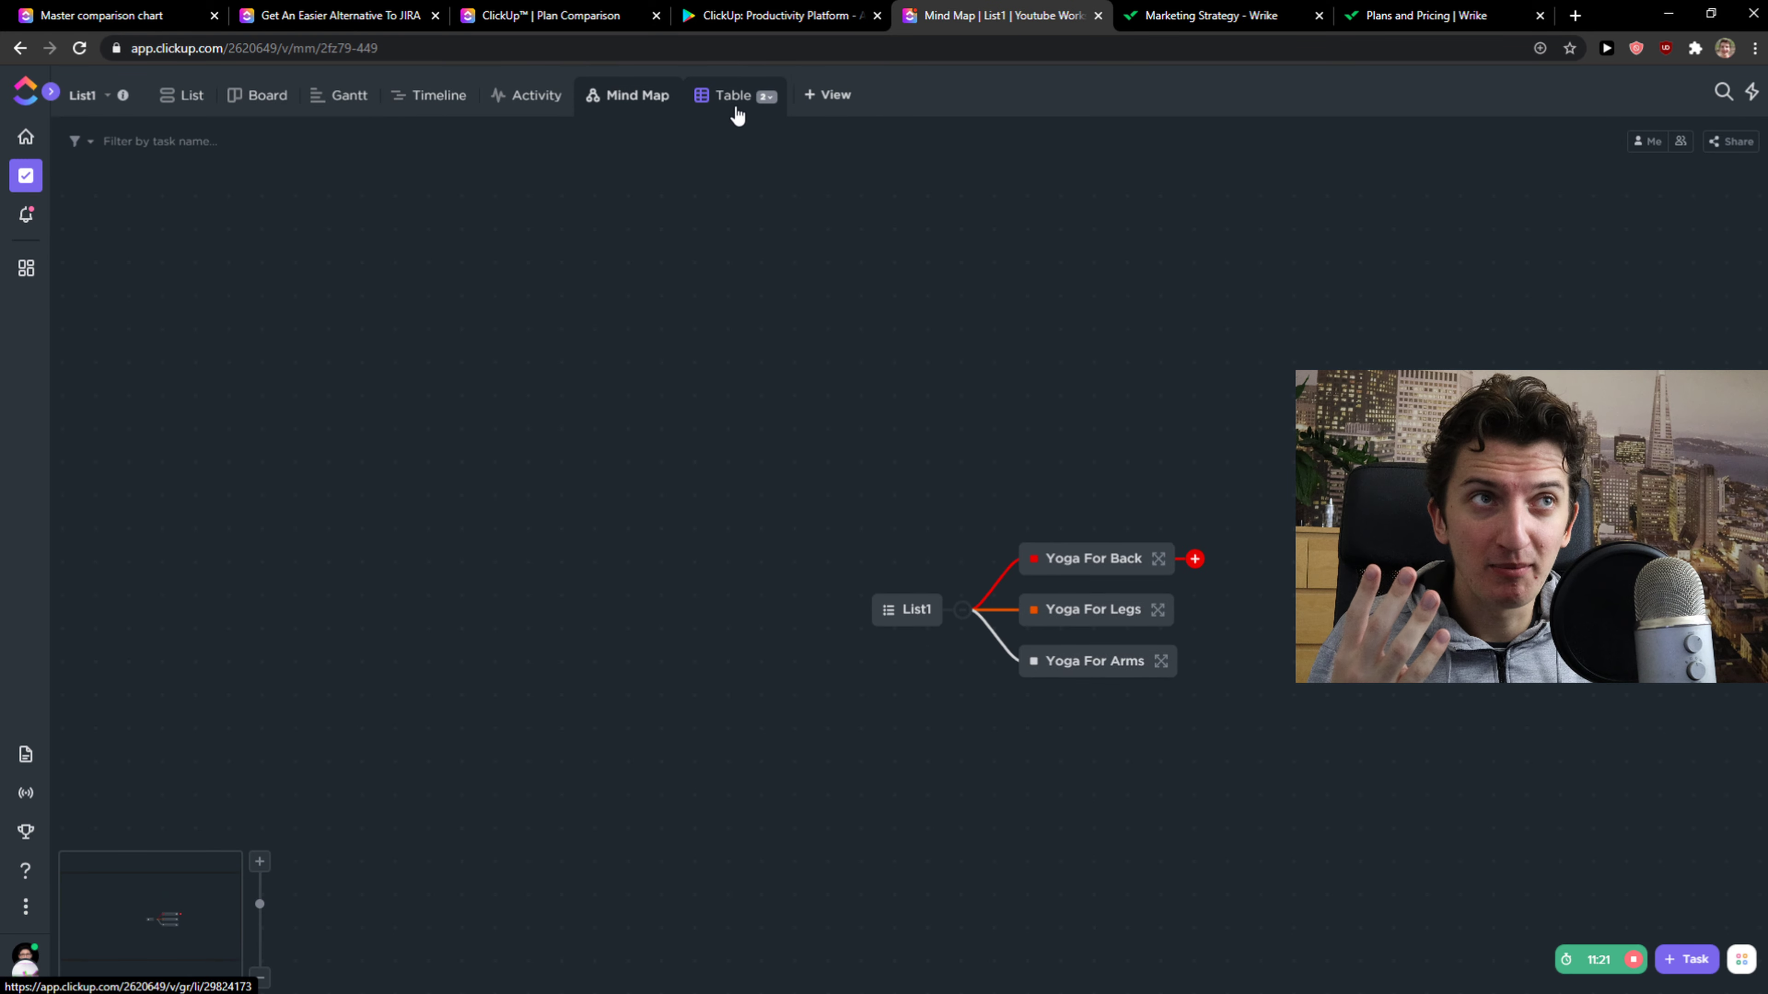
pyautogui.click(730, 95)
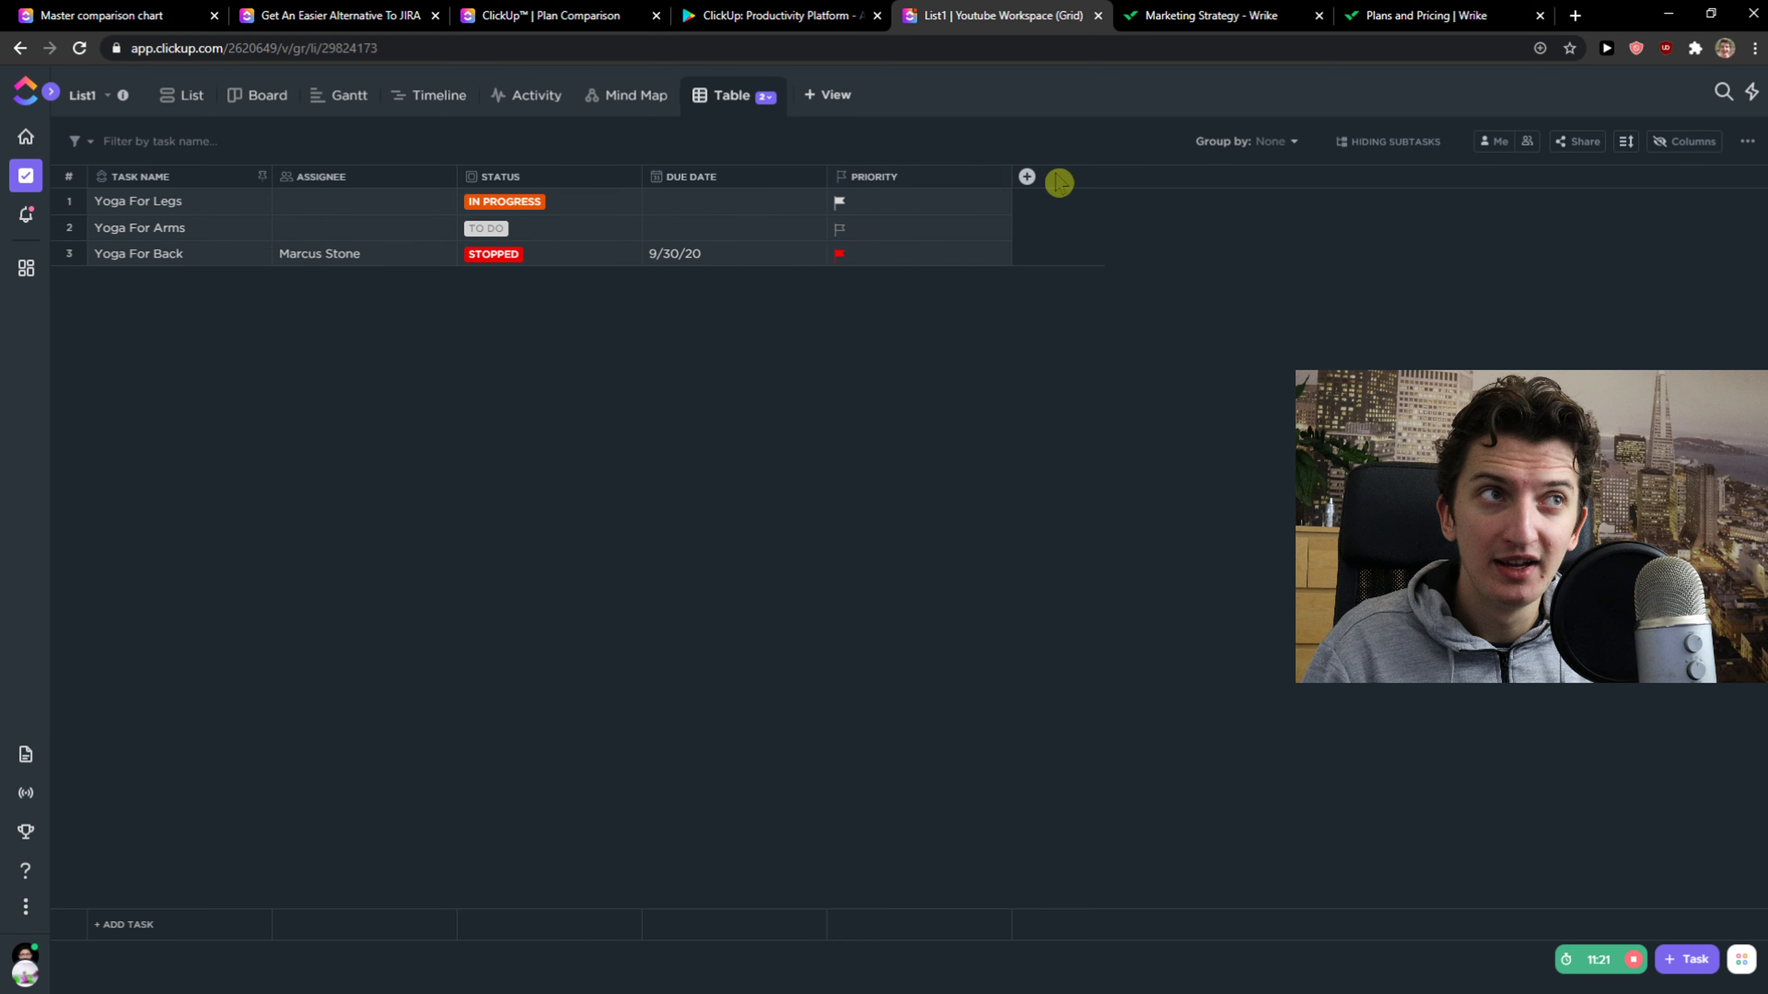
pyautogui.click(1024, 177)
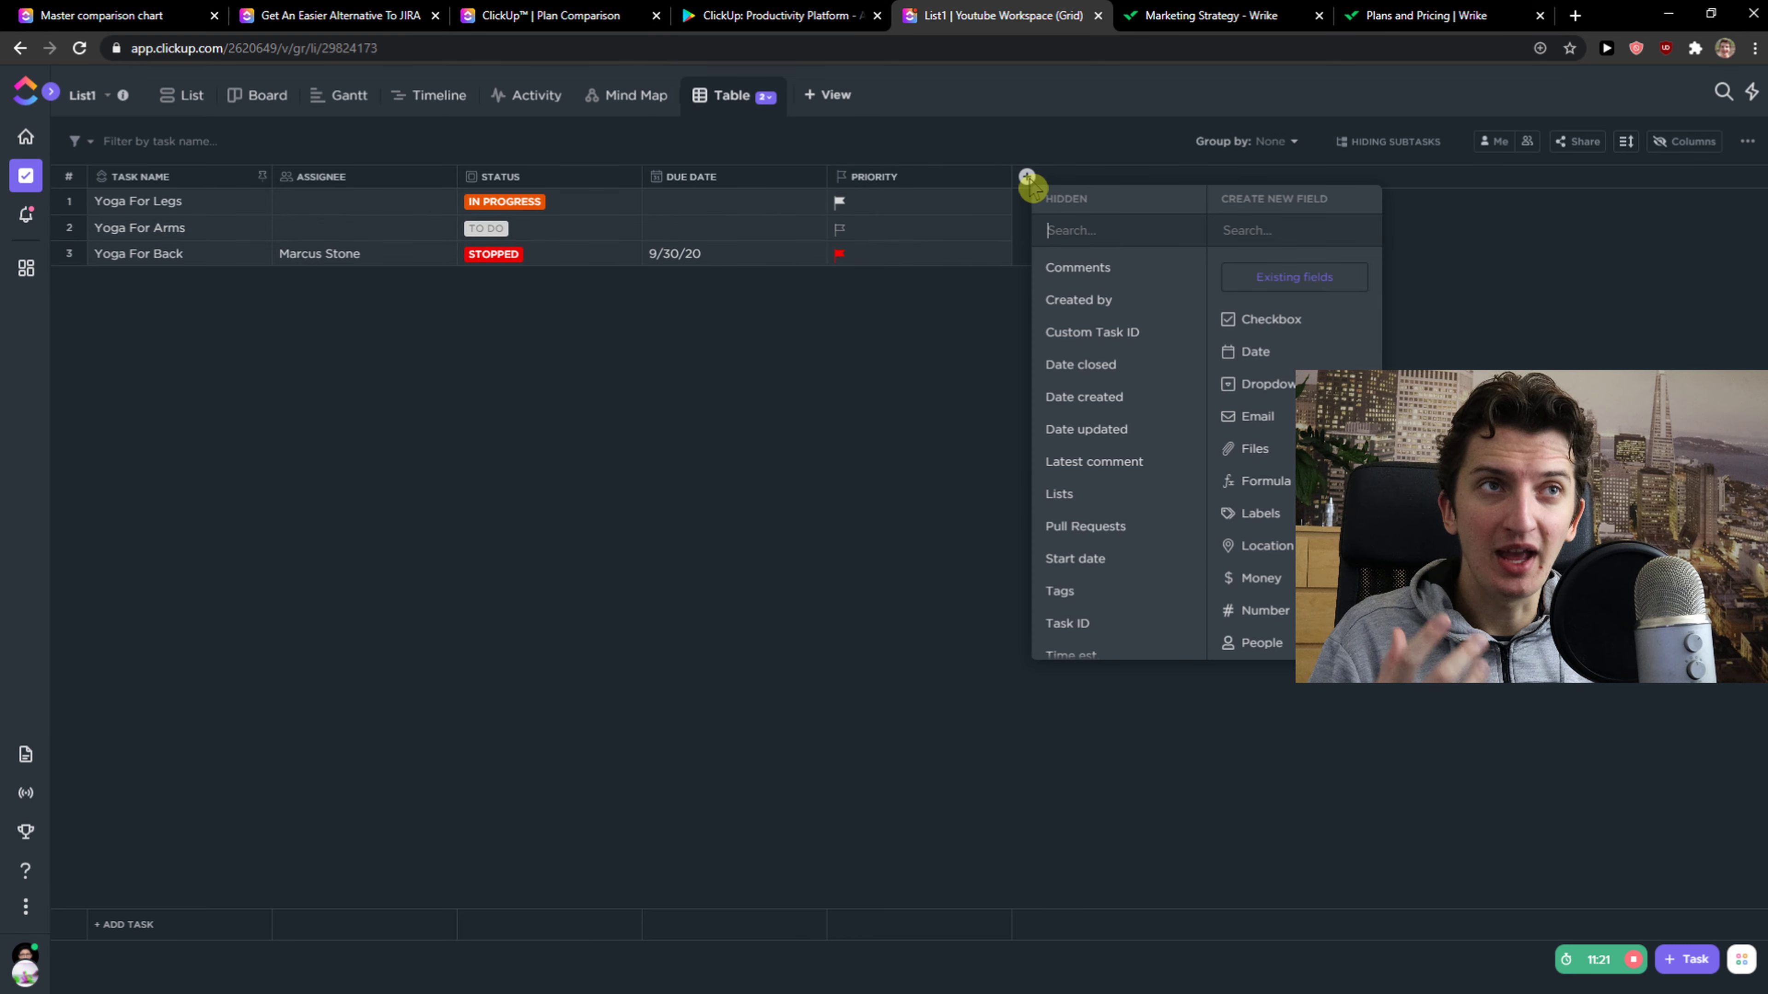
pyautogui.moveTo(1262, 353)
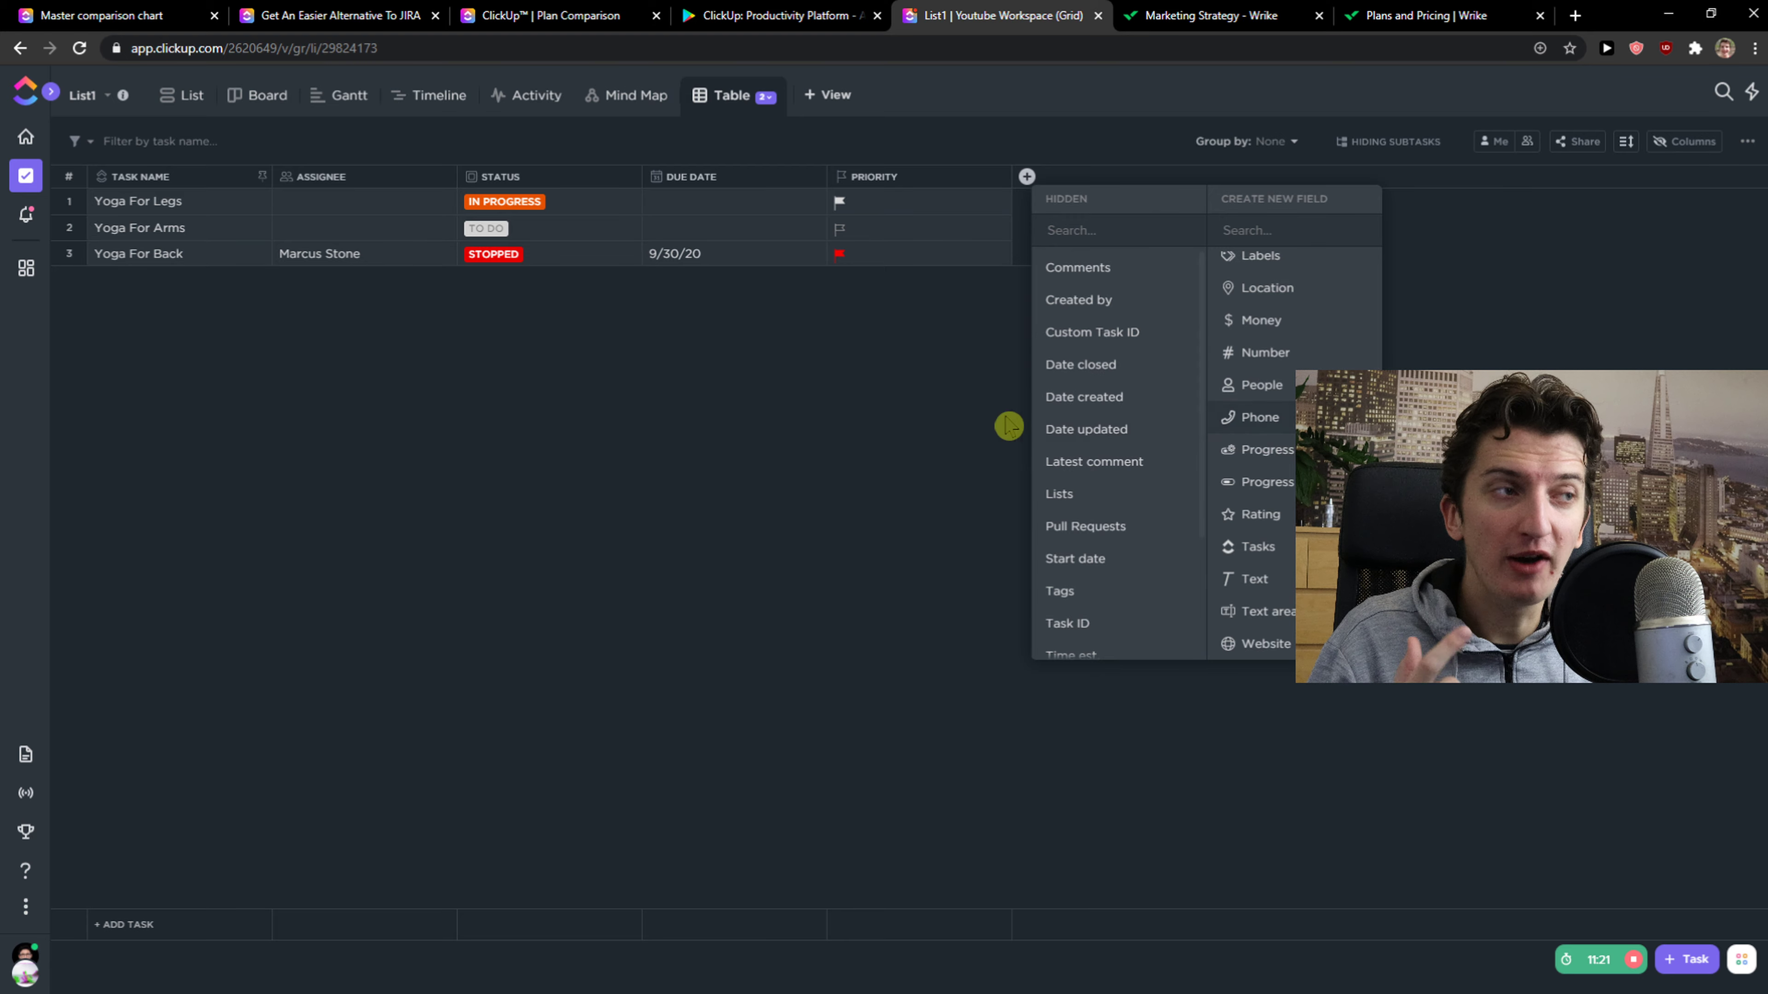
pyautogui.moveTo(846, 438)
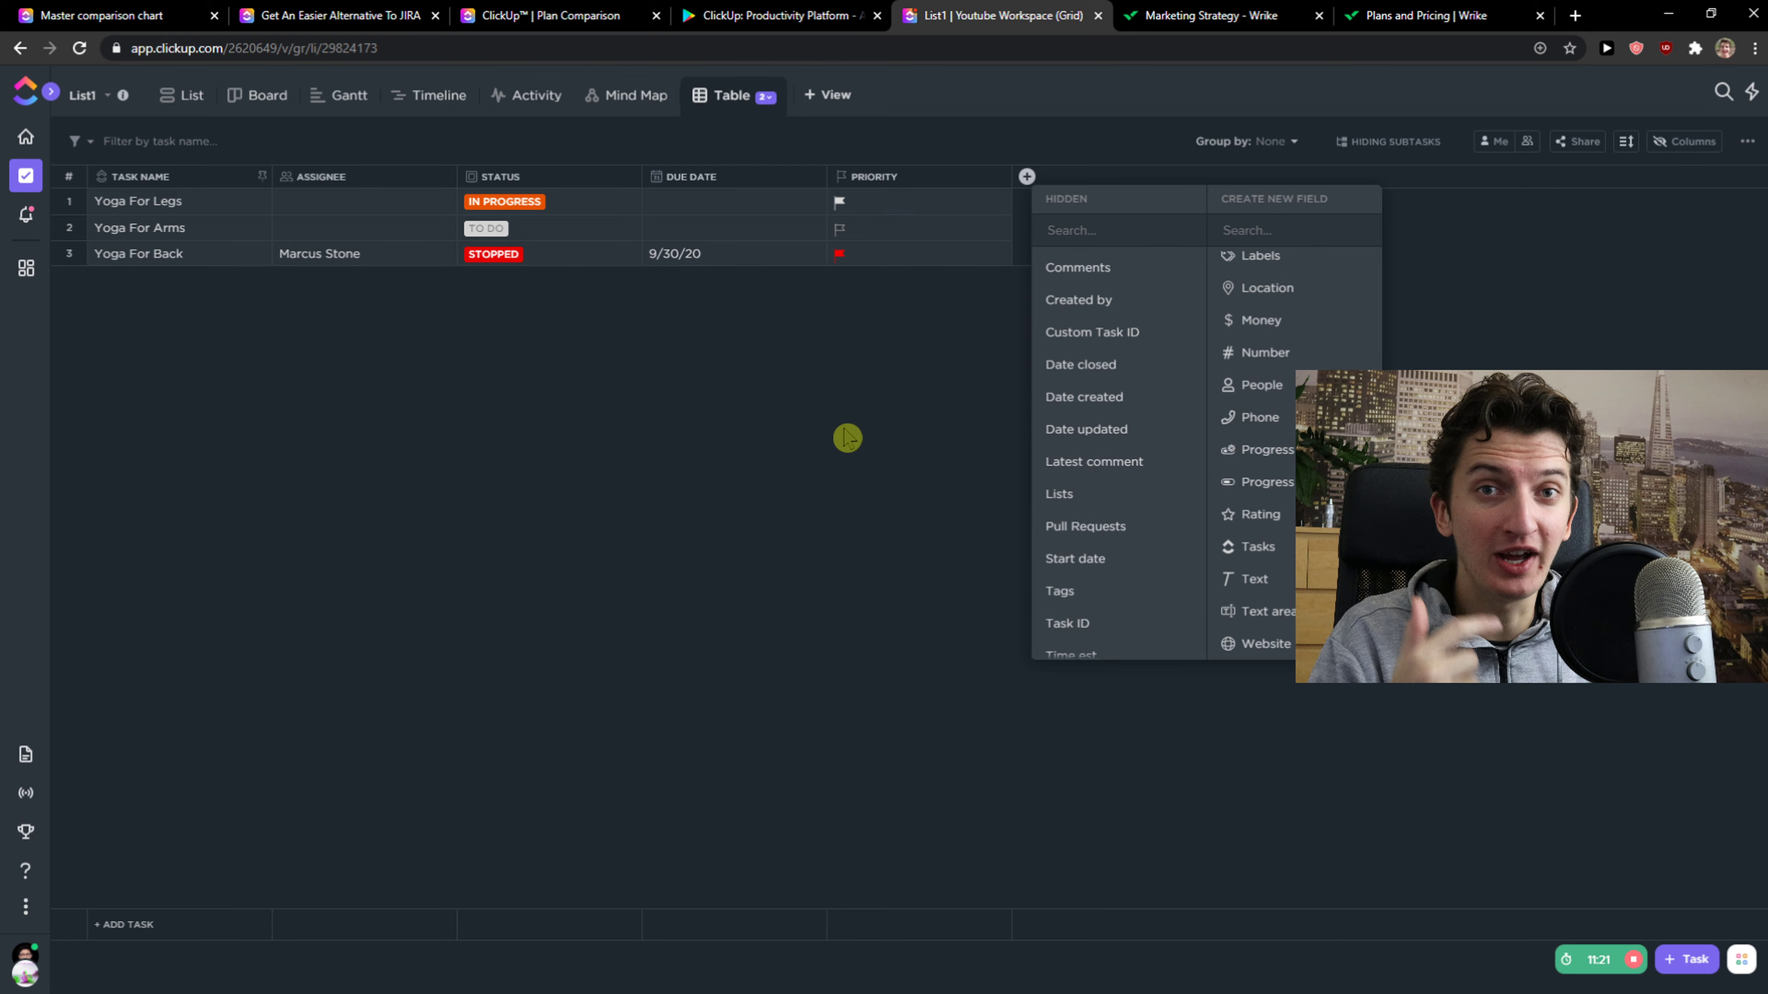
pyautogui.click(1203, 16)
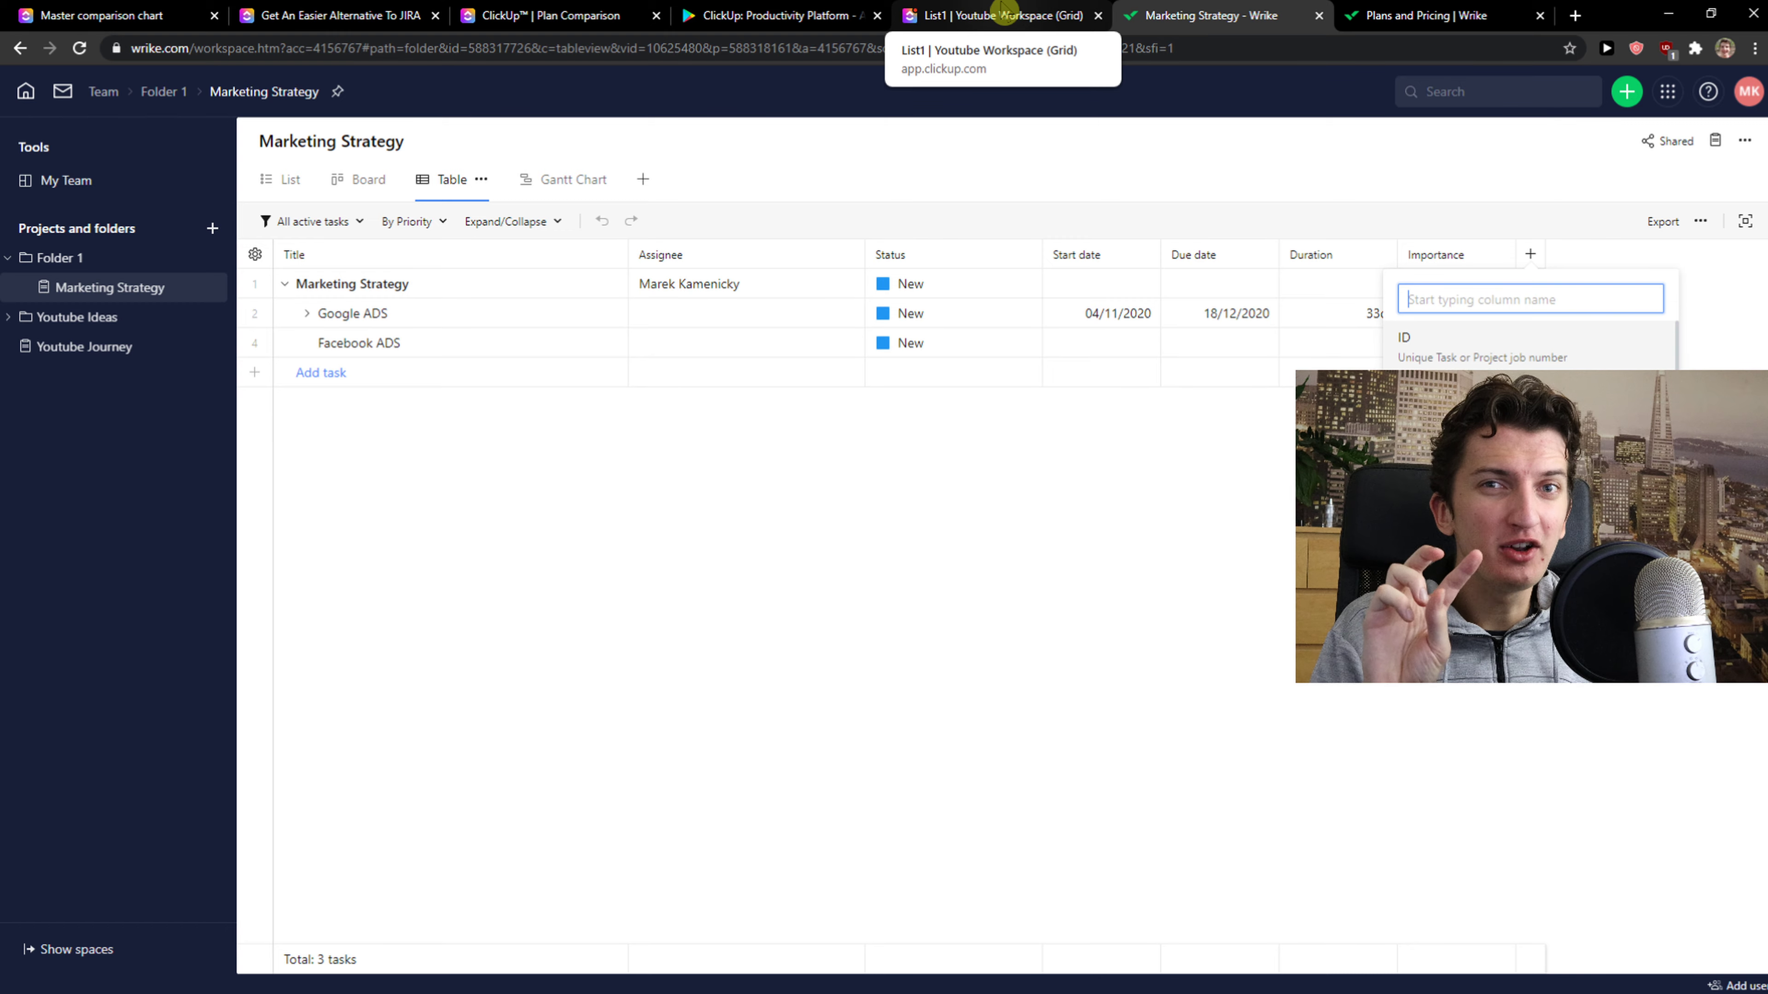
pyautogui.click(998, 14)
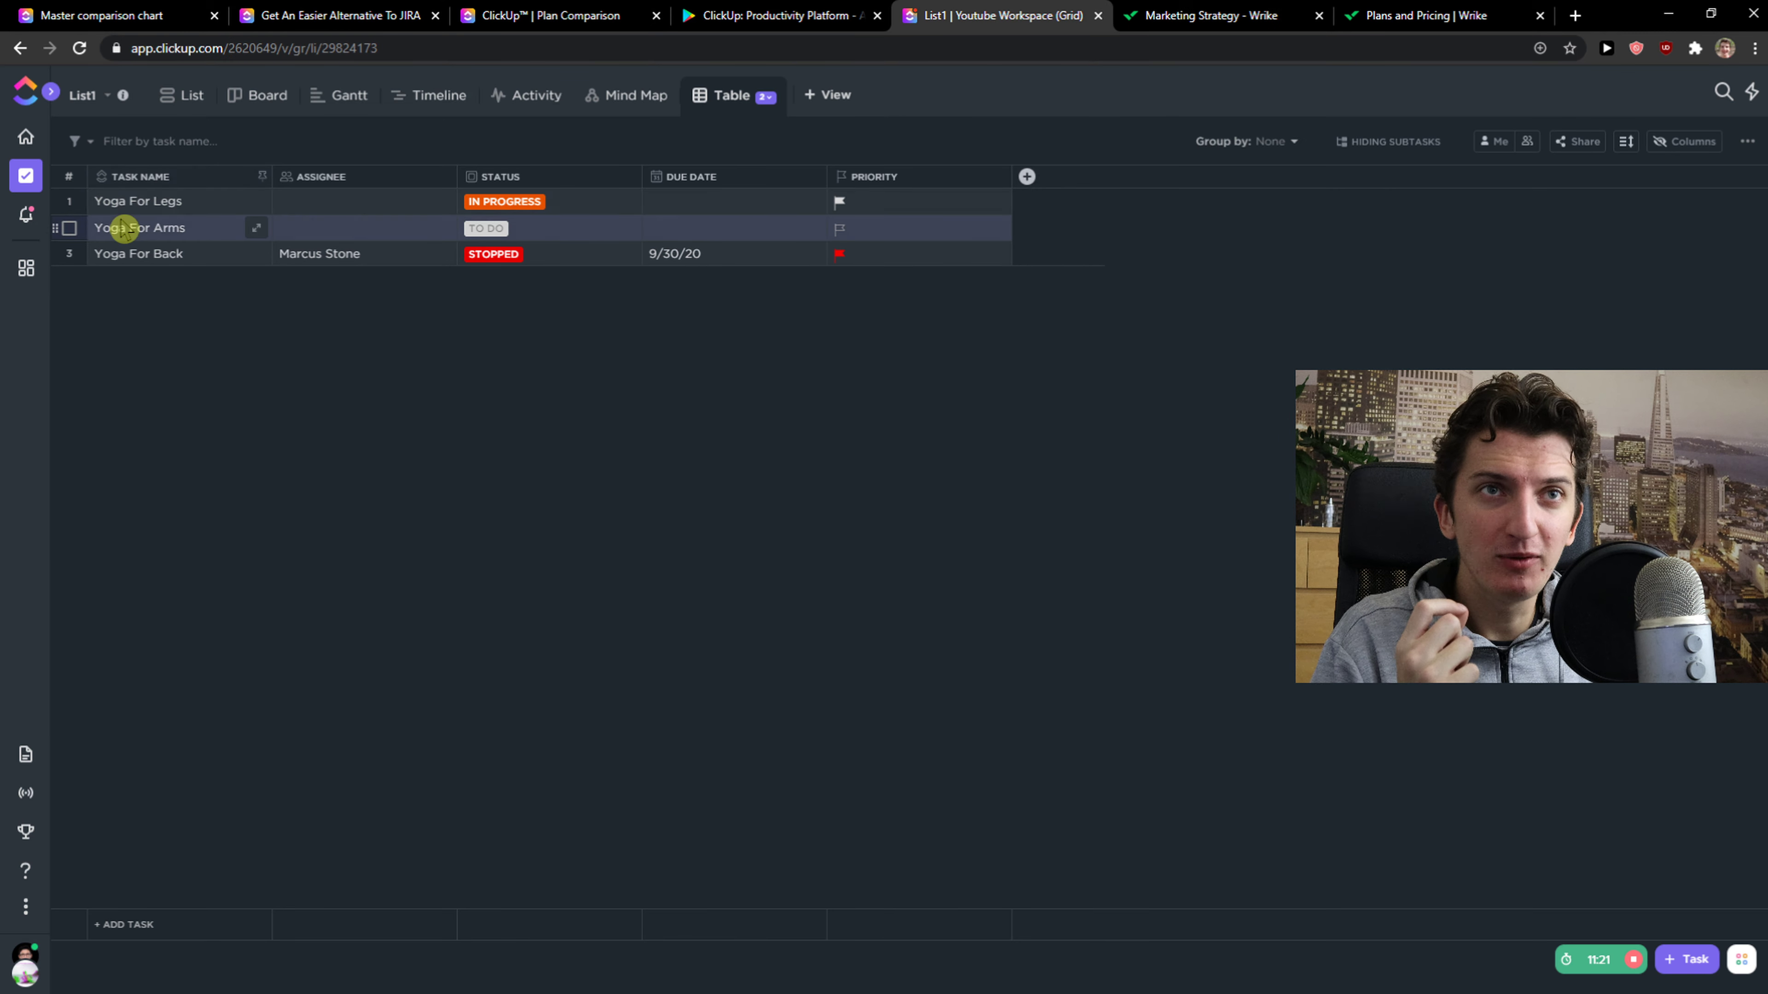
# - Open the Yoga For Back task and show its Time Tracked panel
pyautogui.doubleClick(137, 200)
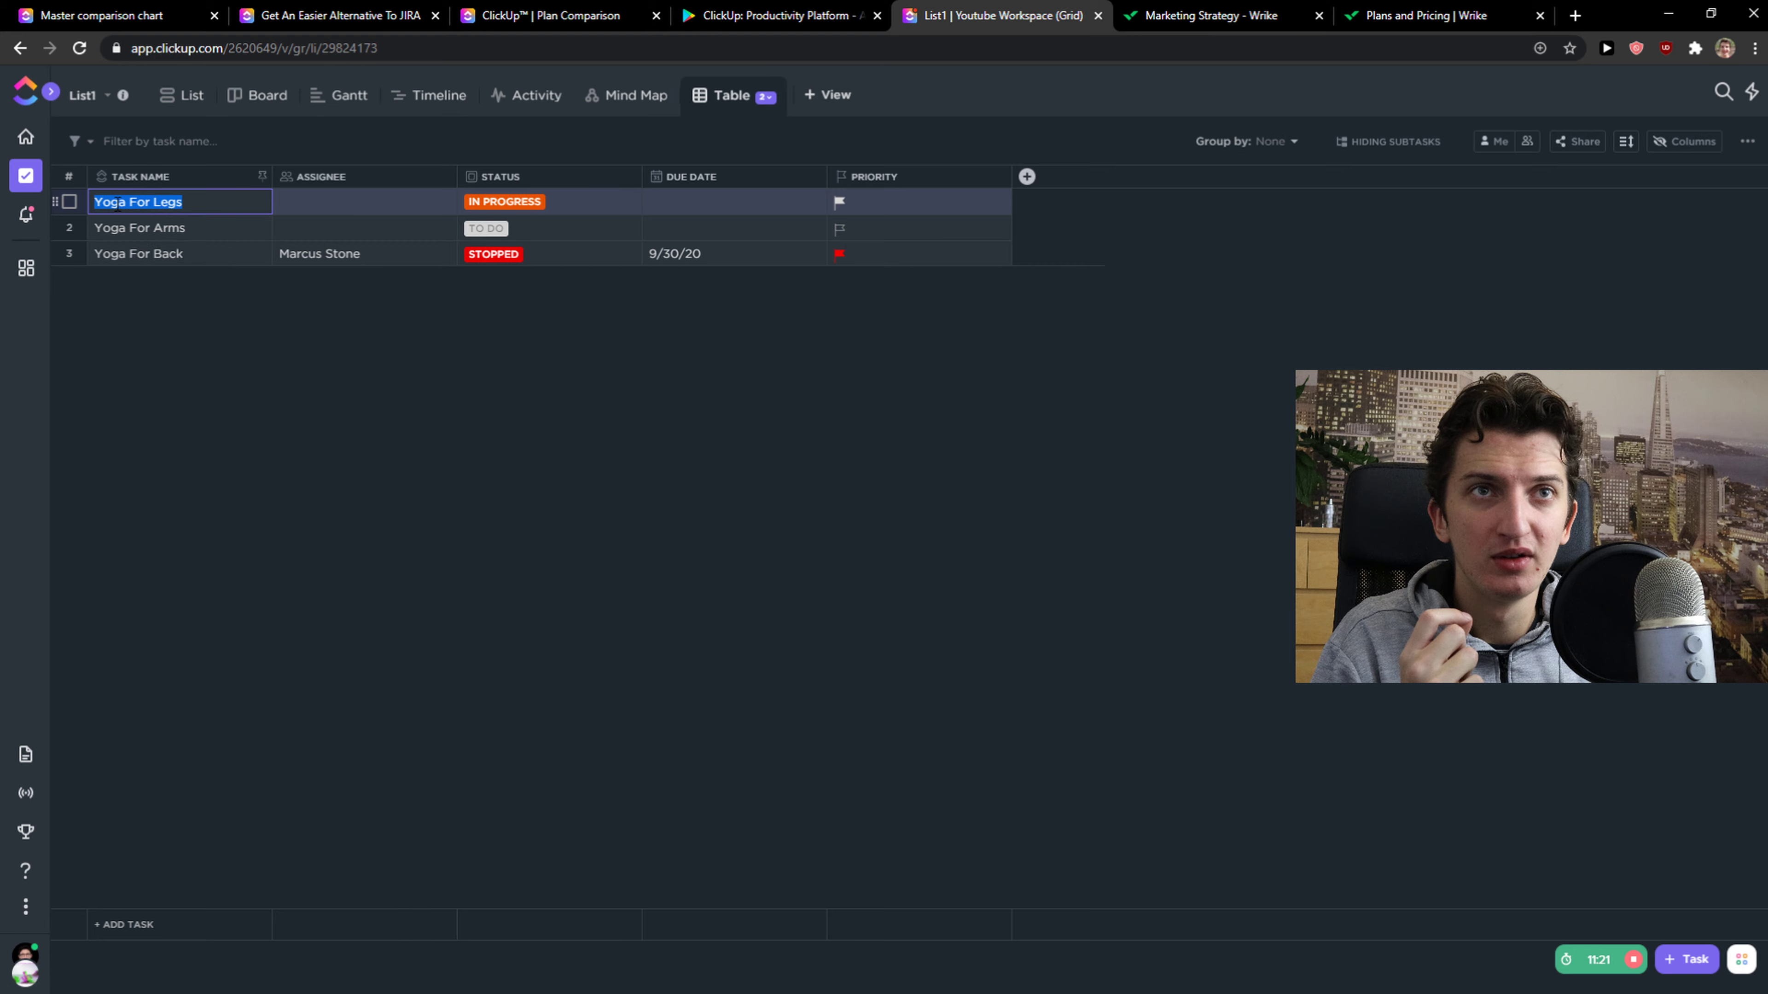
pyautogui.click(138, 254)
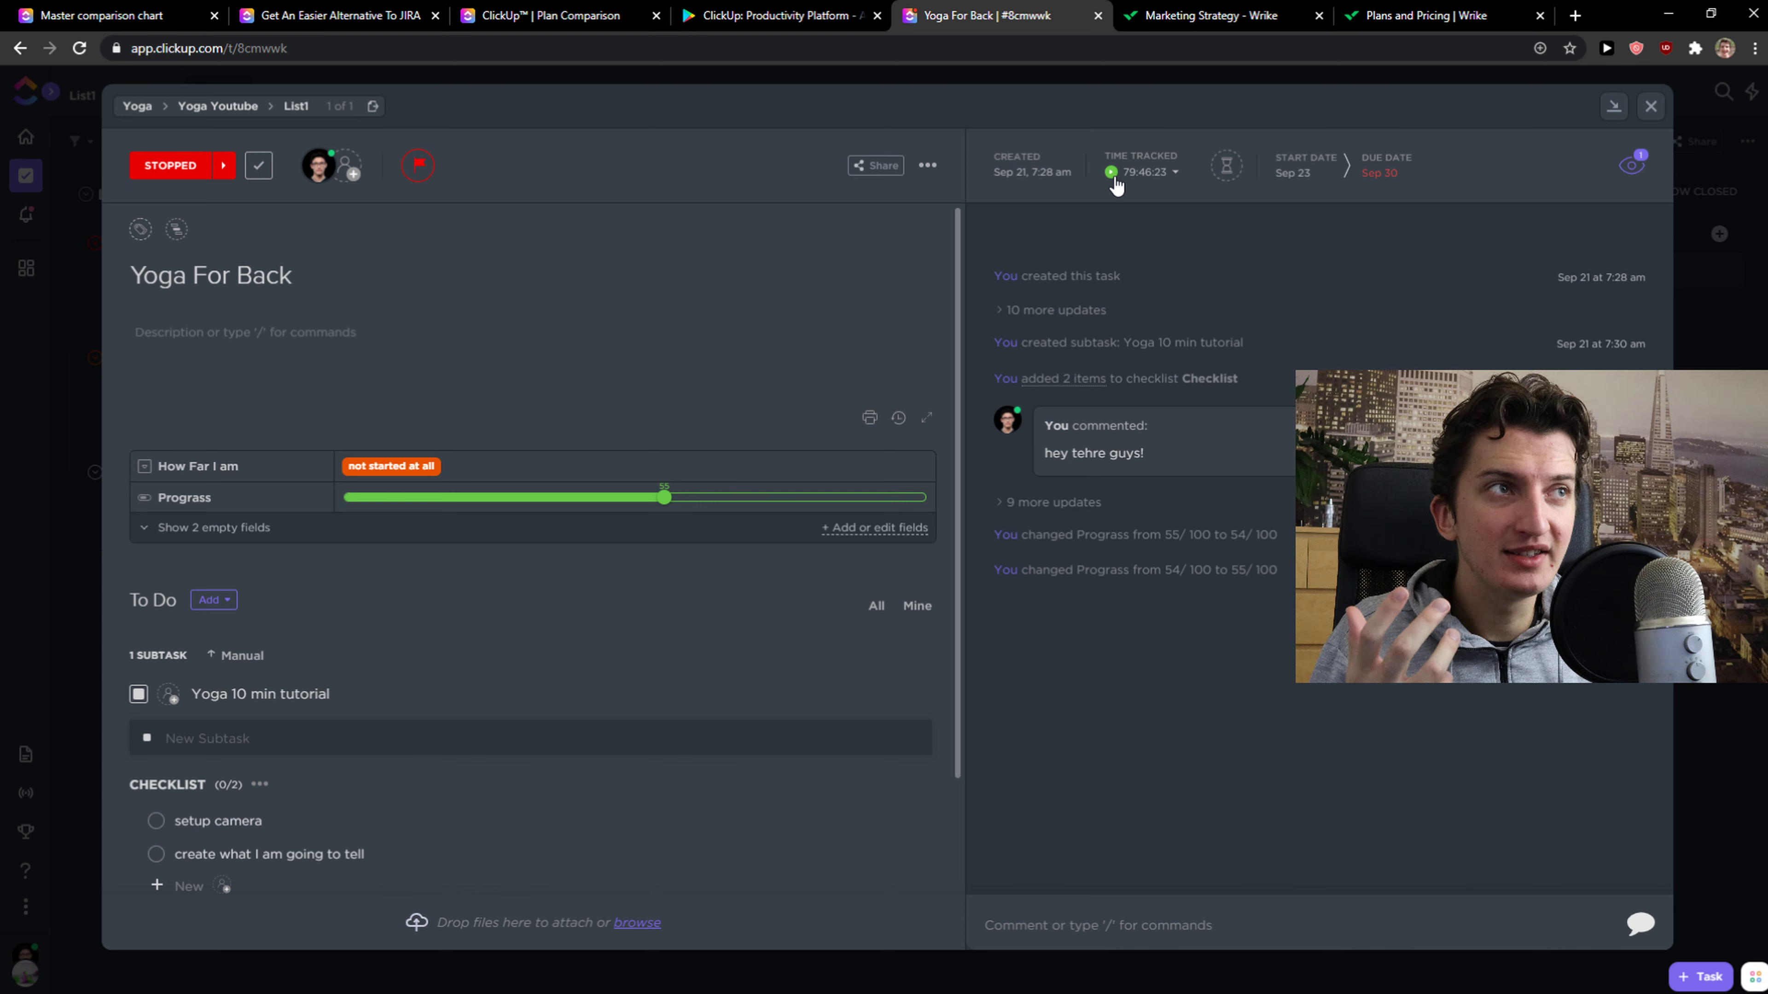
pyautogui.click(1141, 172)
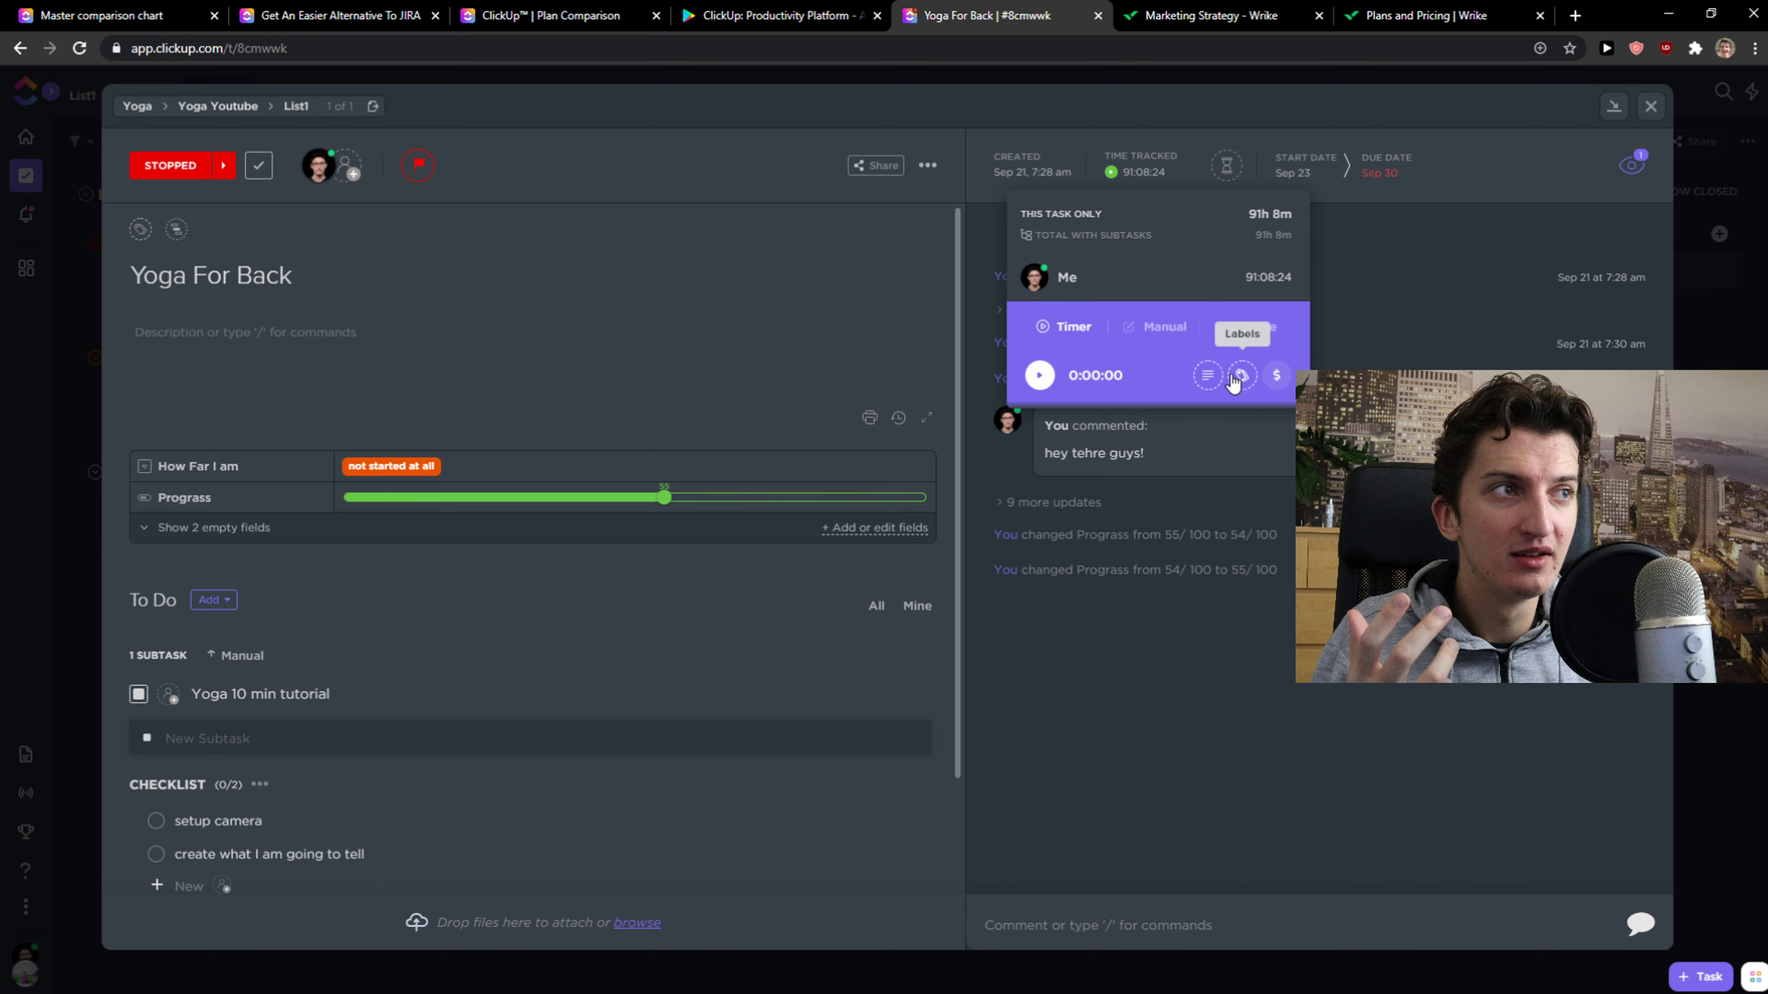
# - Start the timer on Yoga For Back, then bring up ClickUp's plan comparison
pyautogui.click(1038, 374)
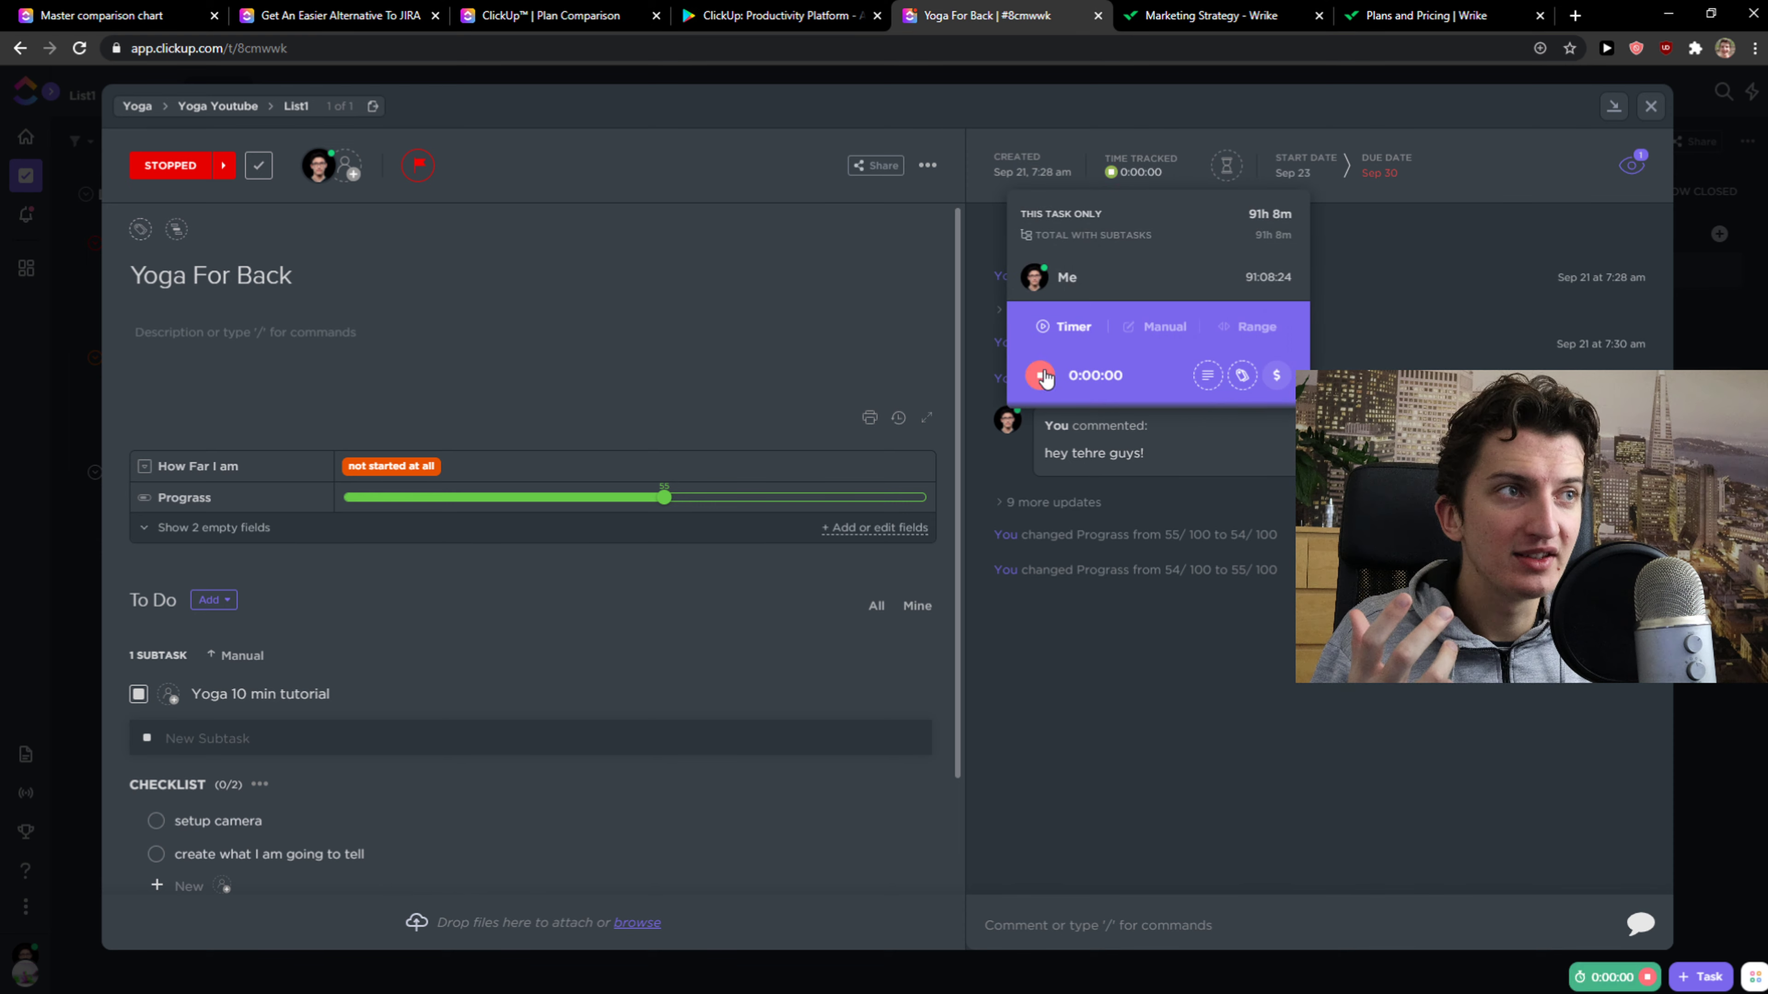
pyautogui.click(1040, 376)
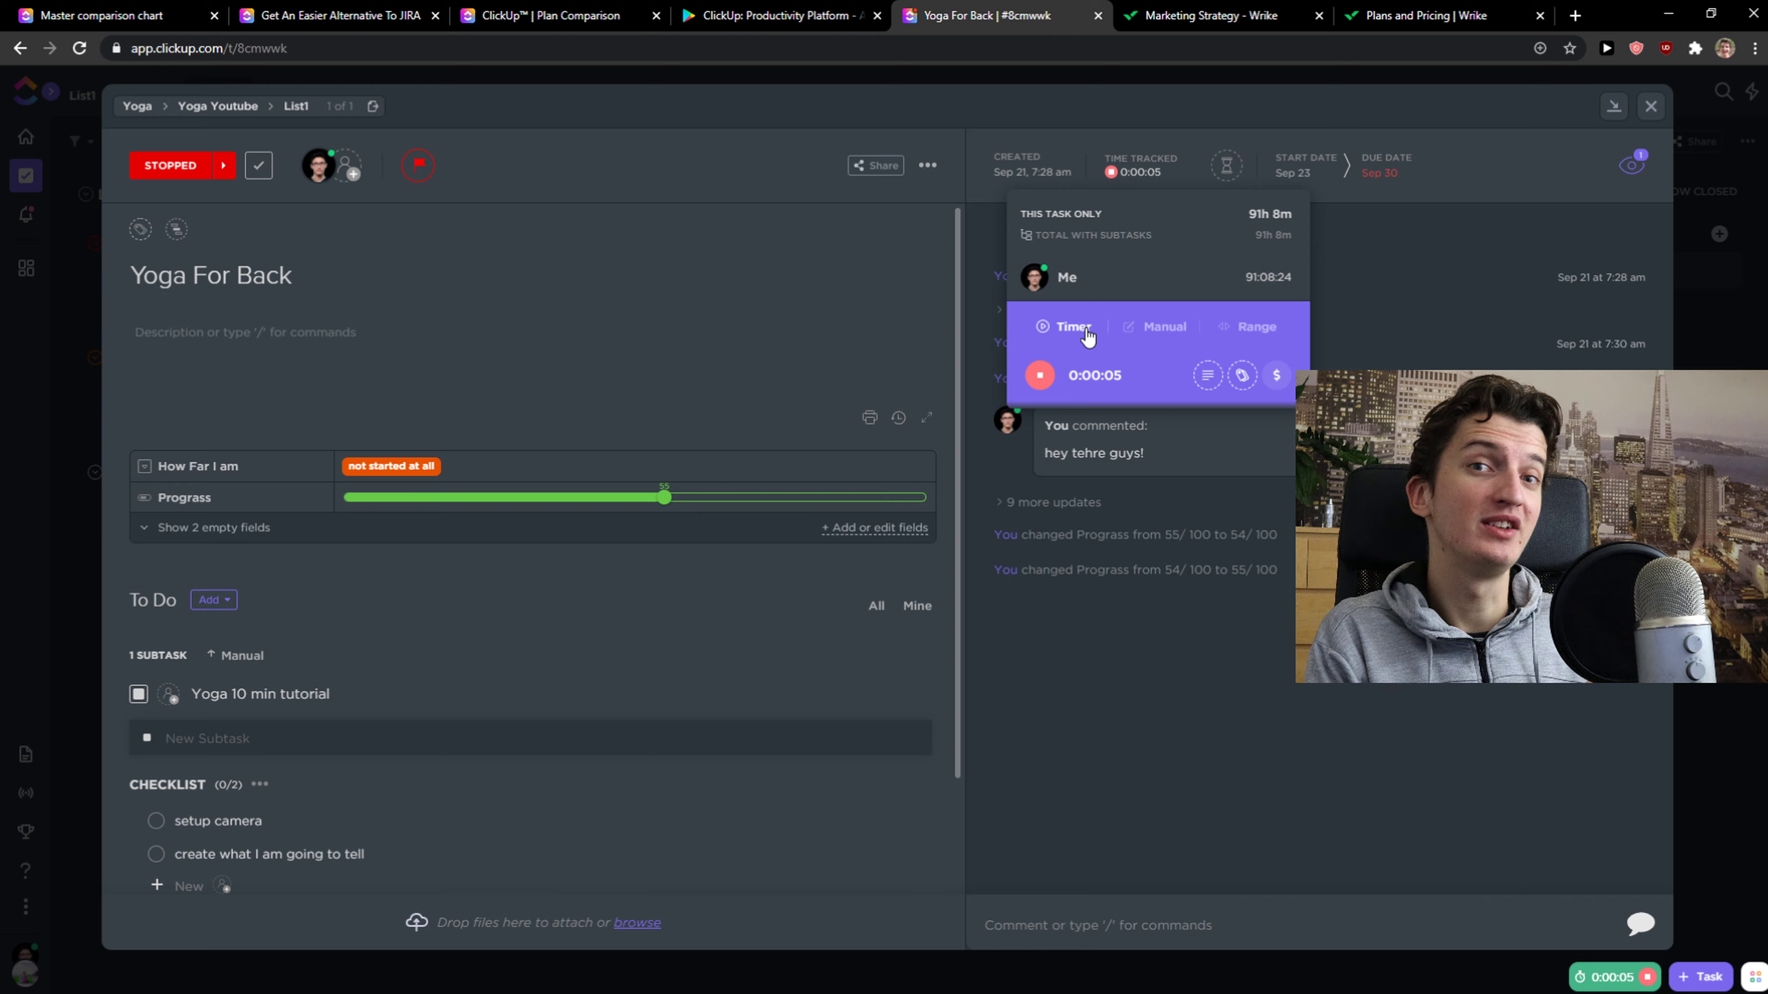
pyautogui.click(785, 16)
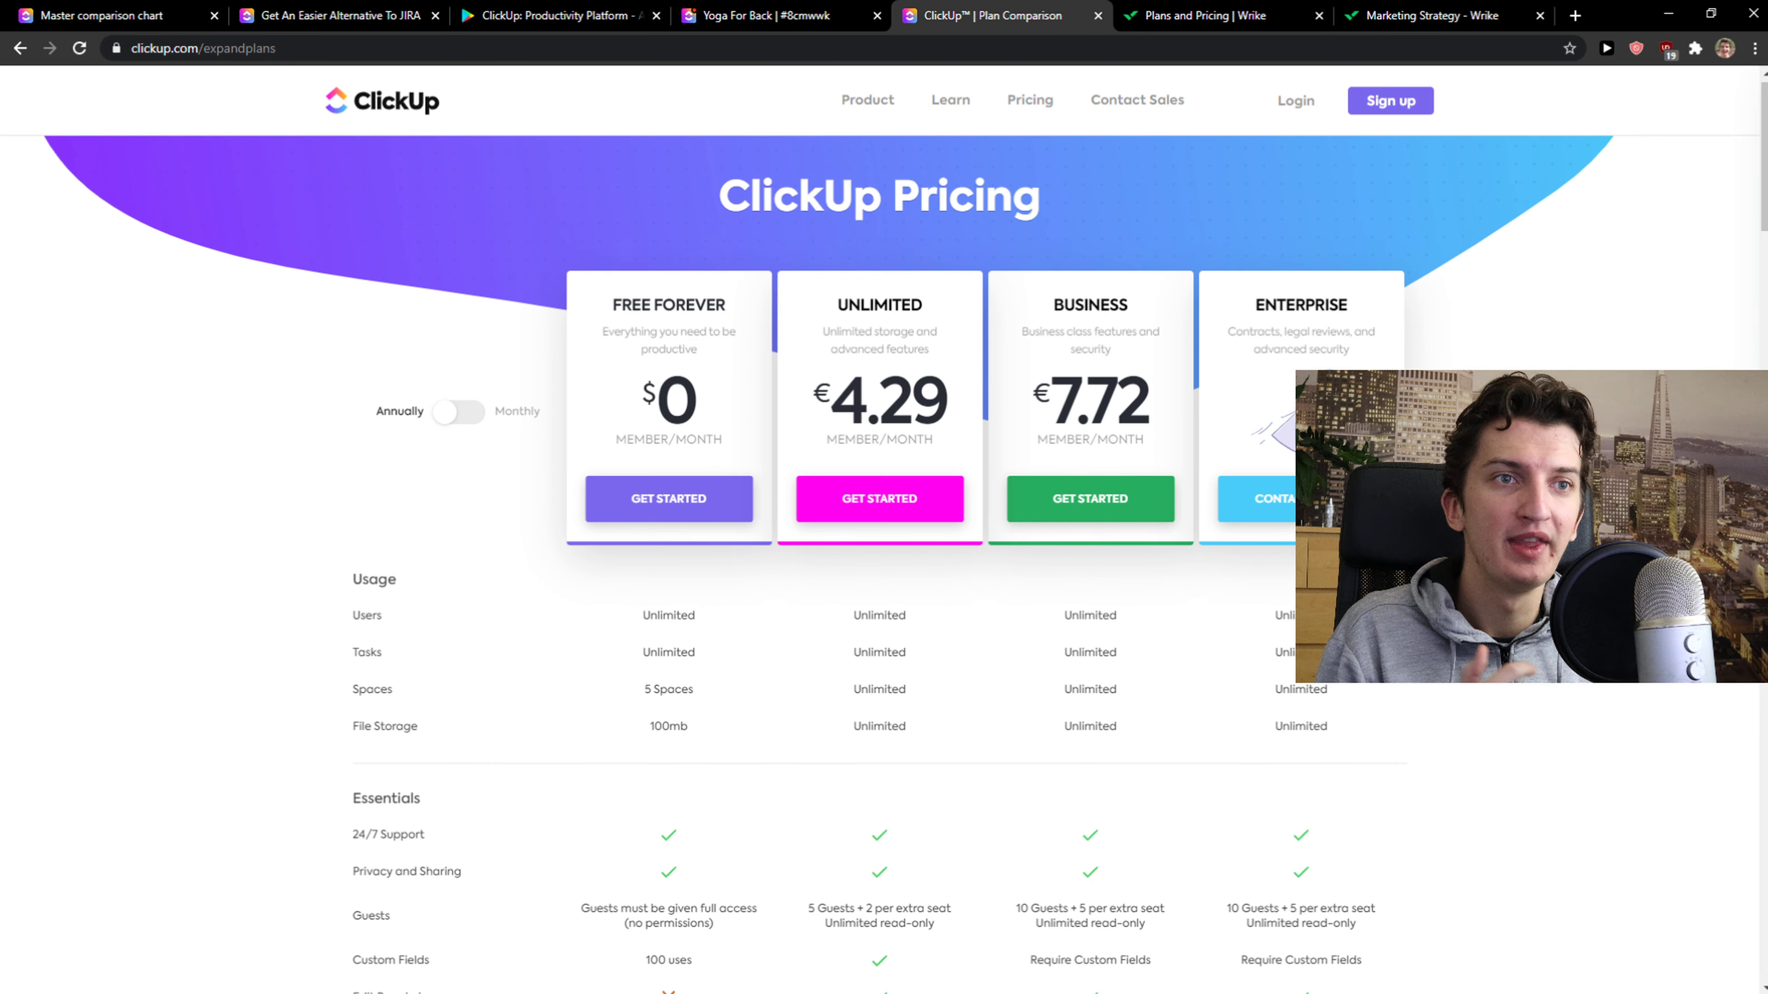
# - Scroll through ClickUp's plan feature comparison table
pyautogui.scroll(-3)
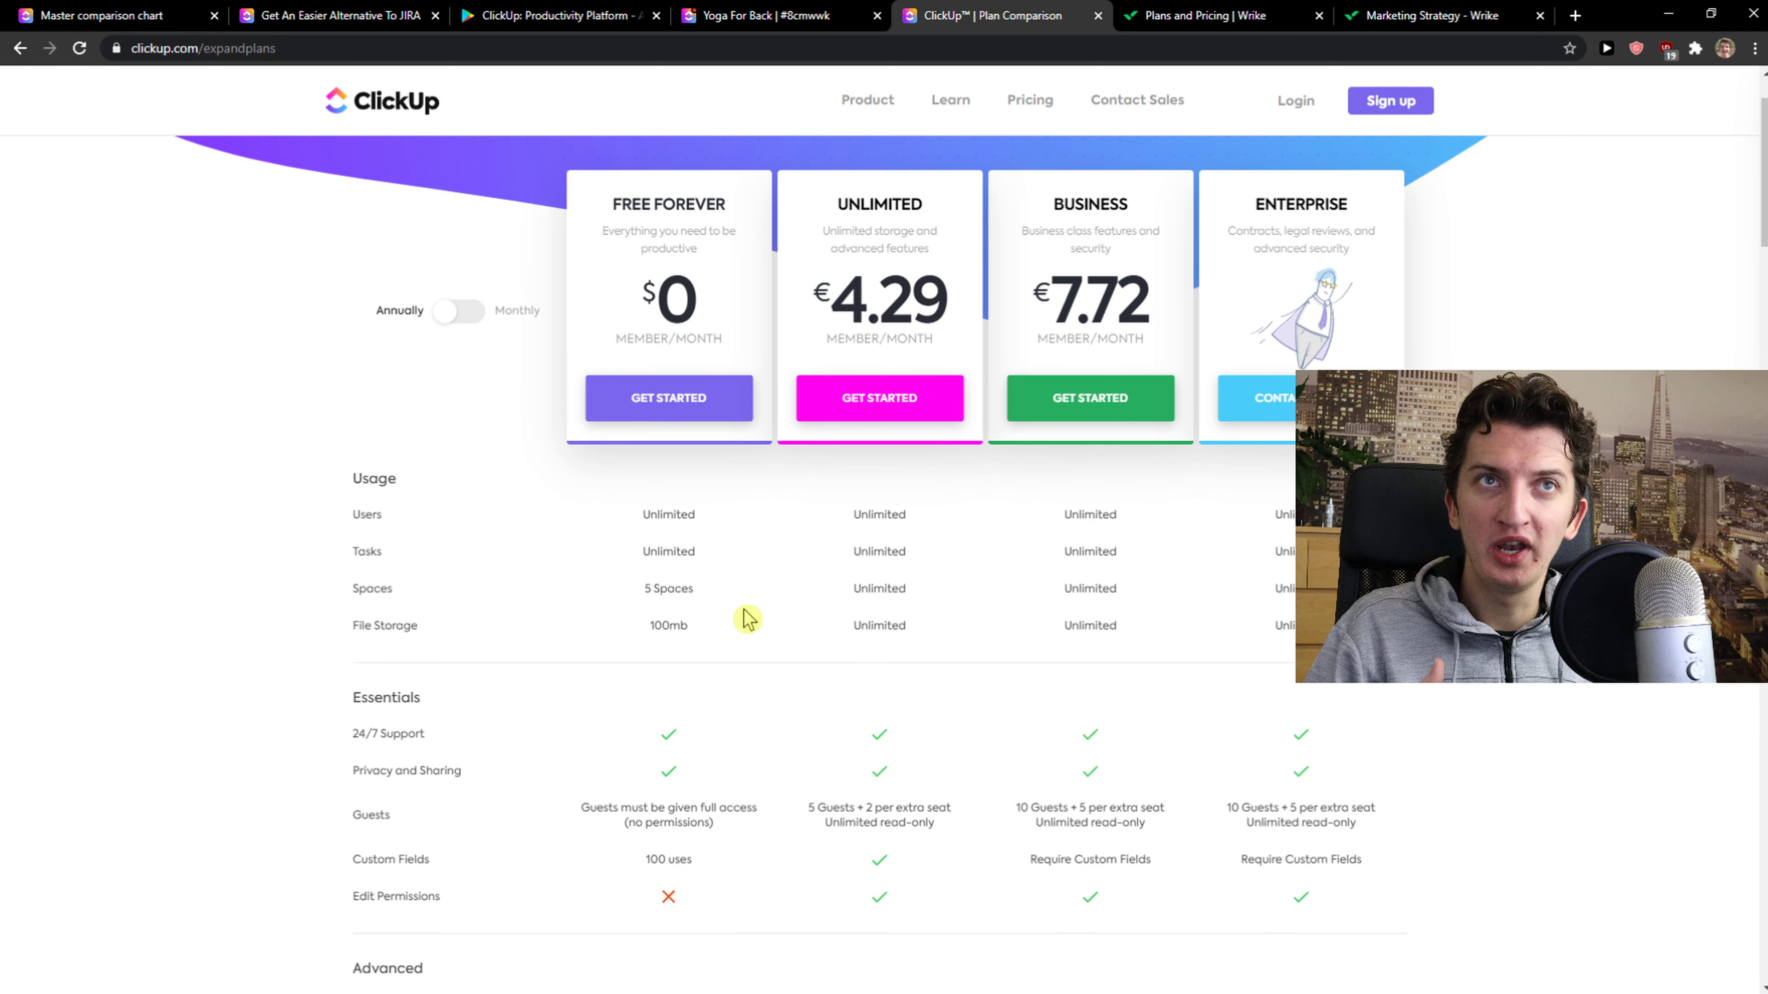
pyautogui.scroll(-3)
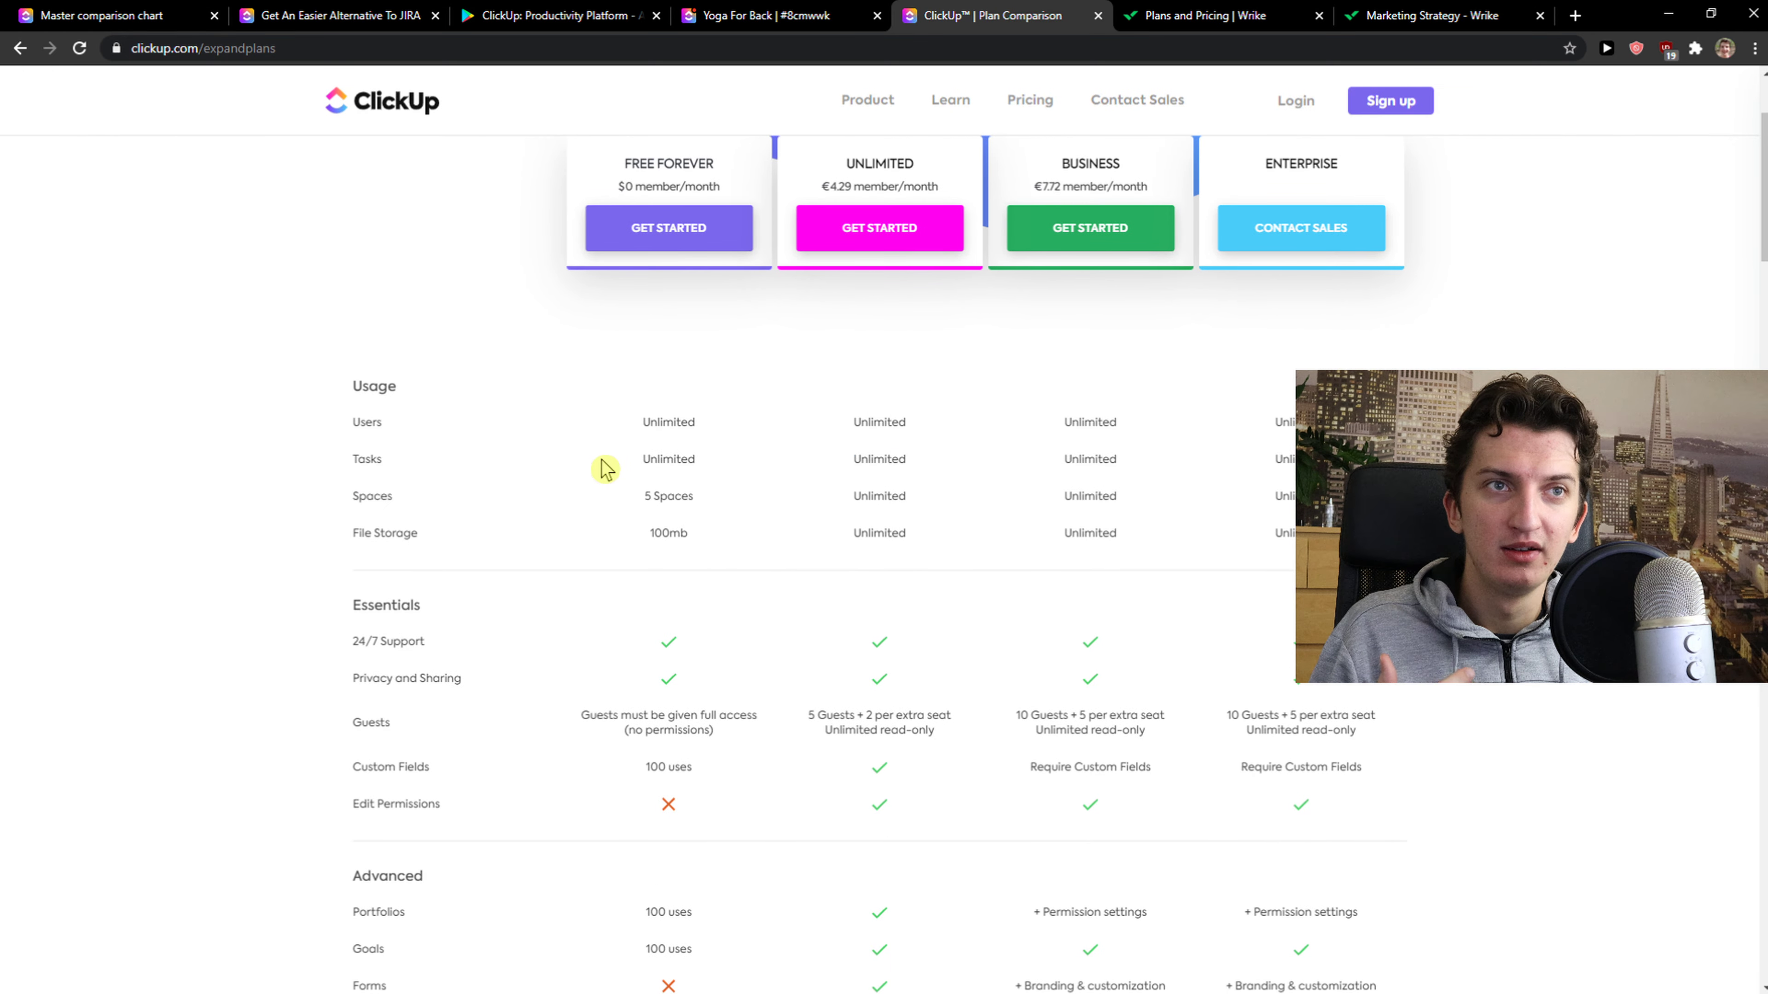
pyautogui.scroll(-3)
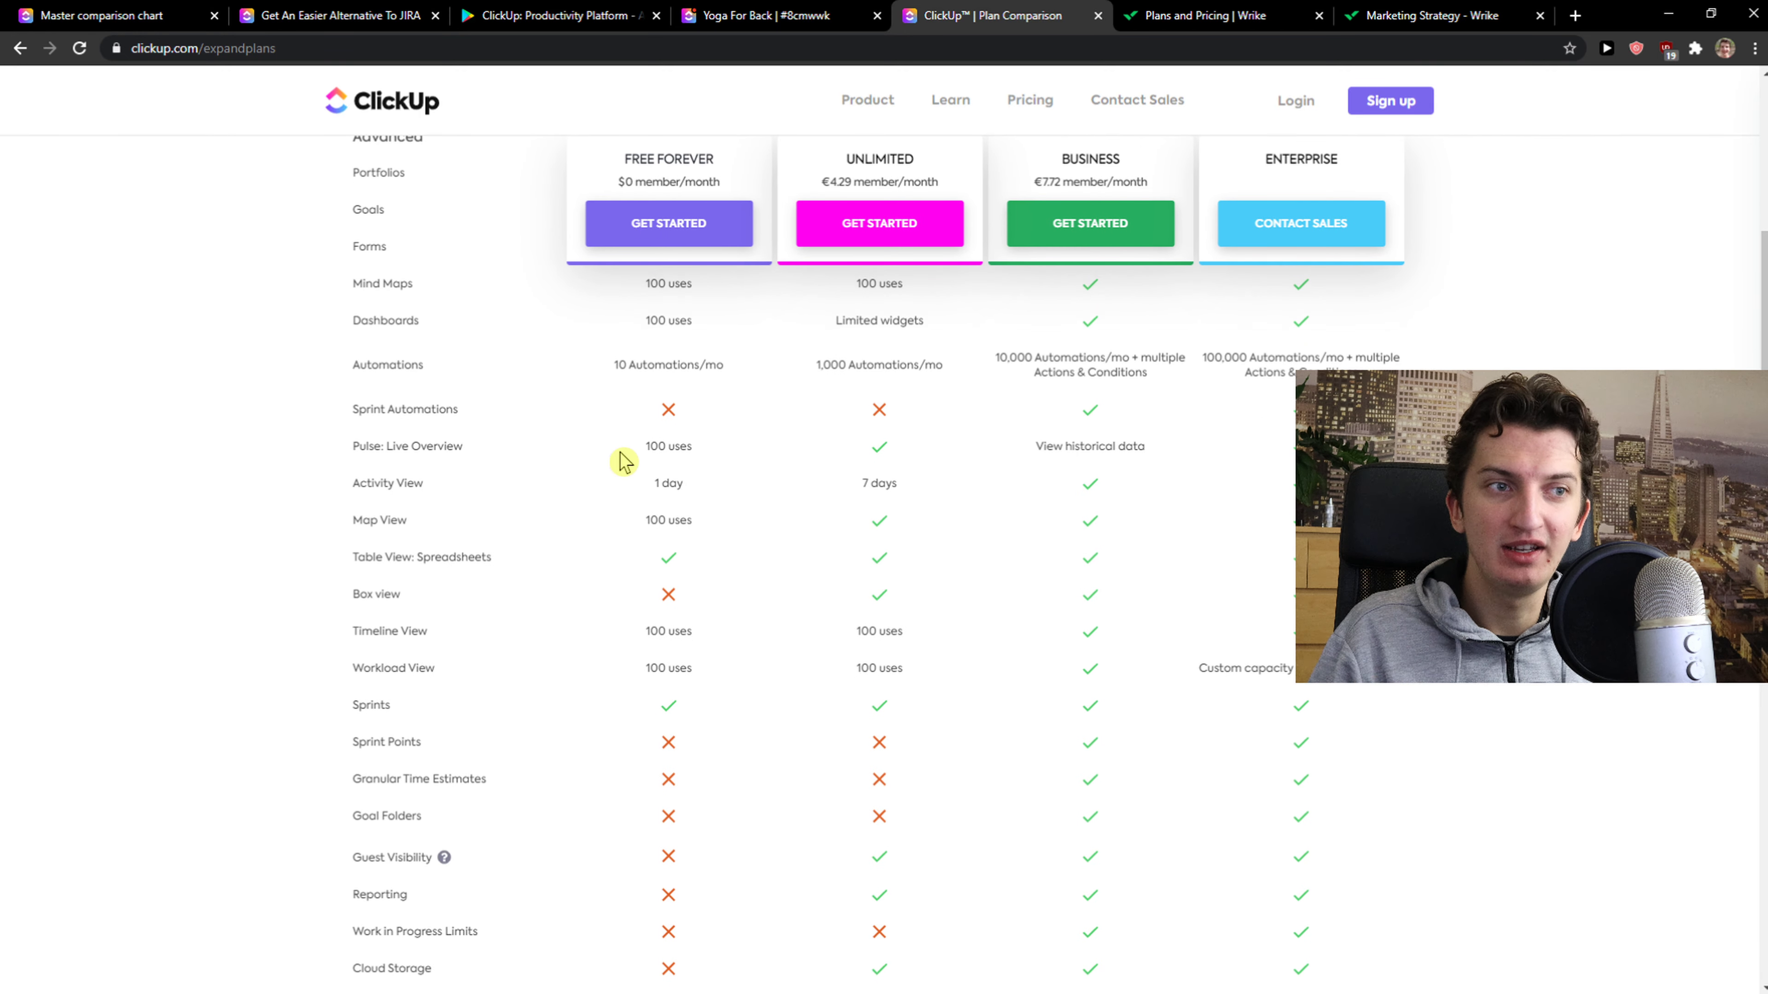
pyautogui.scroll(-3)
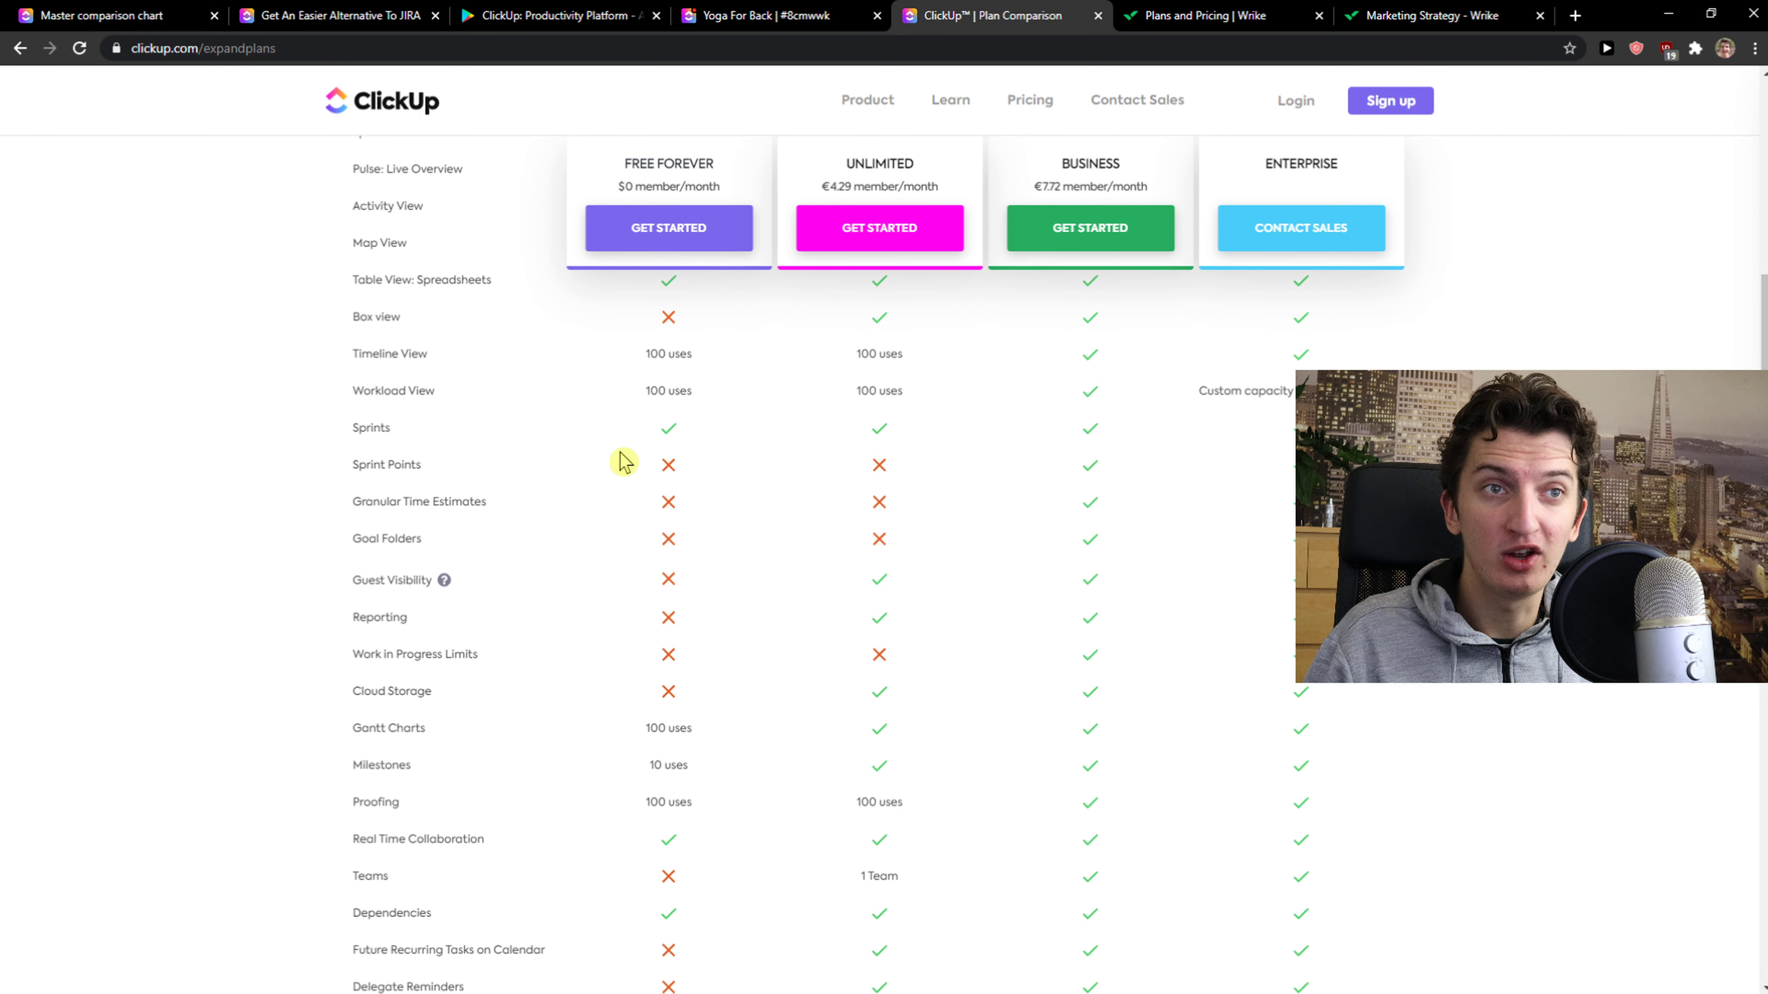
pyautogui.scroll(-3)
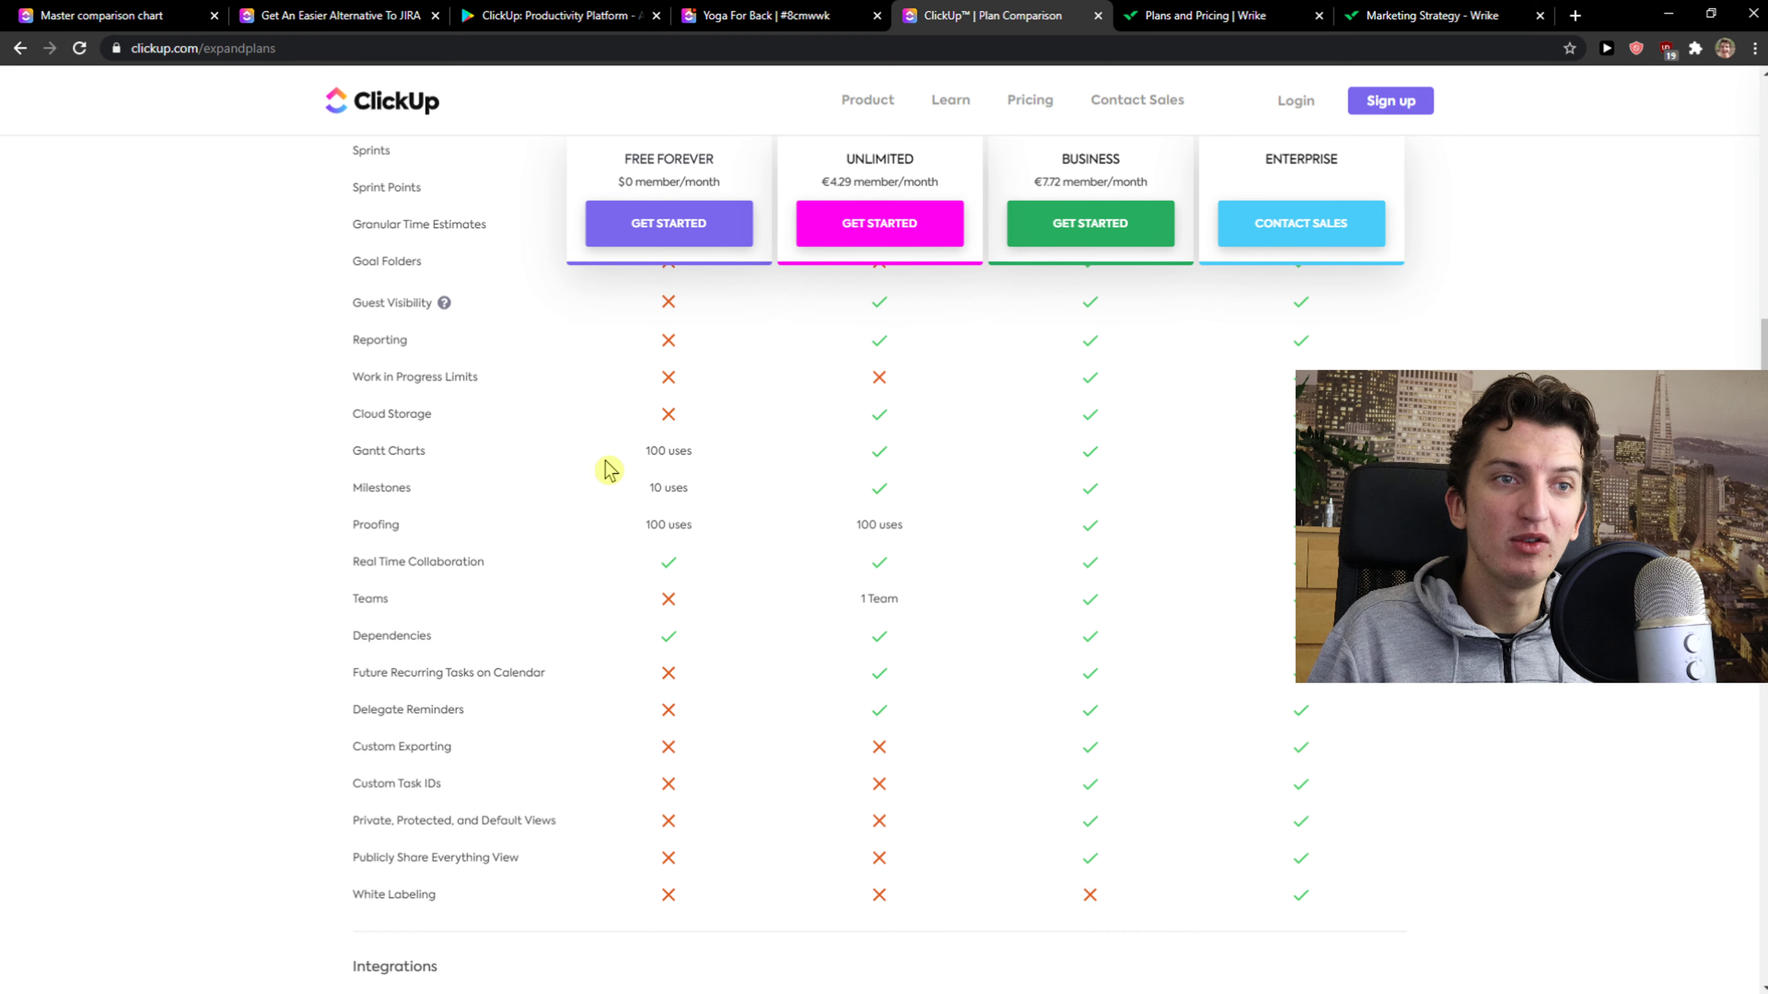
pyautogui.scroll(-3)
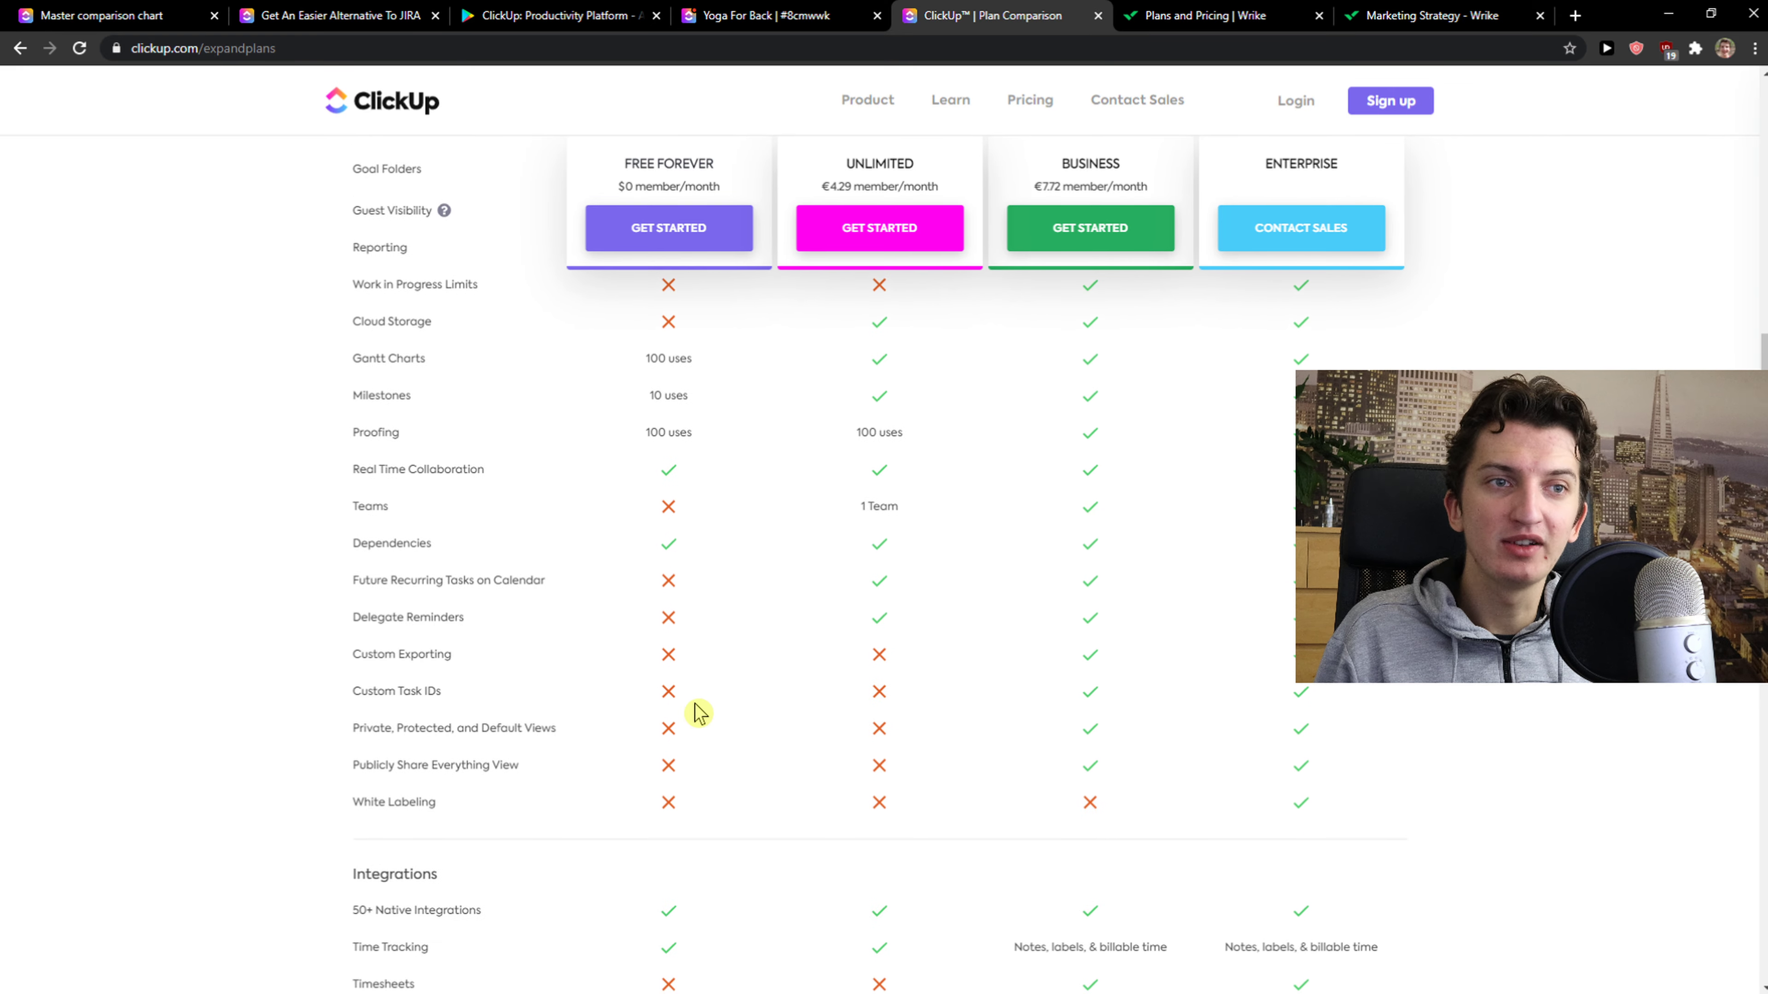
pyautogui.scroll(3)
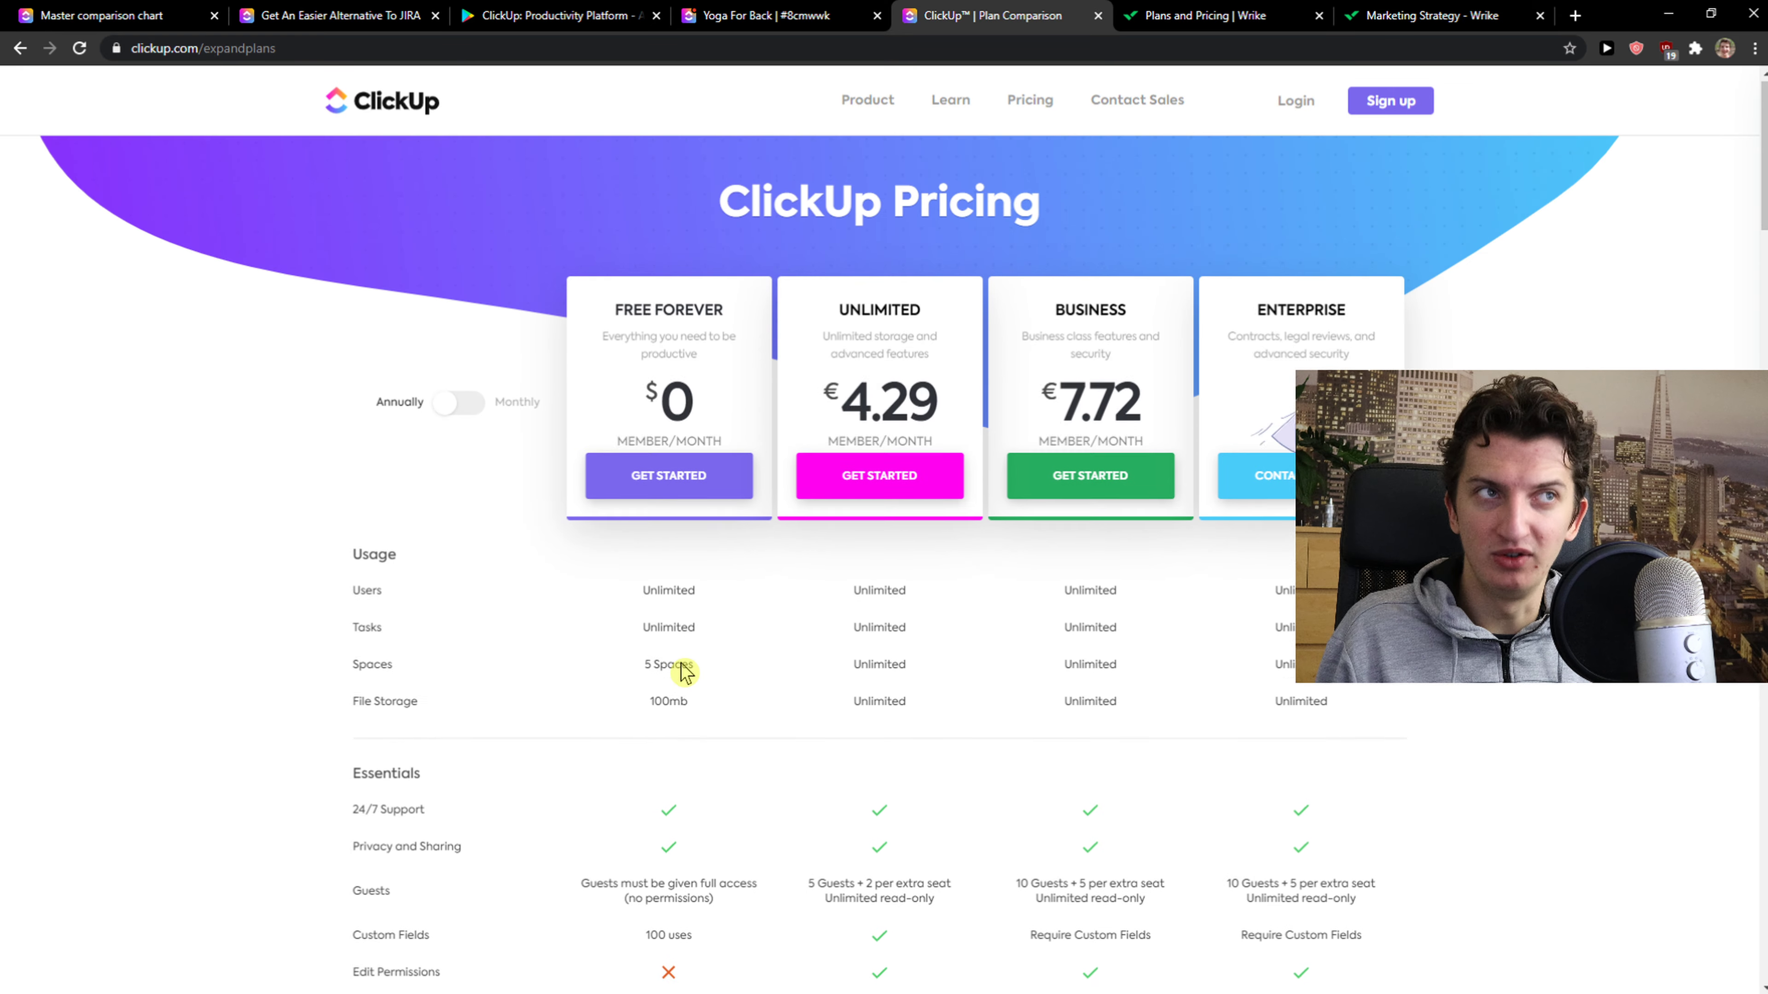
# - Compare monthly versus annual ClickUp prices, then bring up Wrike's pricing page
pyautogui.click(458, 456)
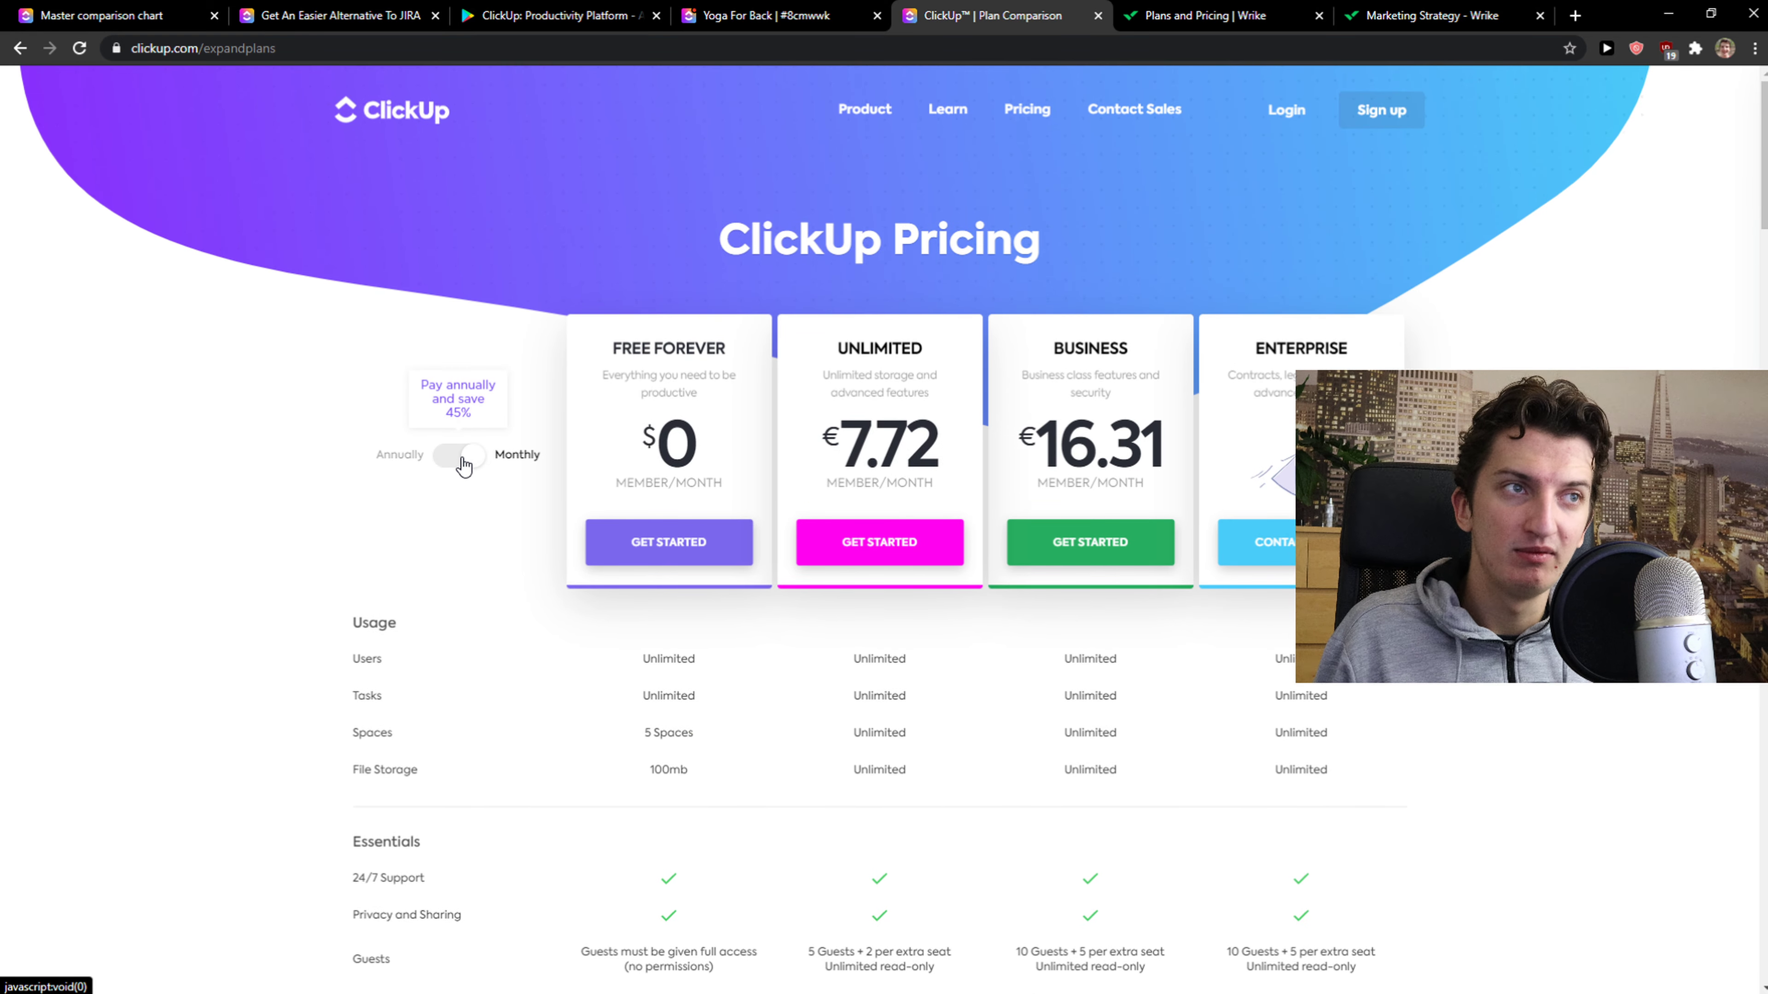
pyautogui.click(458, 454)
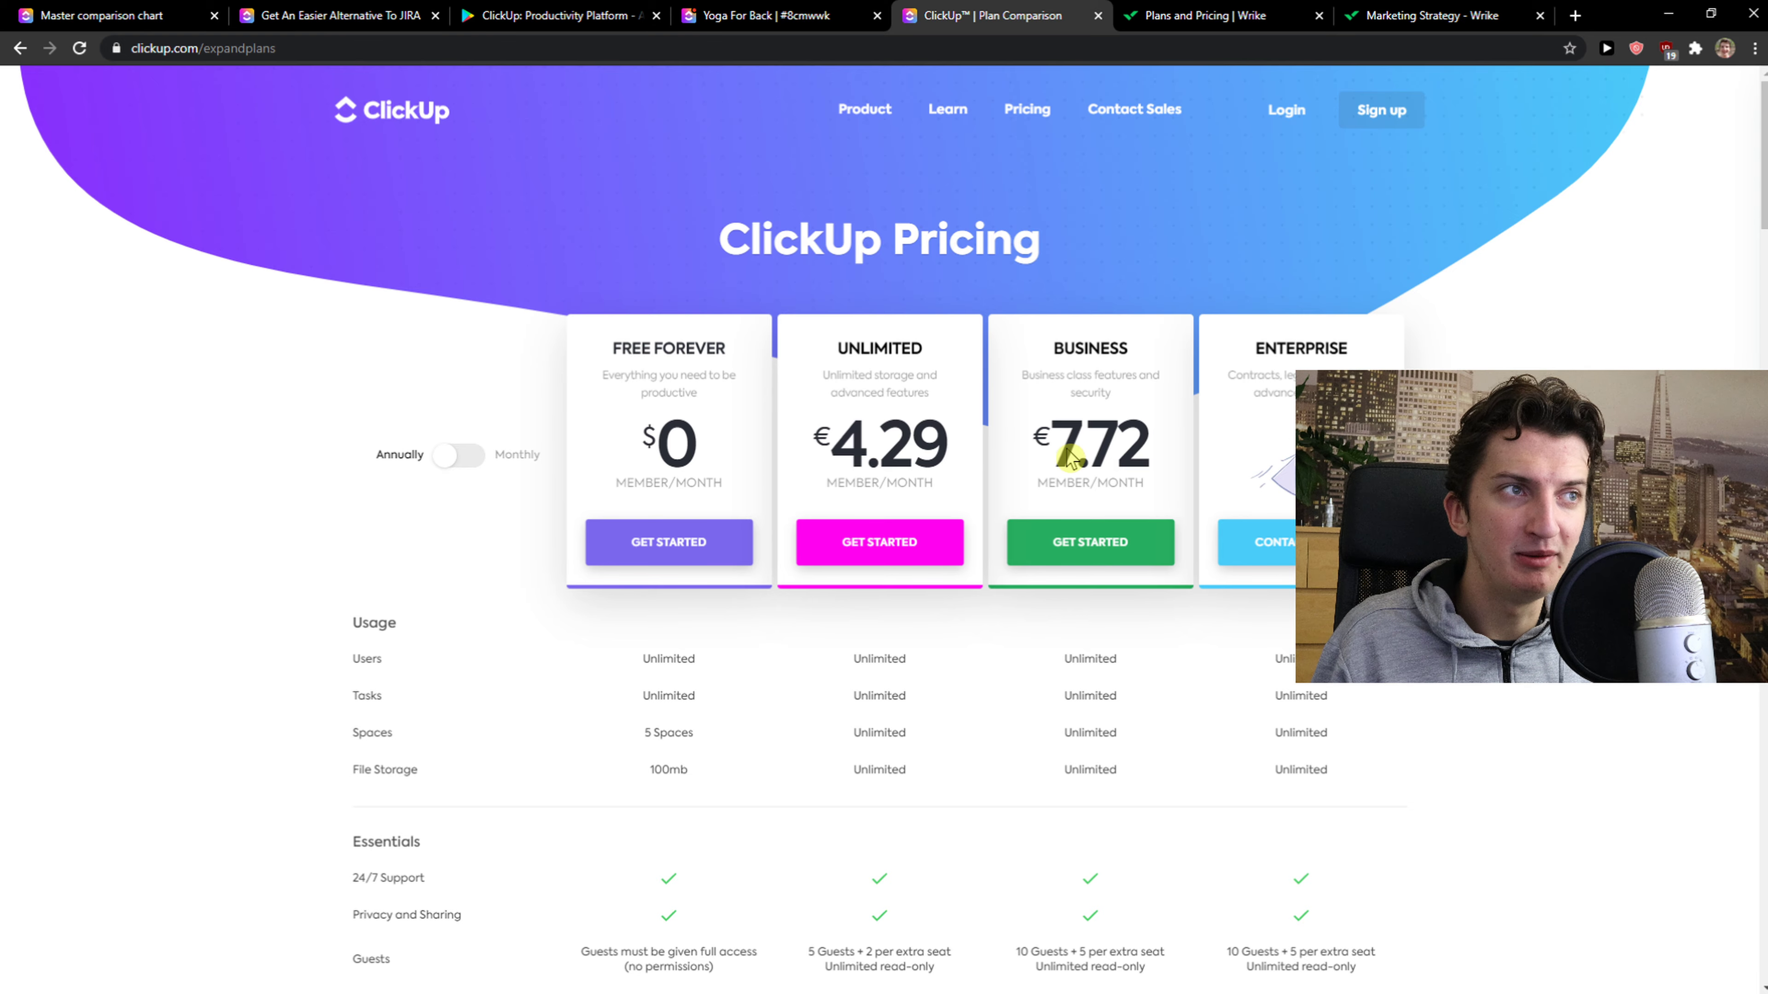
pyautogui.click(1221, 16)
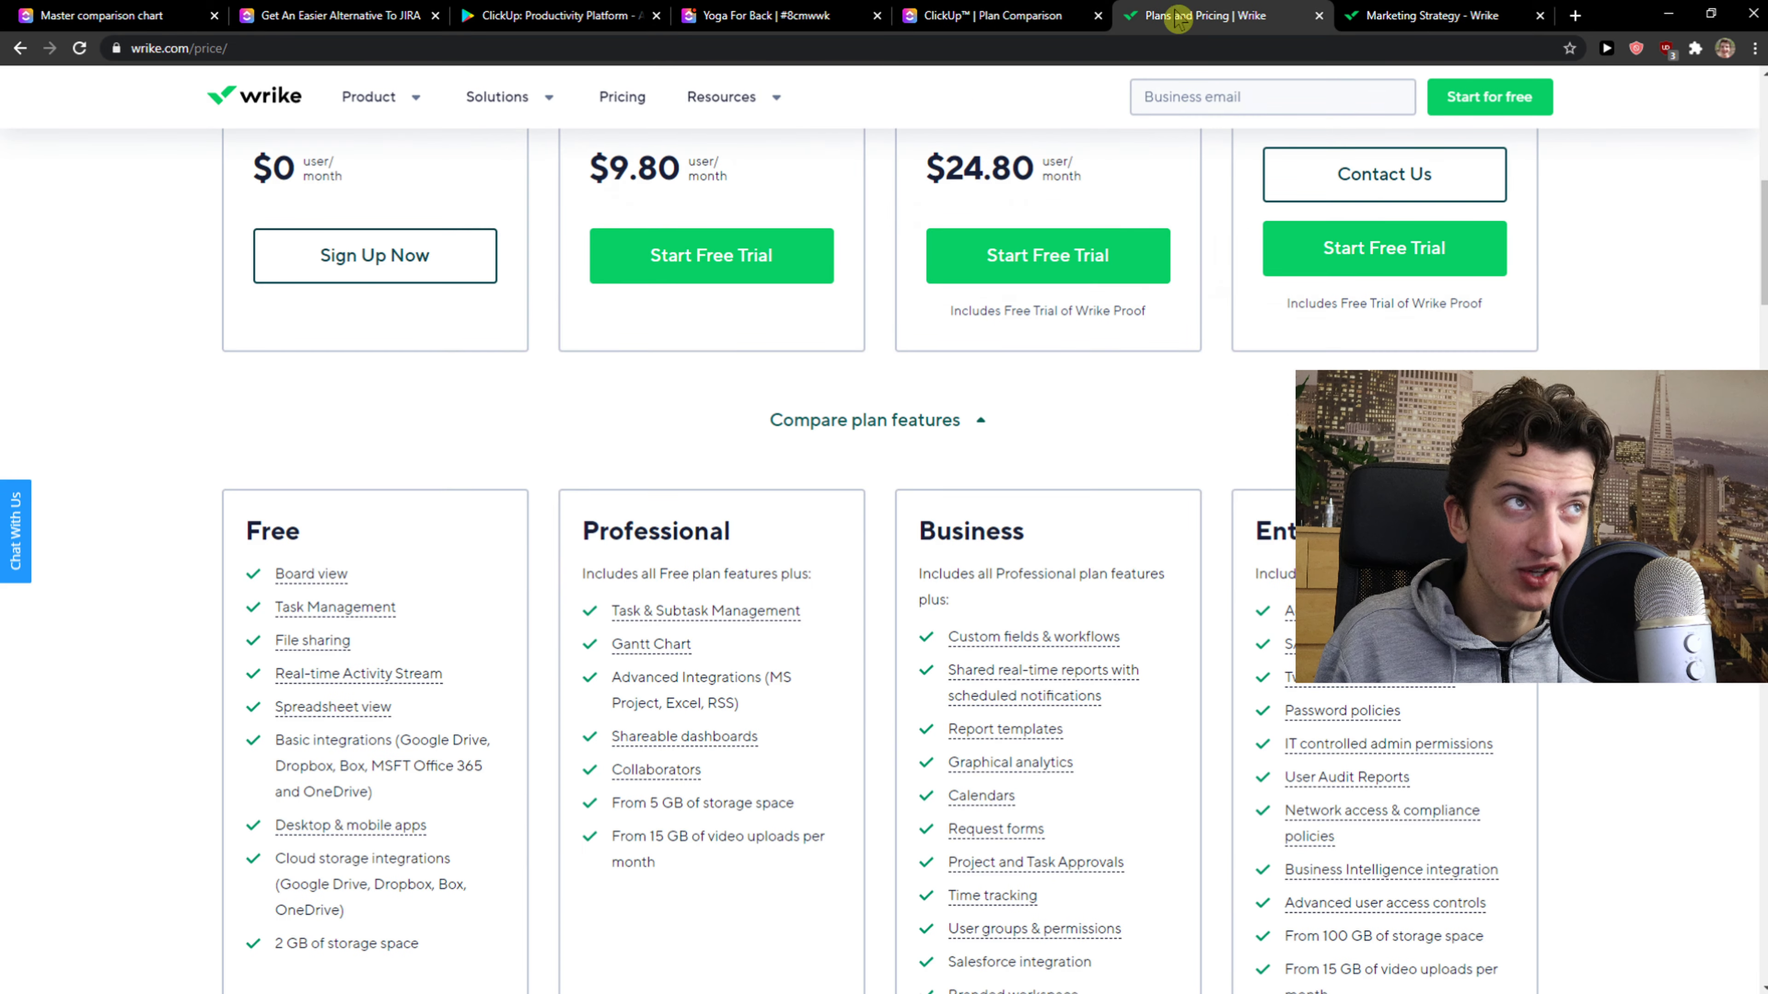
# - Look over Wrike's plan tiers, then return to the Marketing Strategy table
pyautogui.scroll(3)
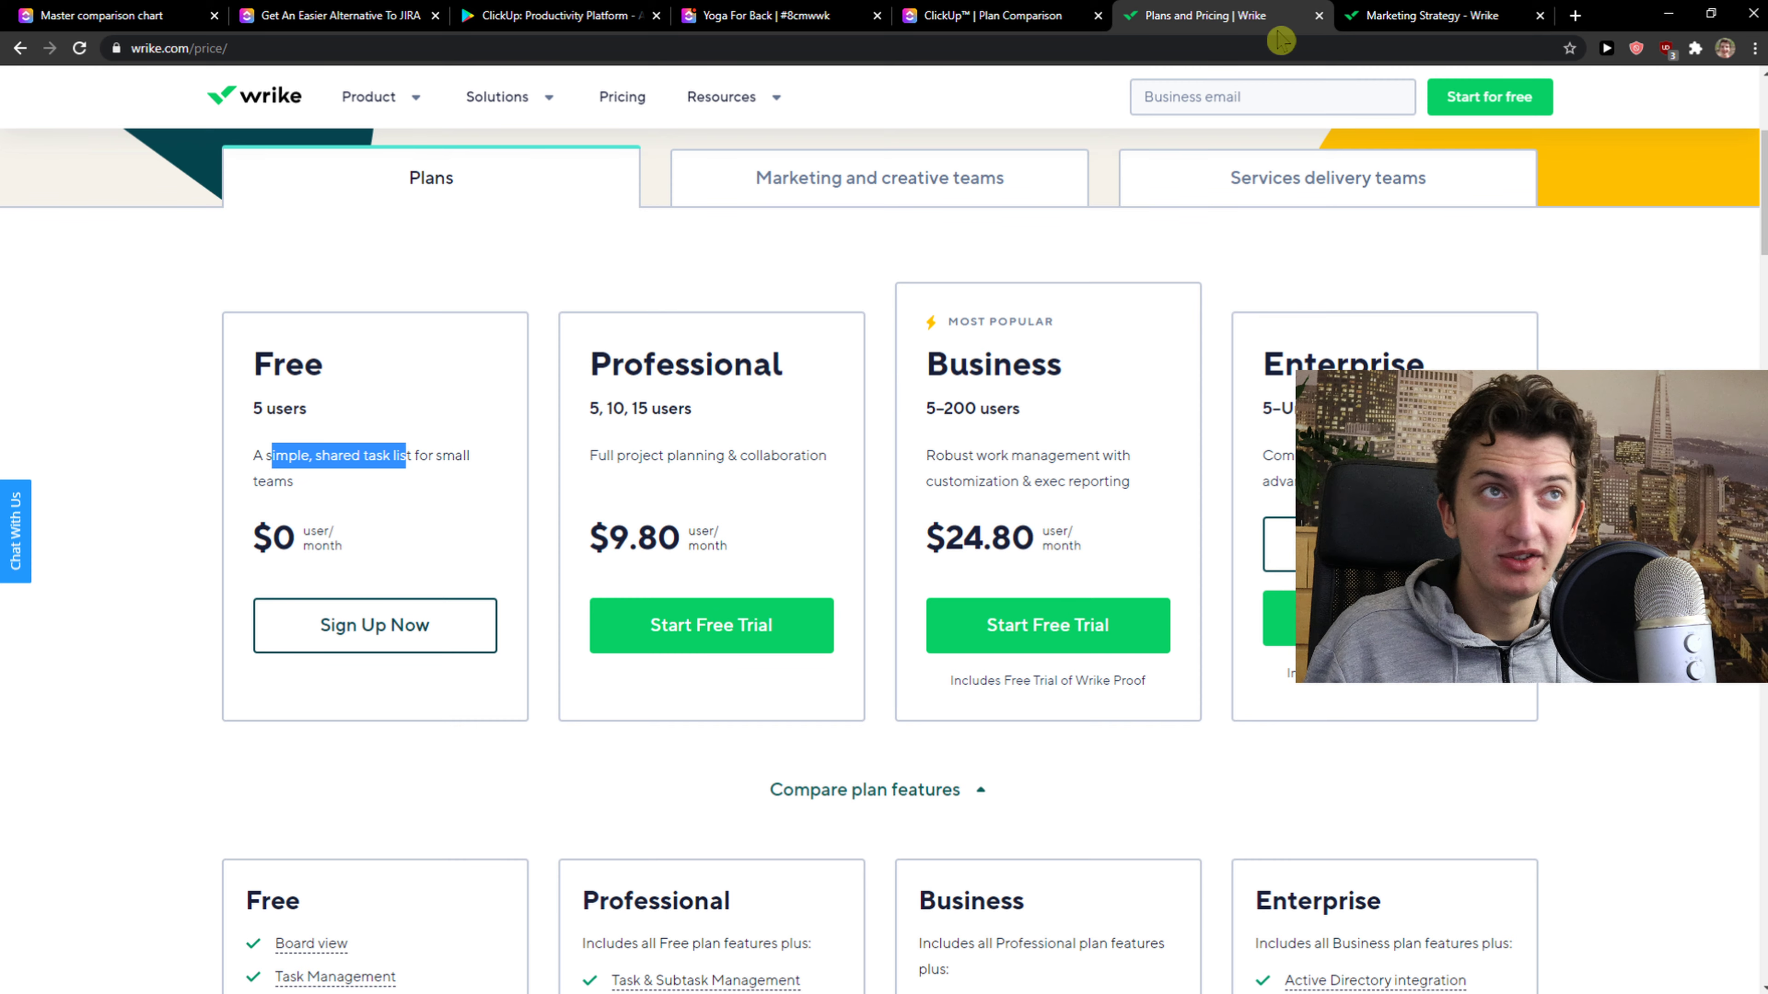
pyautogui.click(1432, 15)
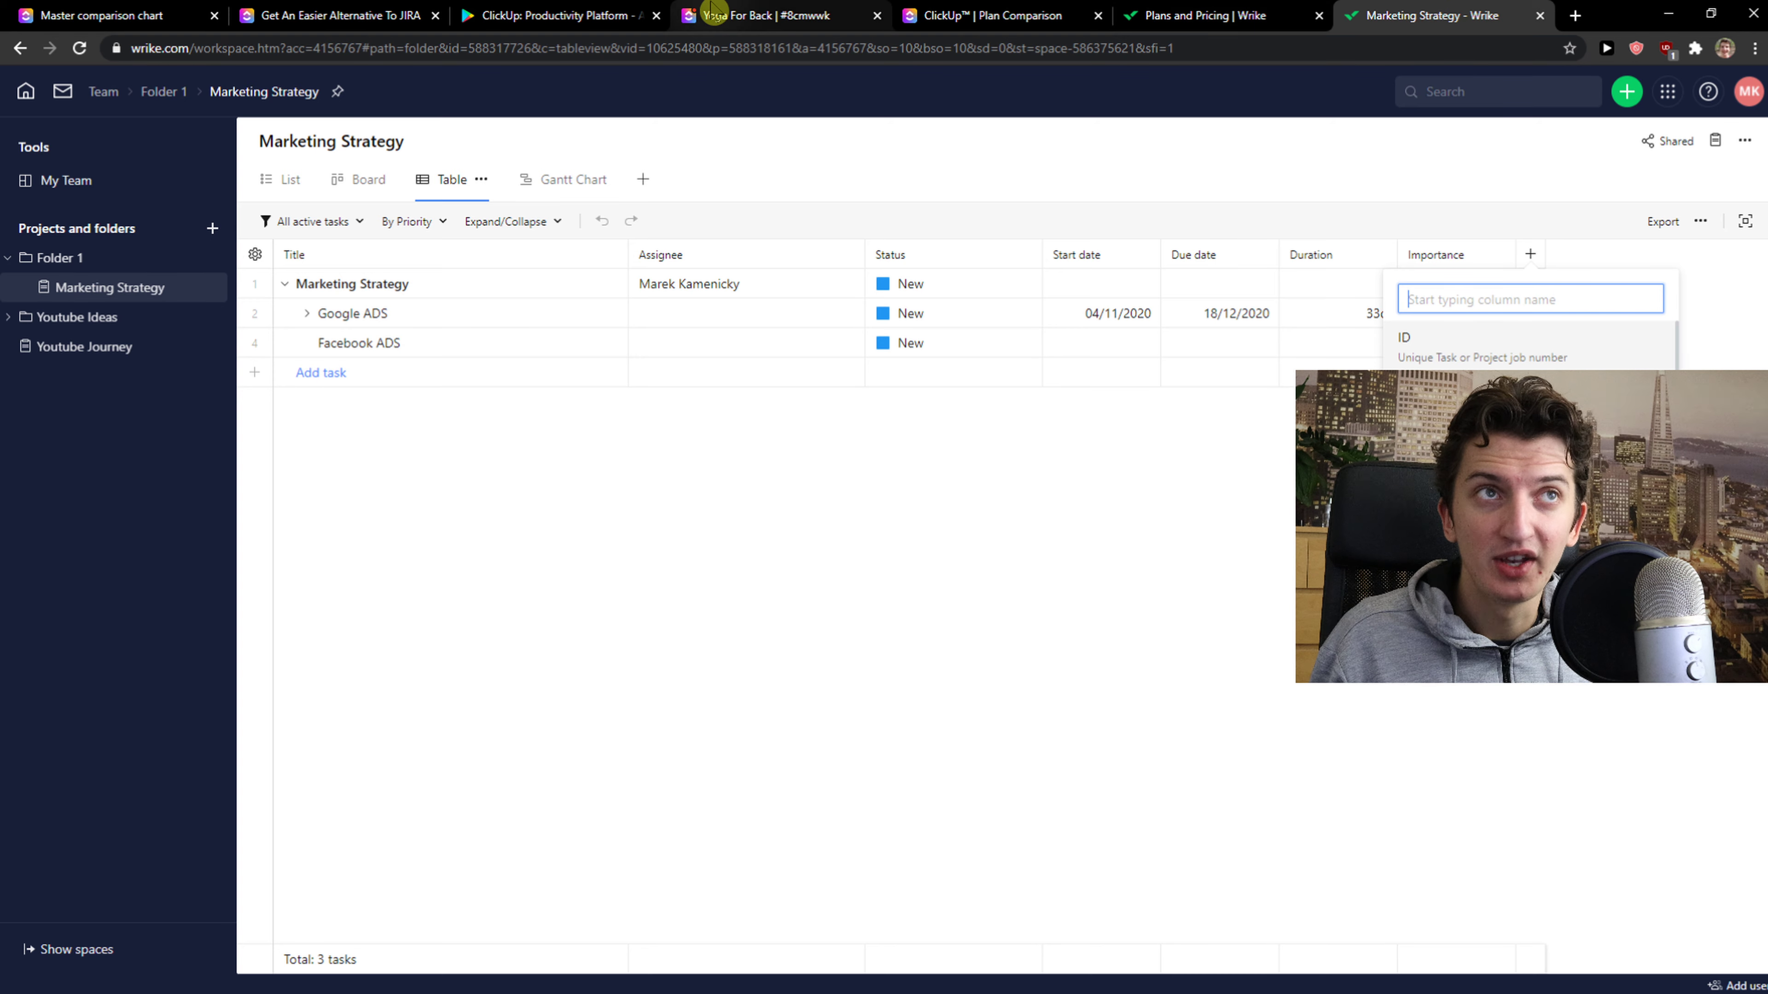
pyautogui.moveTo(755, 14)
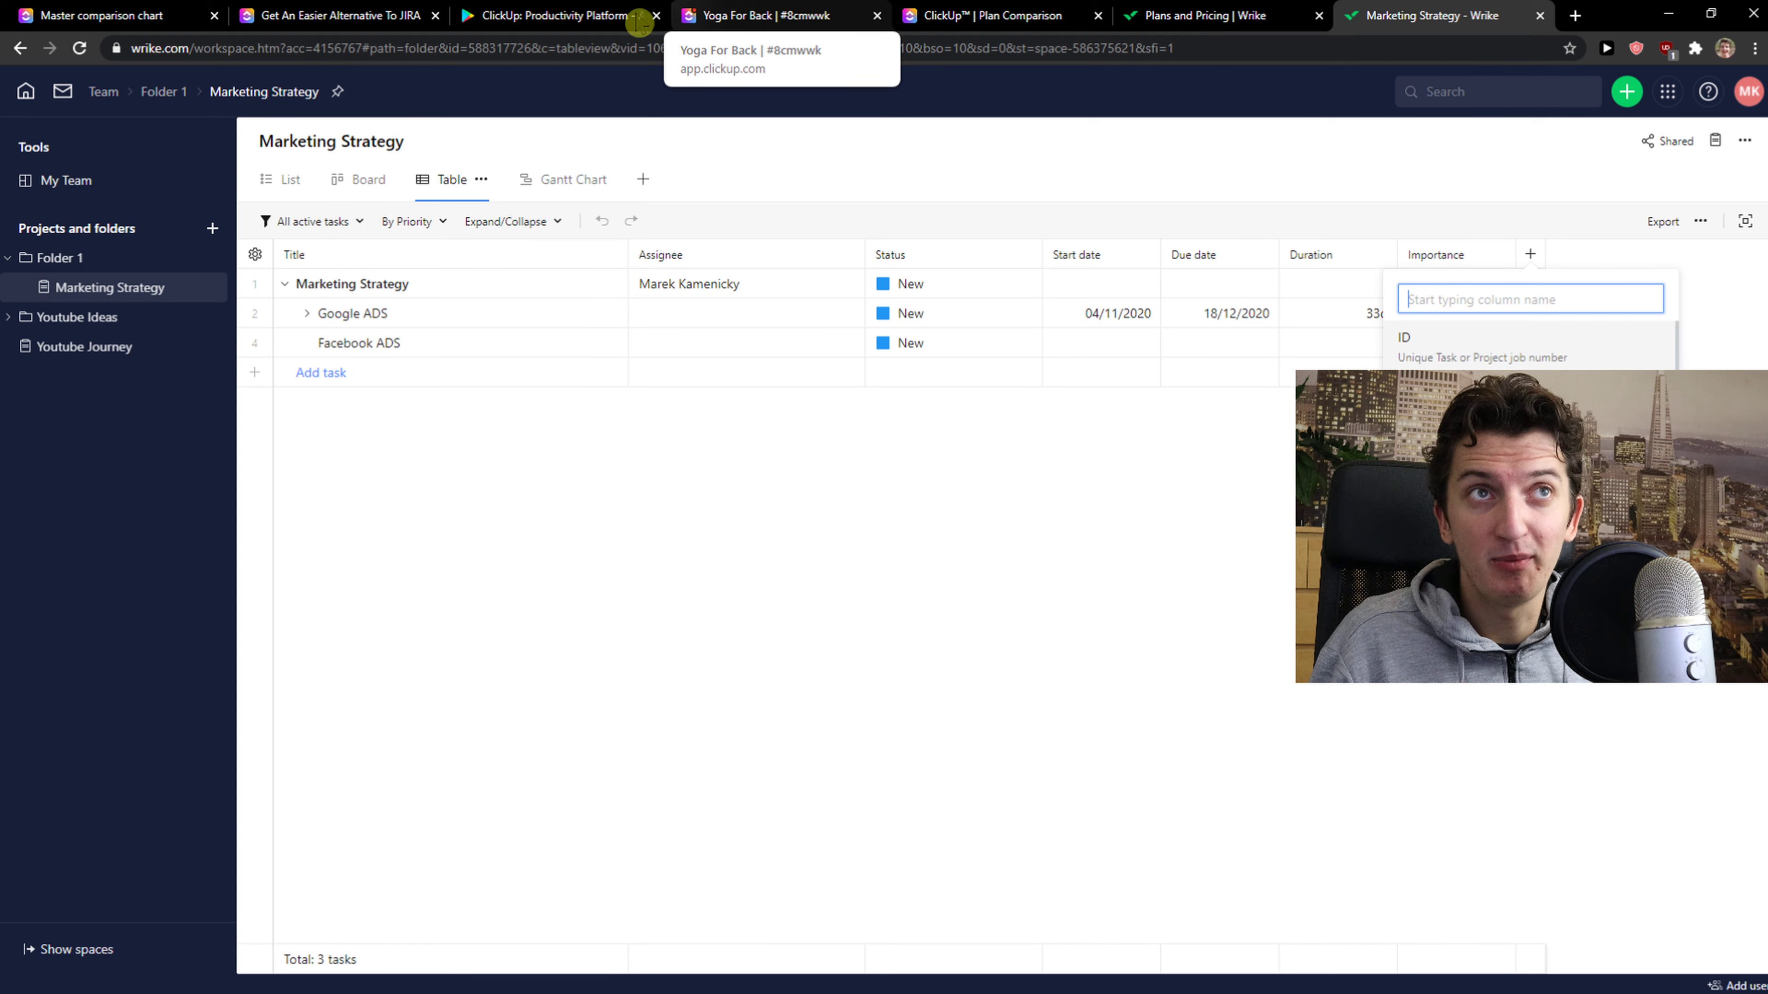
# - Return from the Yoga For Back task to List1 and switch it to Table view
pyautogui.click(755, 16)
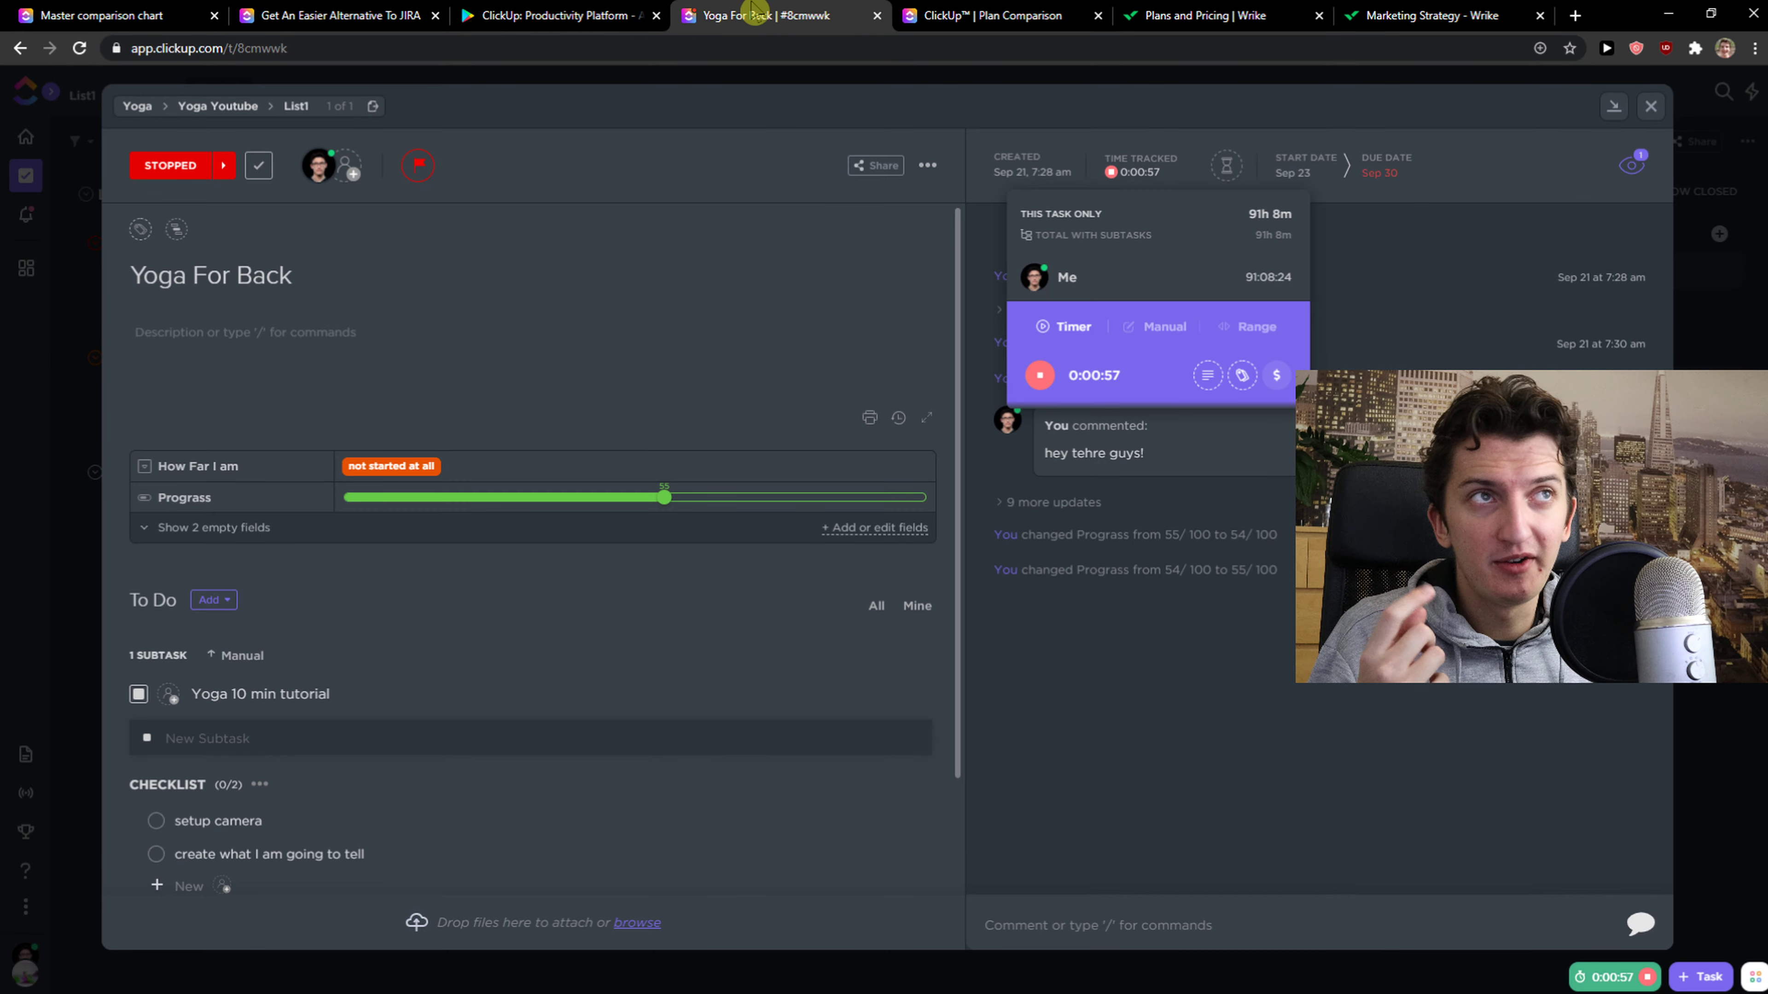
pyautogui.click(1650, 106)
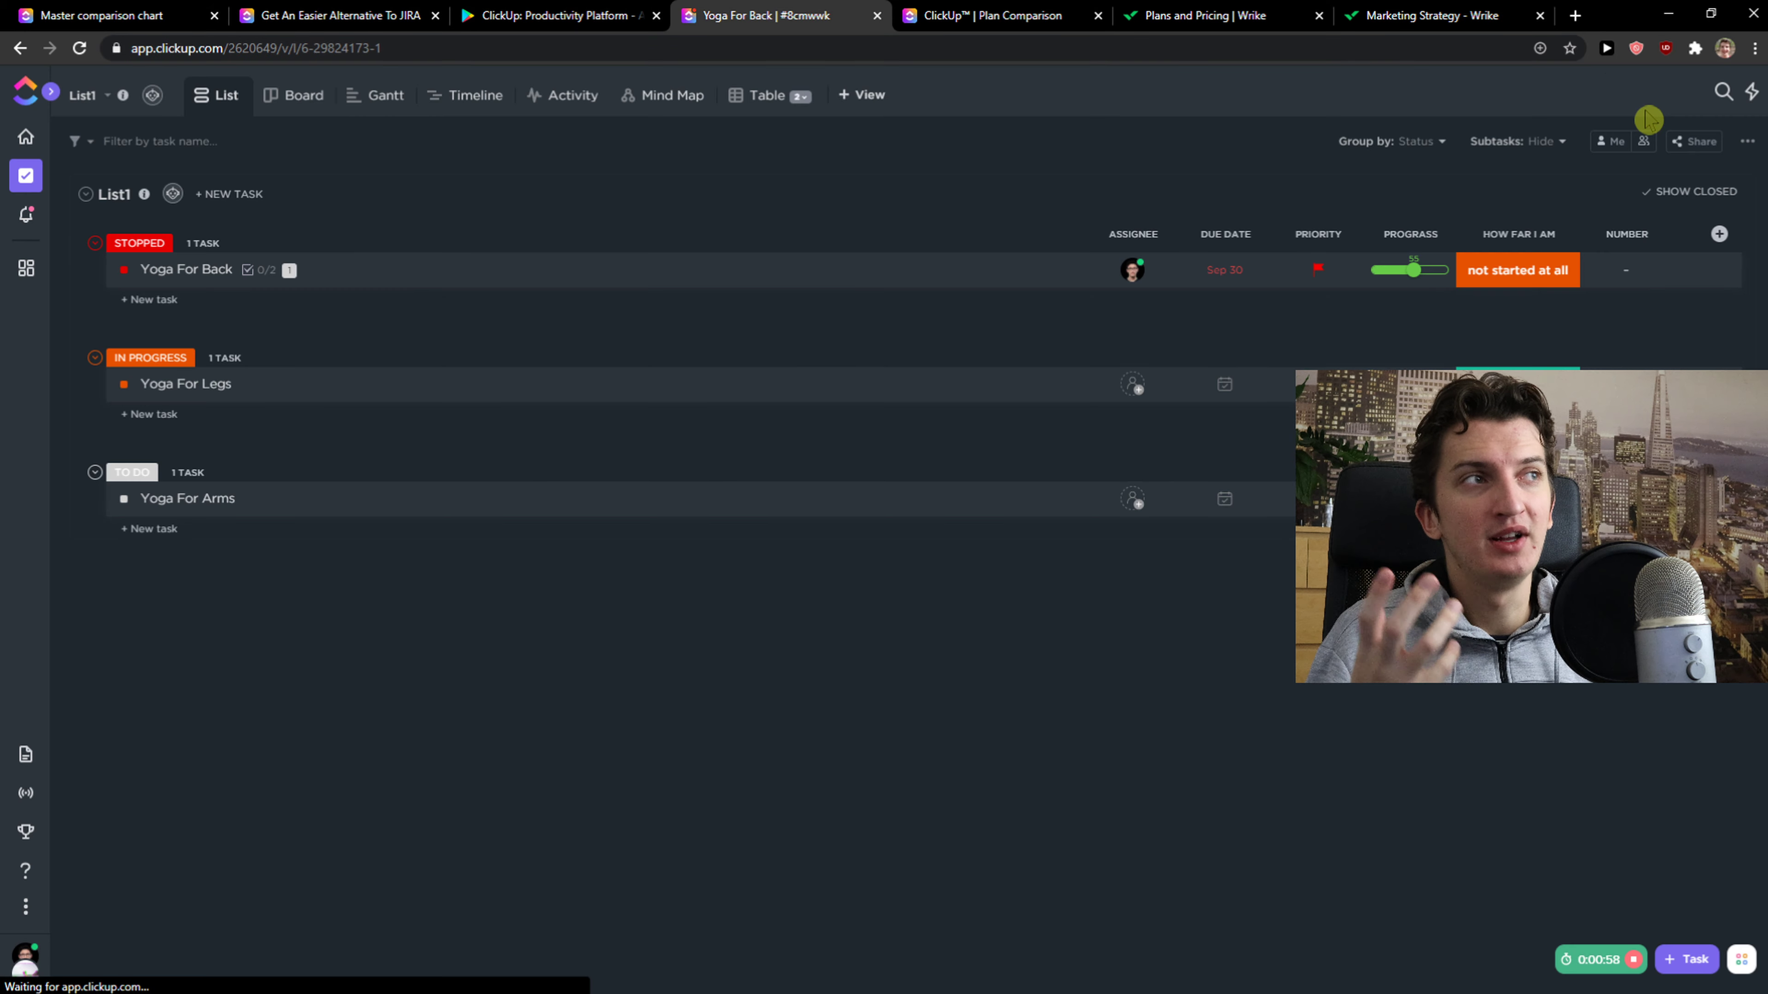
pyautogui.click(1718, 234)
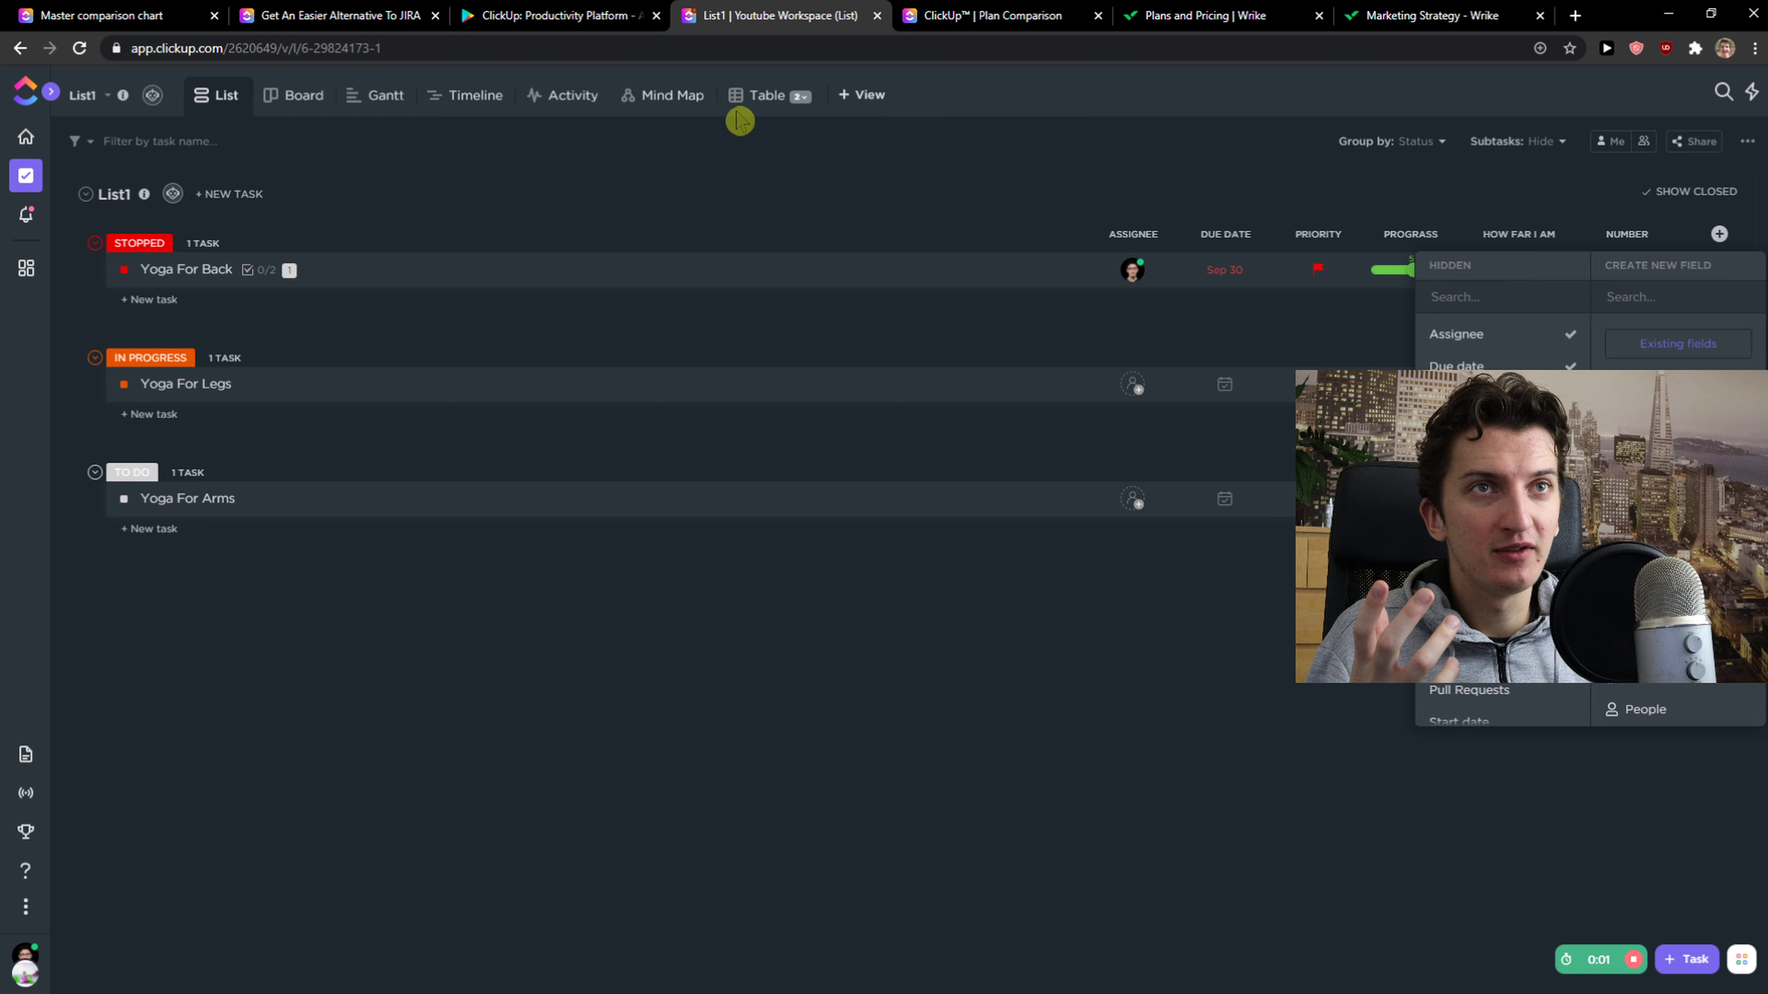
pyautogui.click(765, 95)
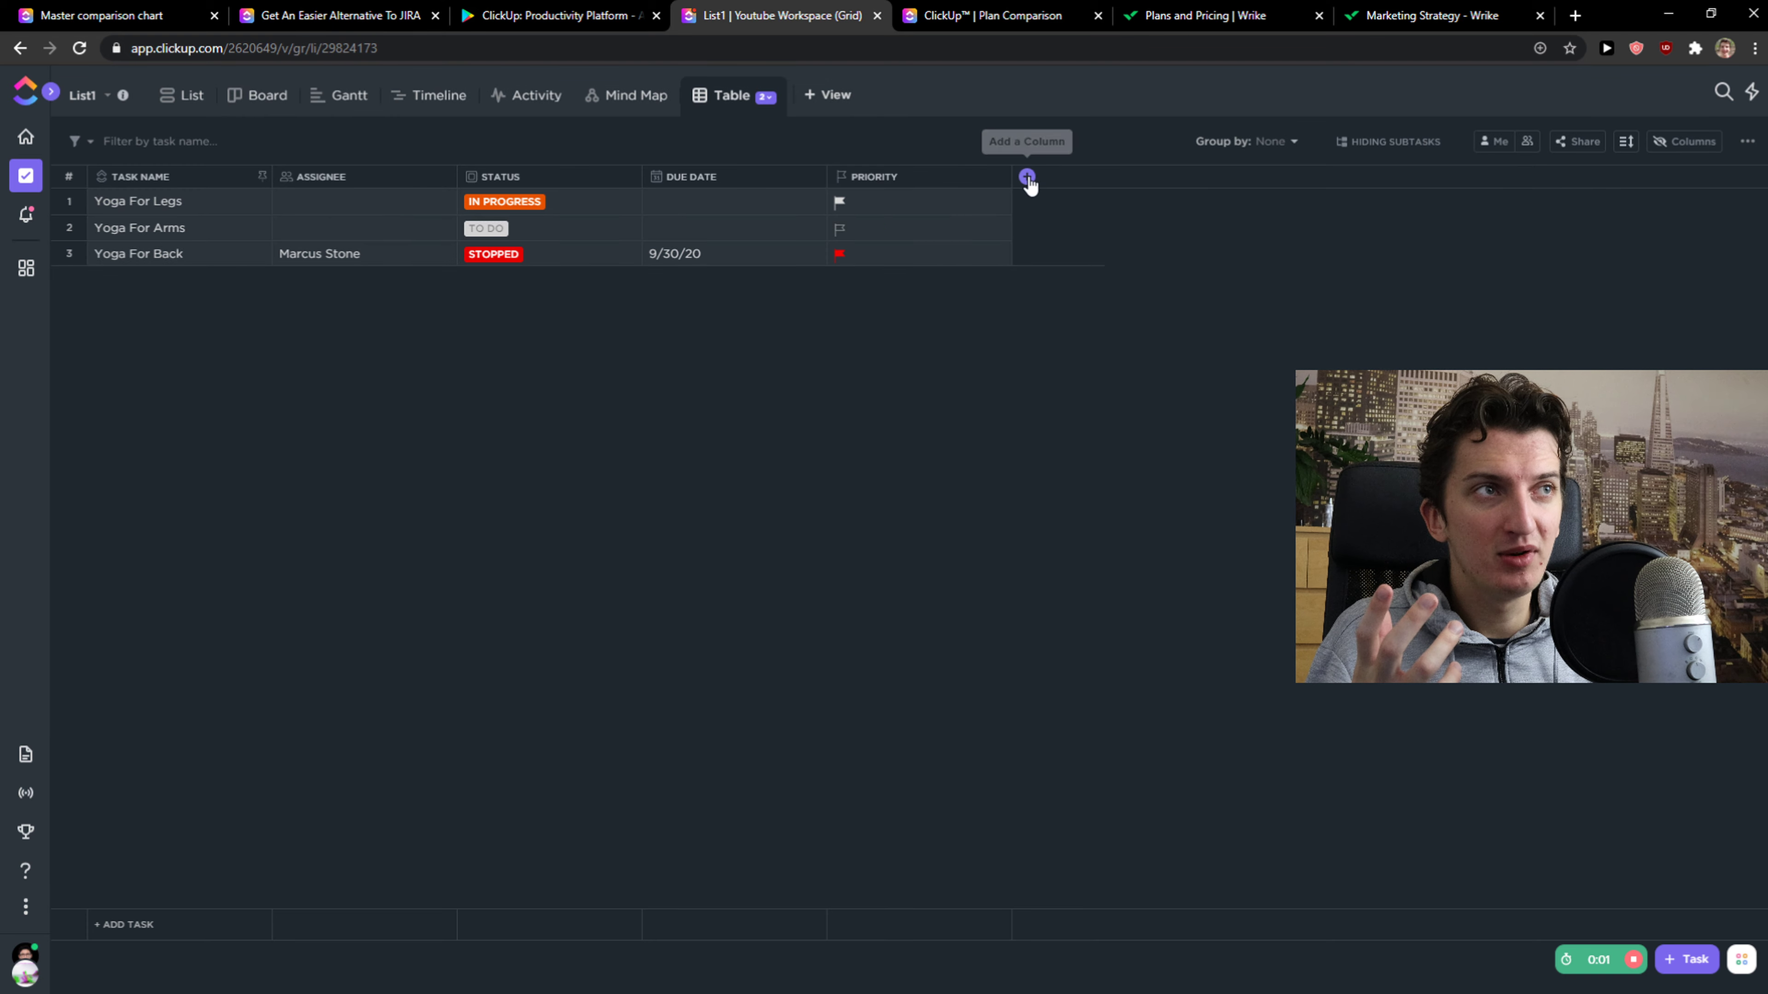
# - Browse the Field Type options for a new table column, including progress fields, then view List1 as a list
pyautogui.click(1025, 176)
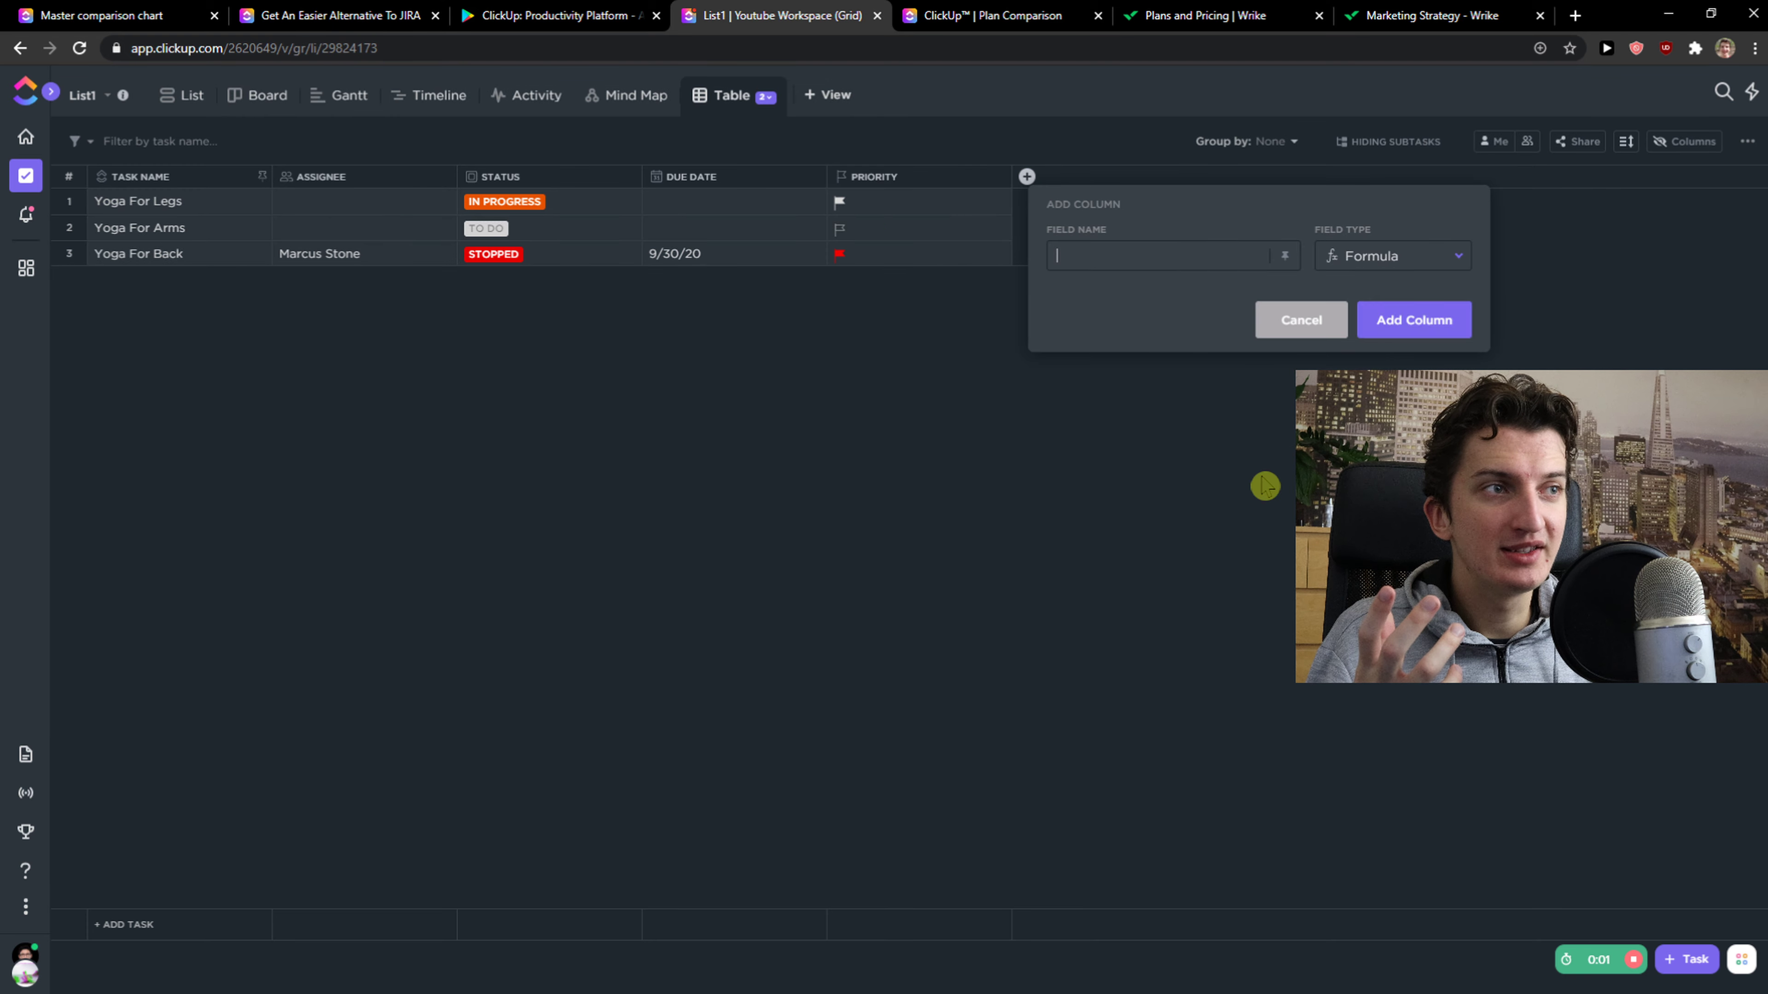
pyautogui.click(1391, 256)
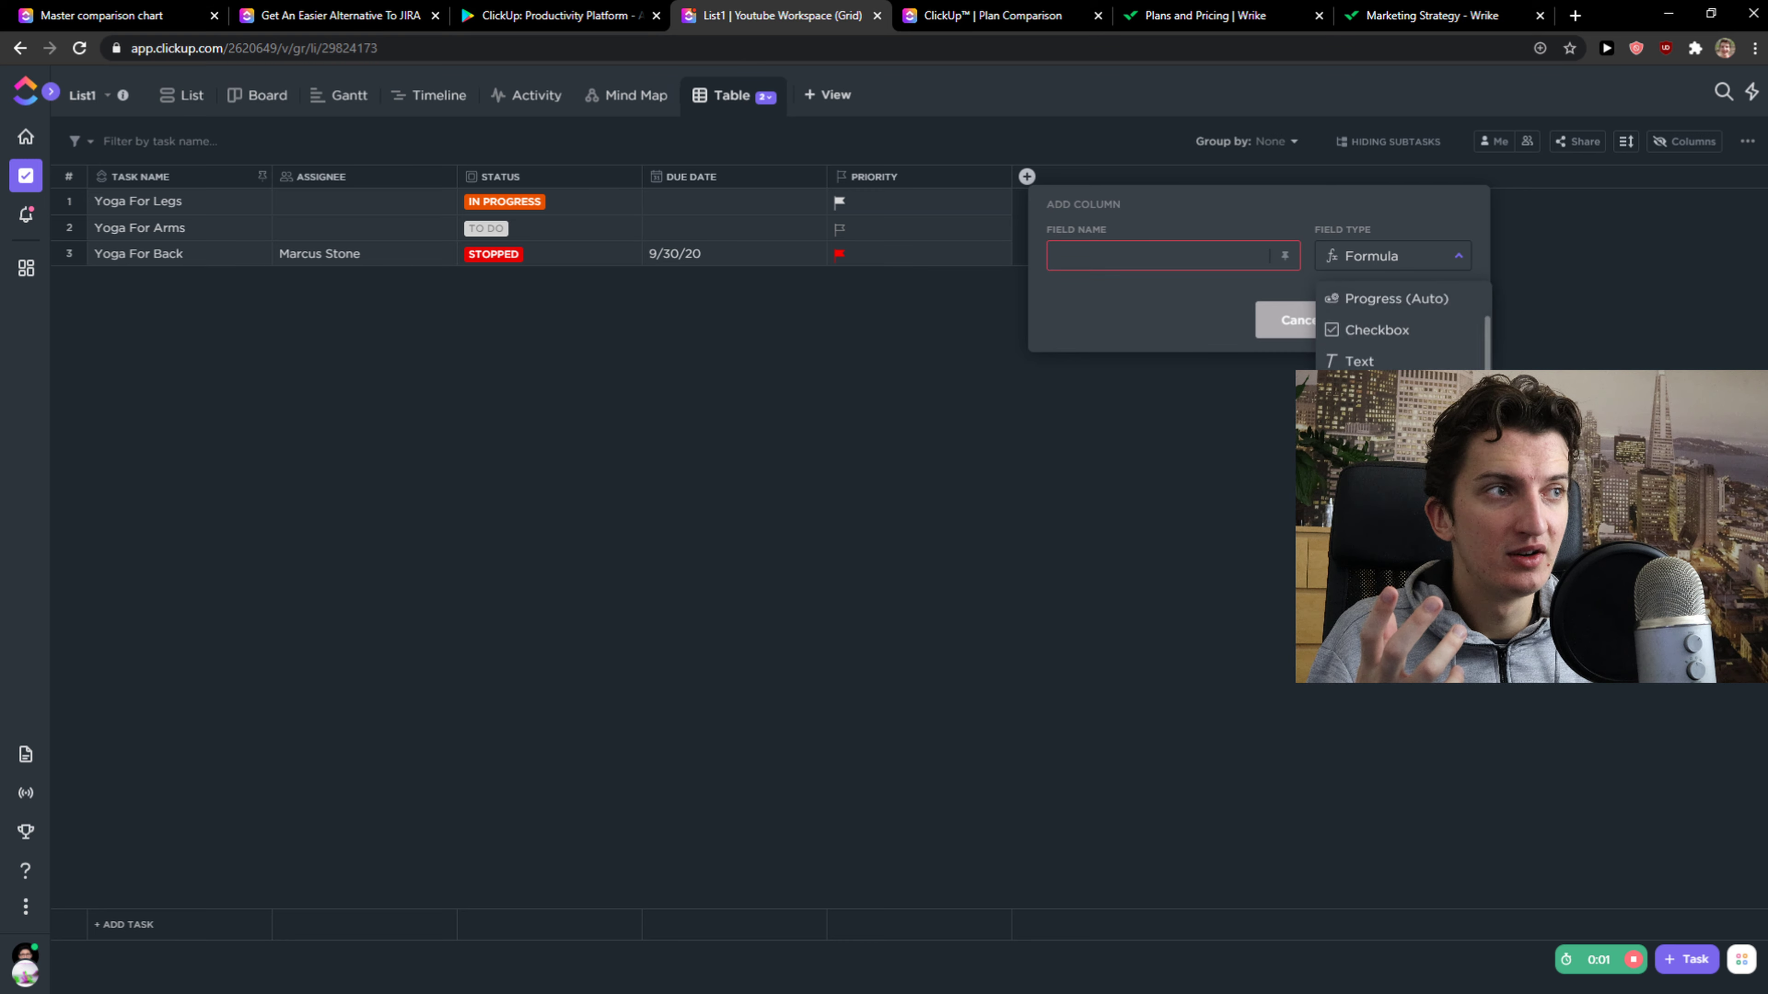
pyautogui.click(1025, 177)
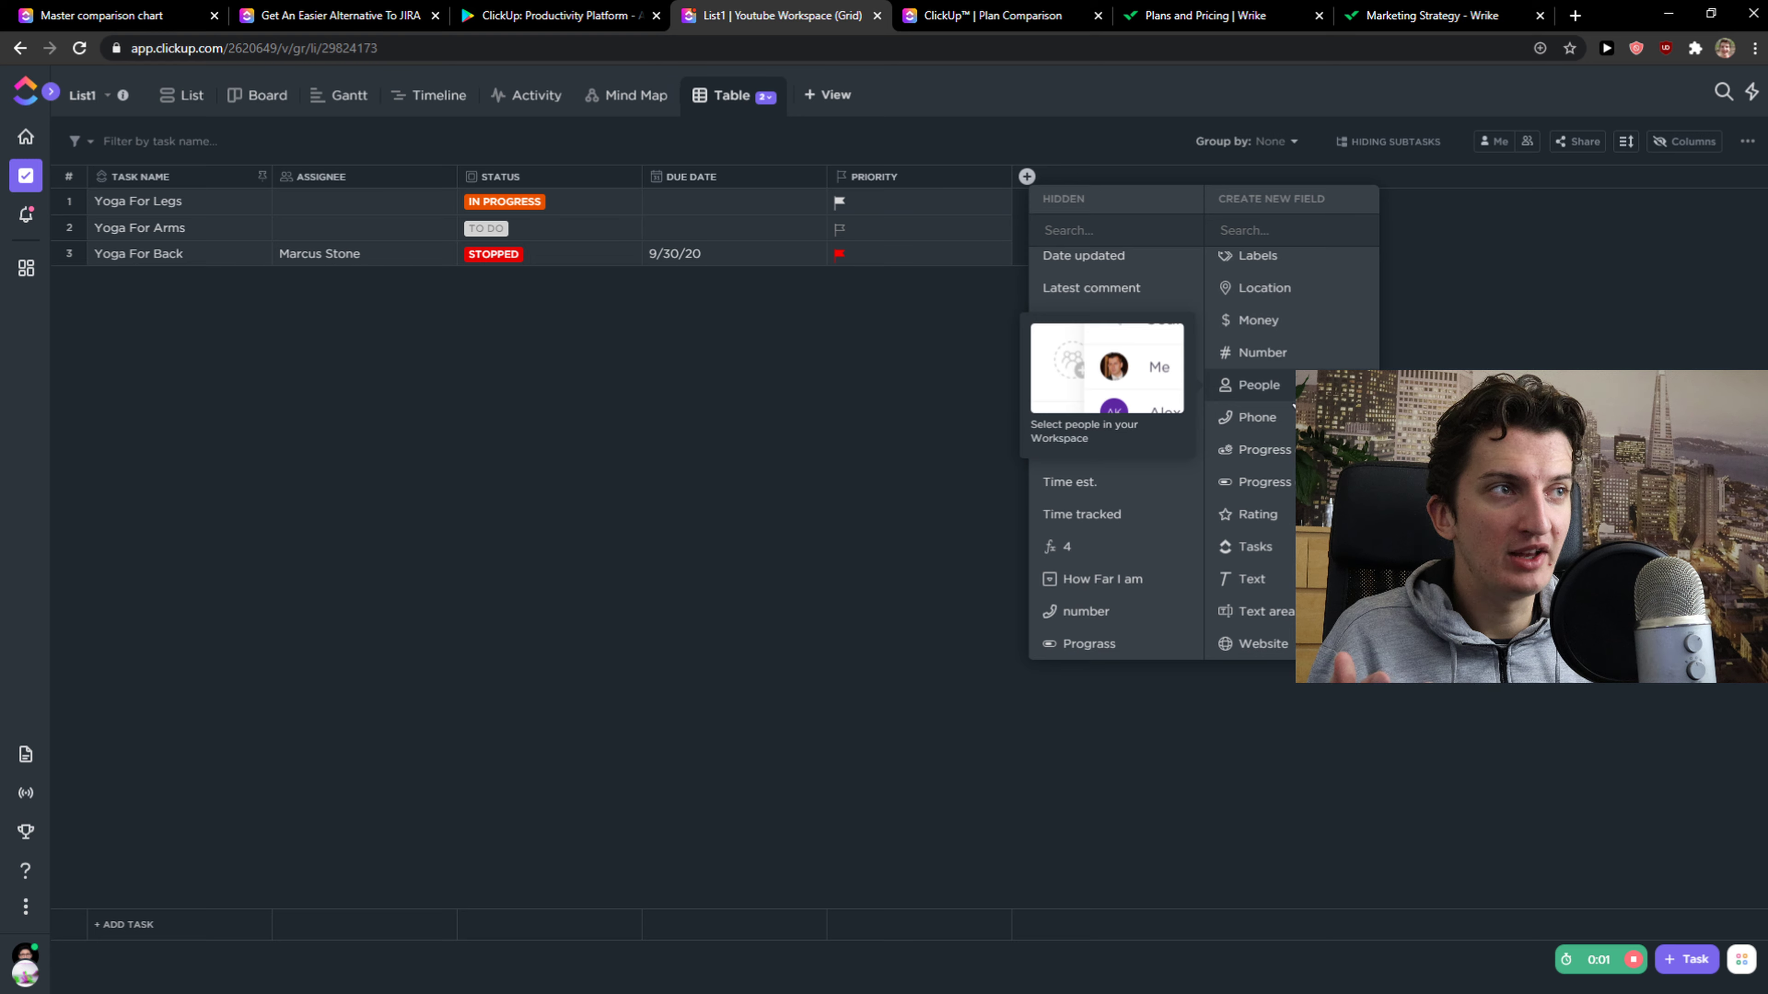
pyautogui.moveTo(1255, 417)
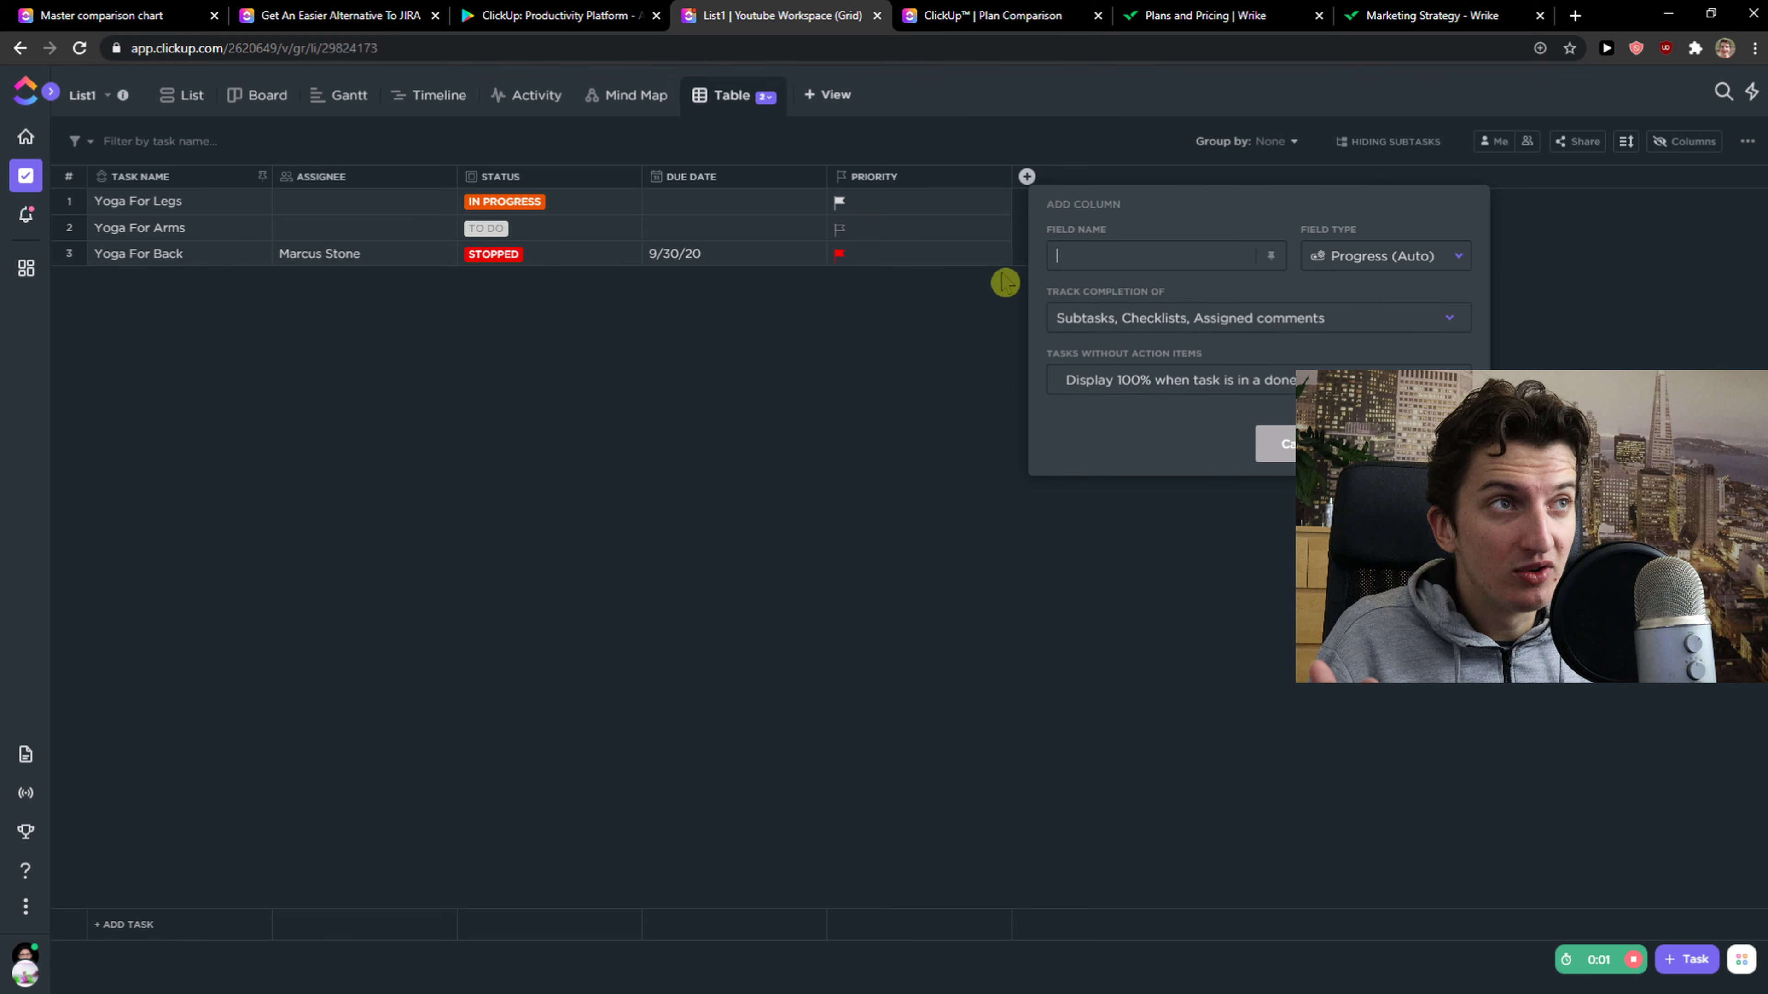
pyautogui.click(217, 94)
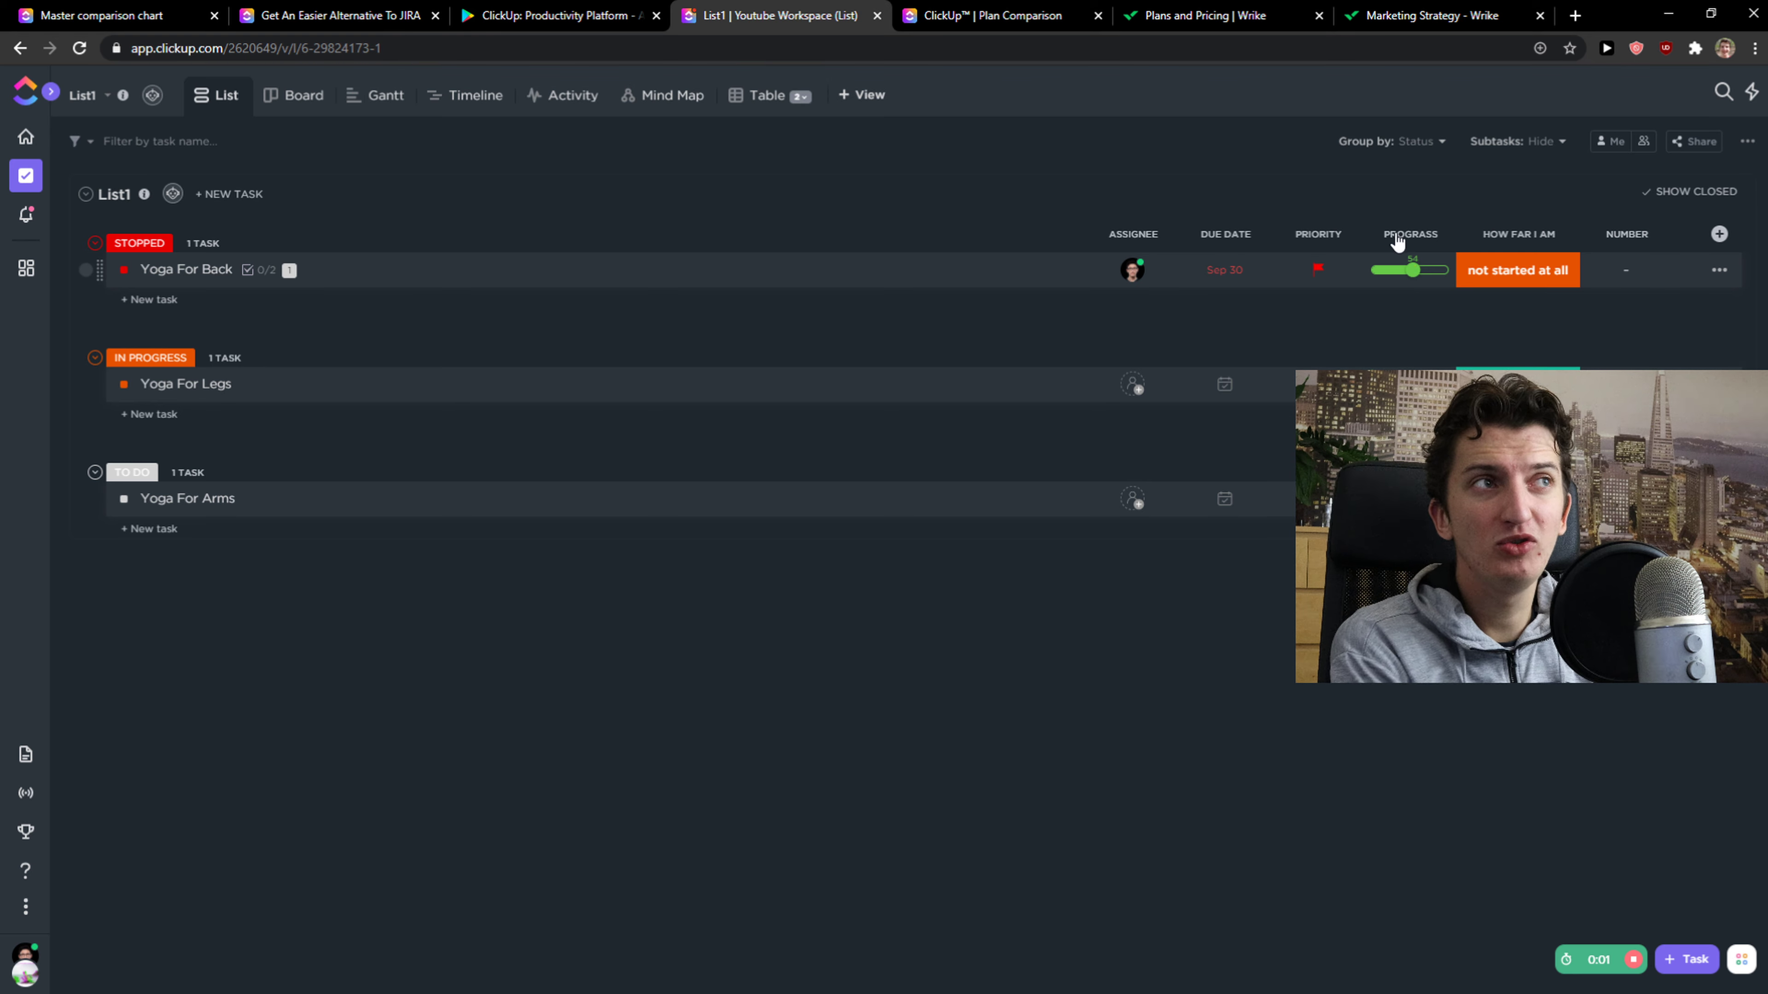
# - Return to Wrike's Marketing Strategy table with its new-column name picker dismissed
pyautogui.click(1437, 15)
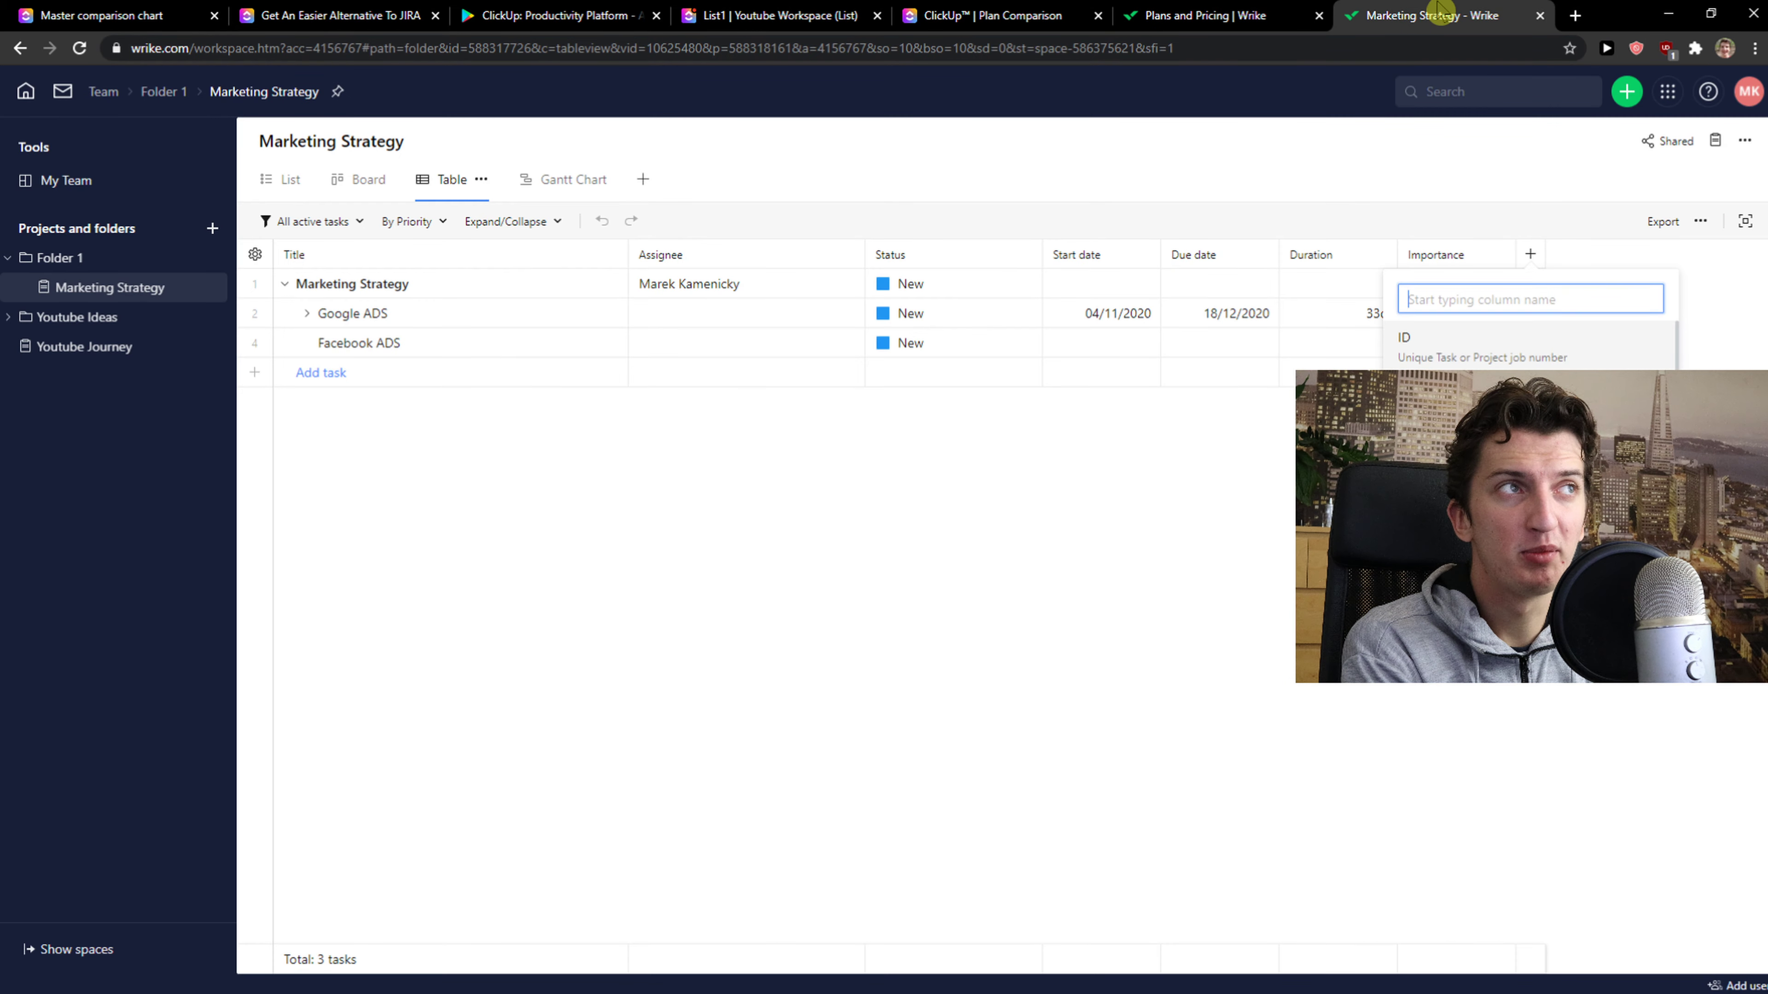
pyautogui.click(889, 519)
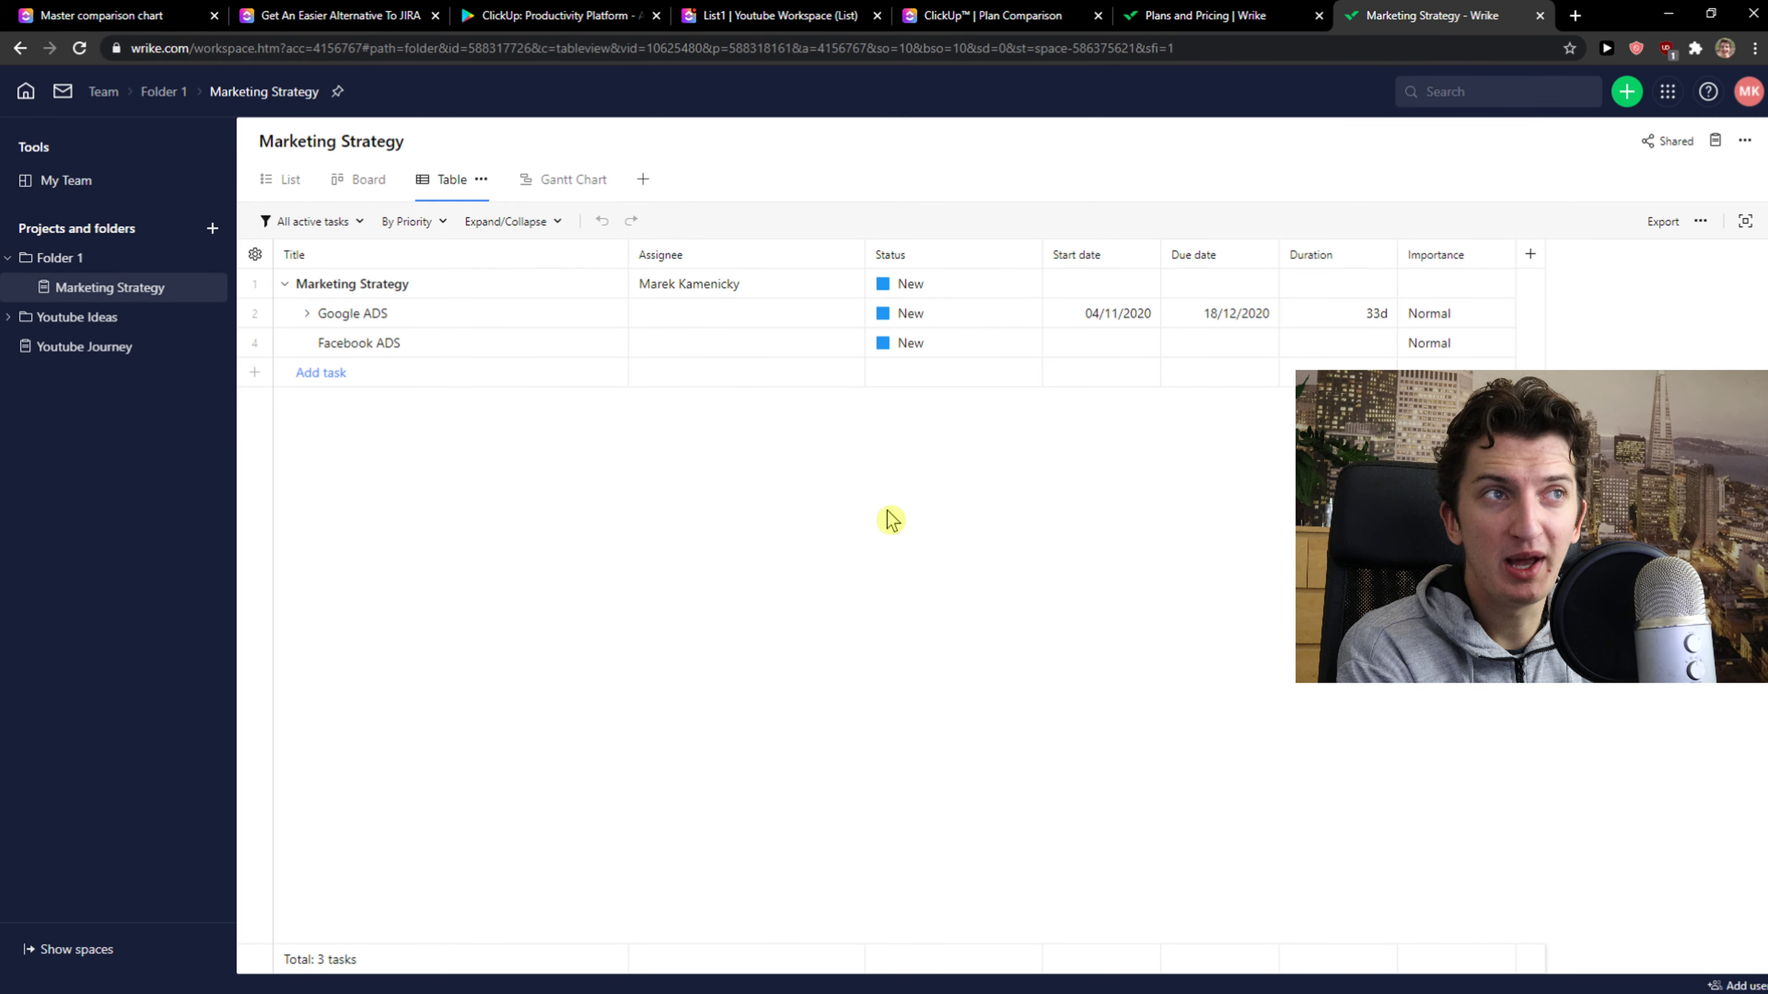